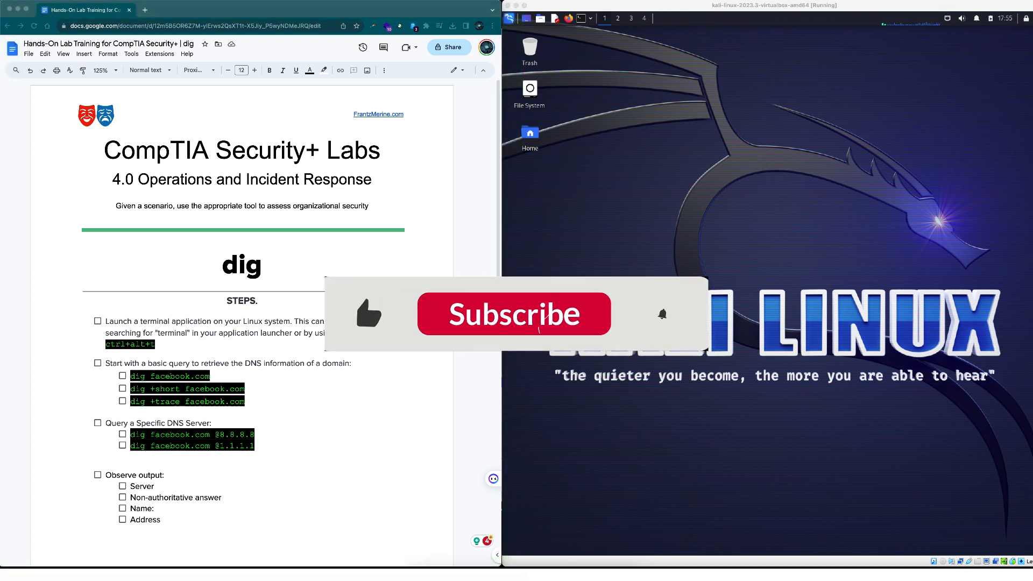
# Launch a new Kali terminal window from the taskbar and tick the first checklist item.
pyautogui.click(514, 313)
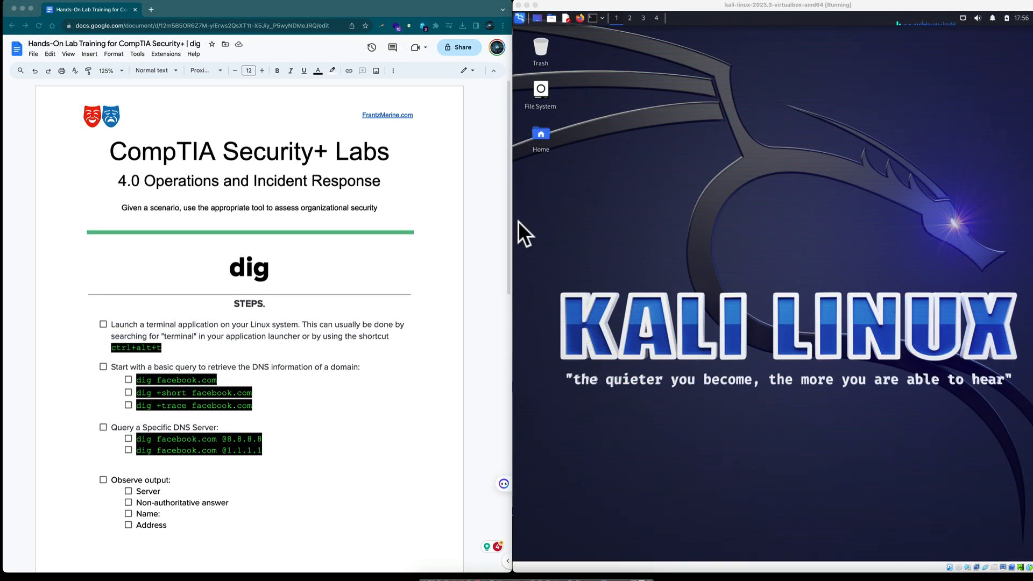
pyautogui.scroll(-3)
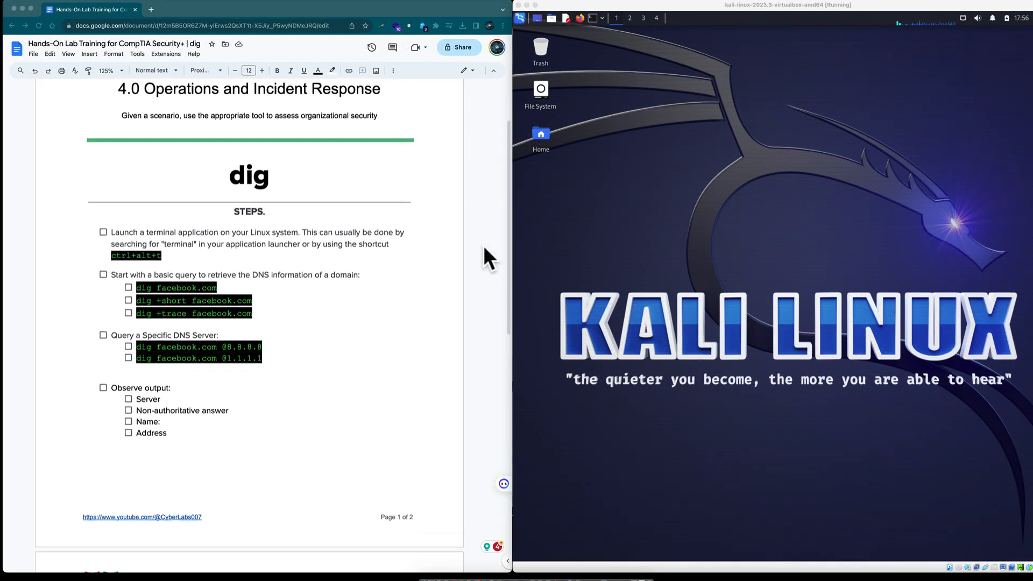
pyautogui.scroll(-3)
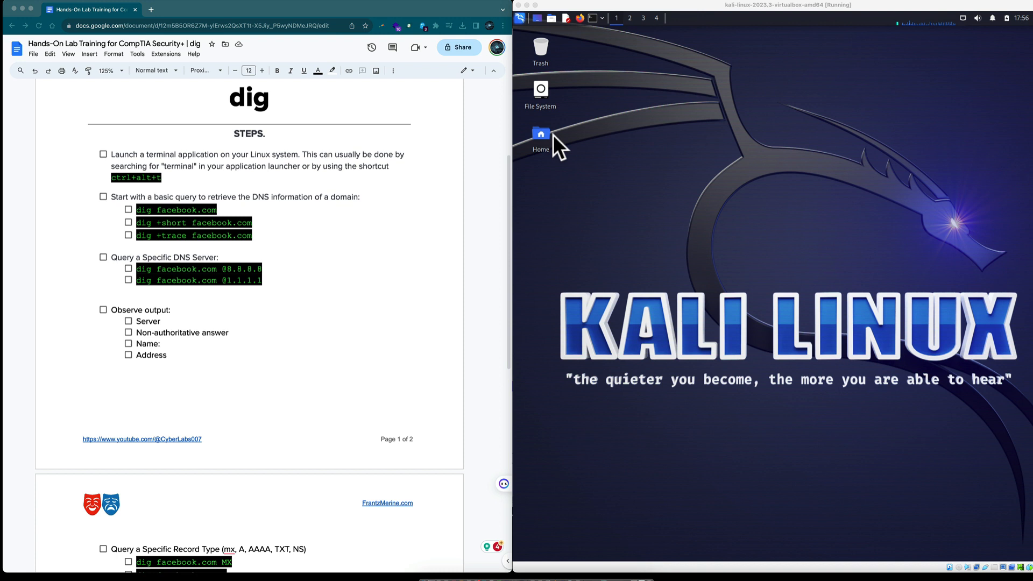
pyautogui.moveTo(599, 30)
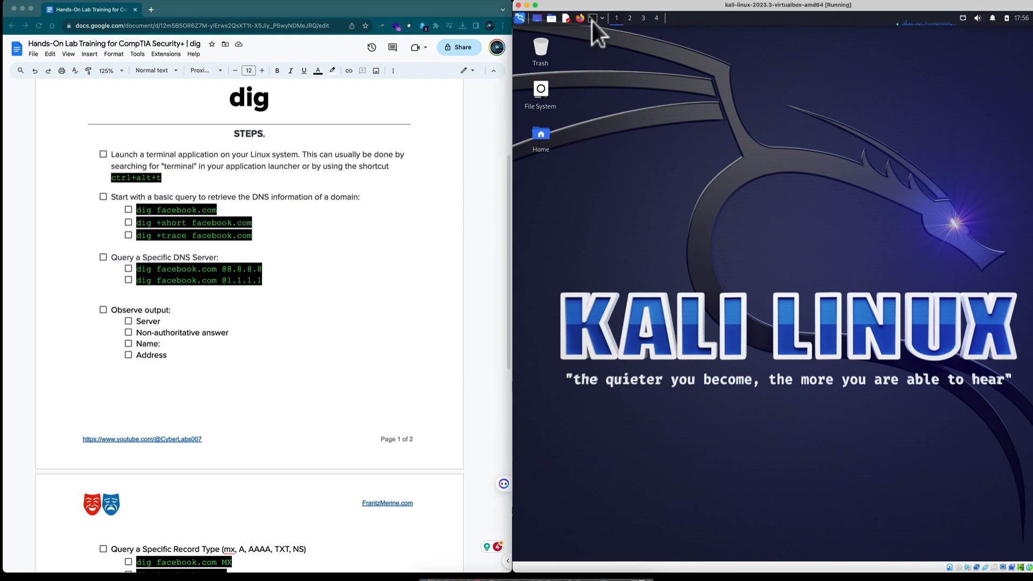
pyautogui.click(594, 17)
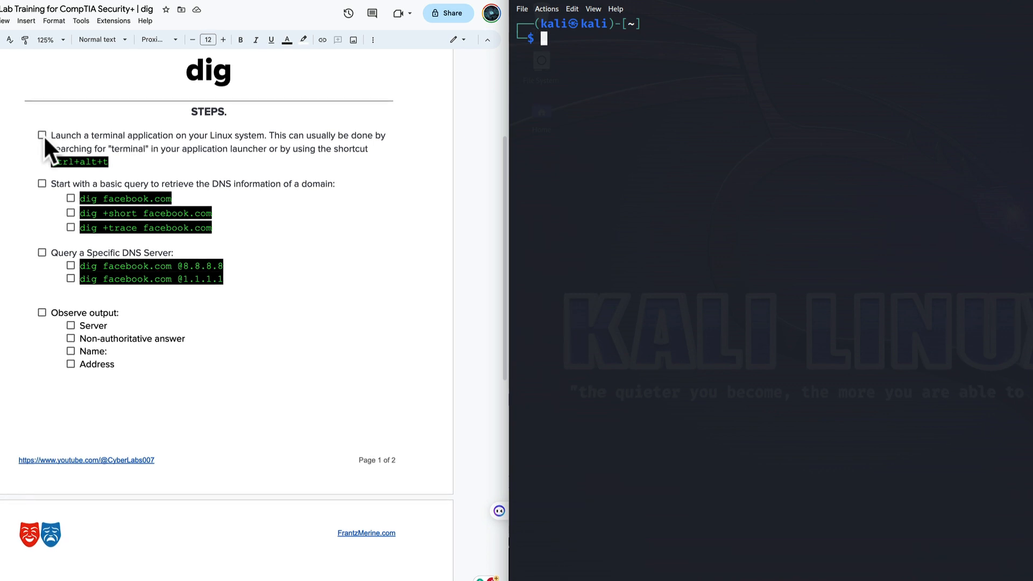
pyautogui.scroll(-3)
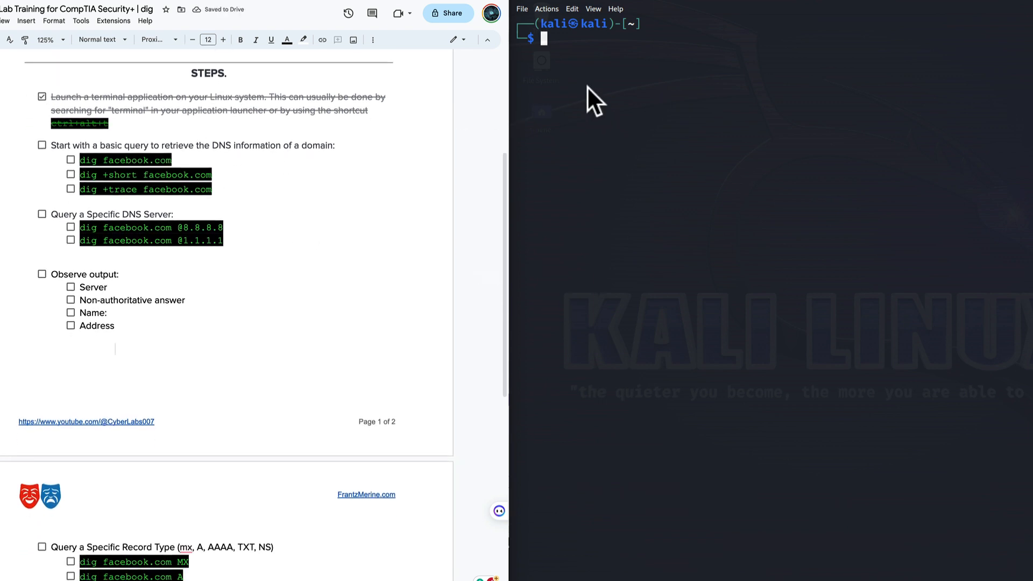
pyautogui.moveTo(551, 49)
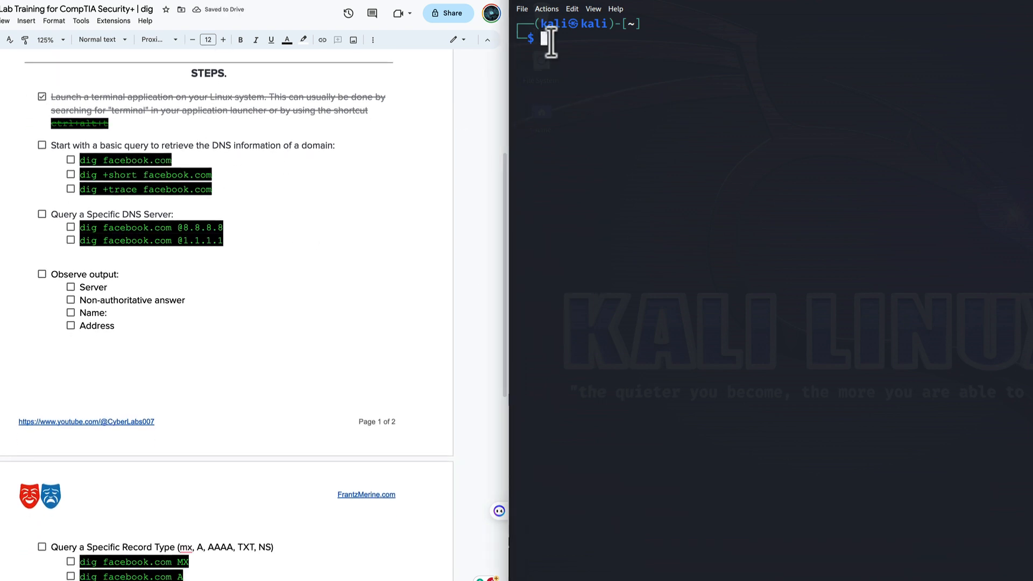
# Run dig facebook.com and highlight the returned A record 31.13.71.36.
pyautogui.write('dig facebook.com')
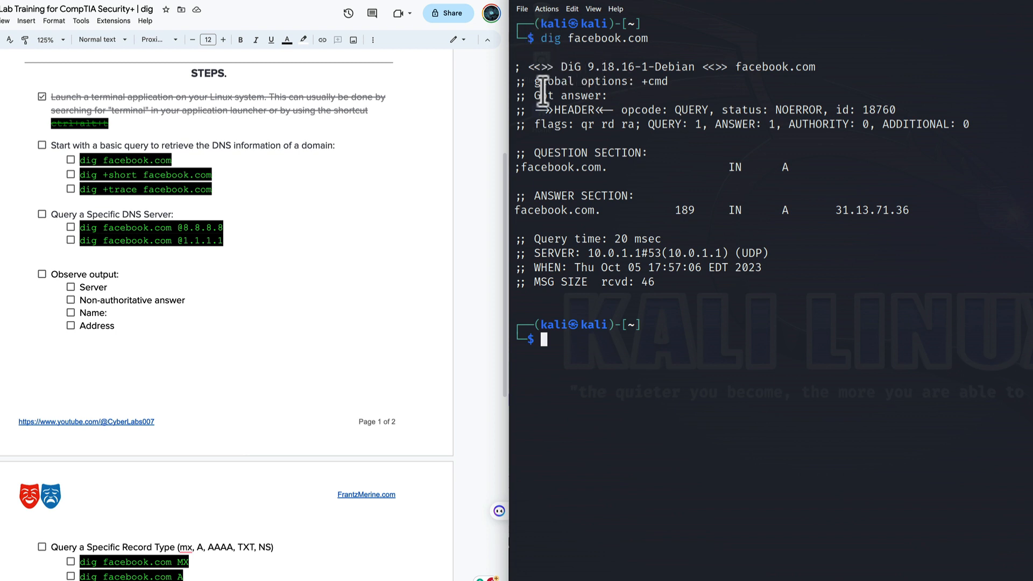
pyautogui.moveTo(582, 124)
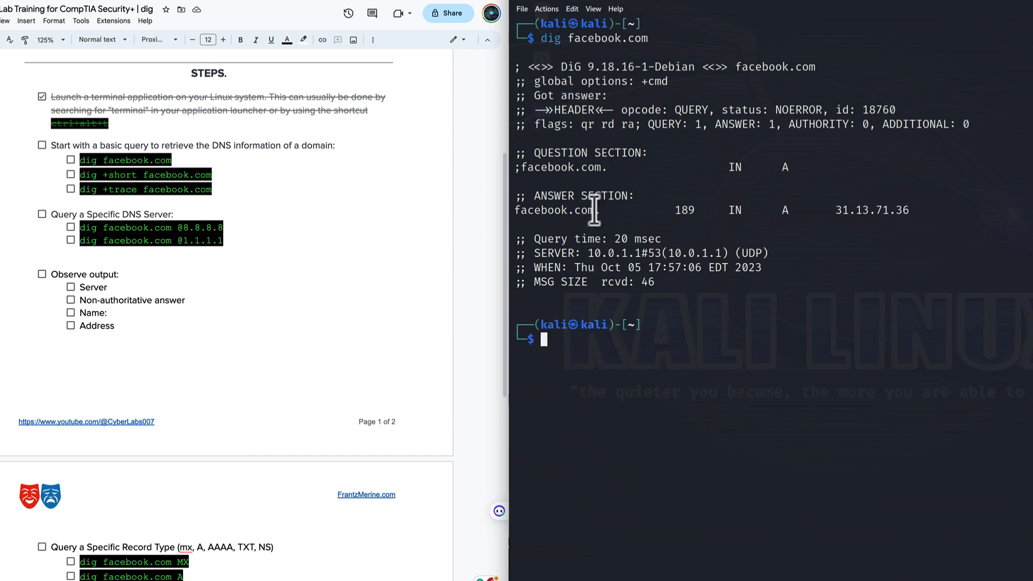
pyautogui.moveTo(887, 209)
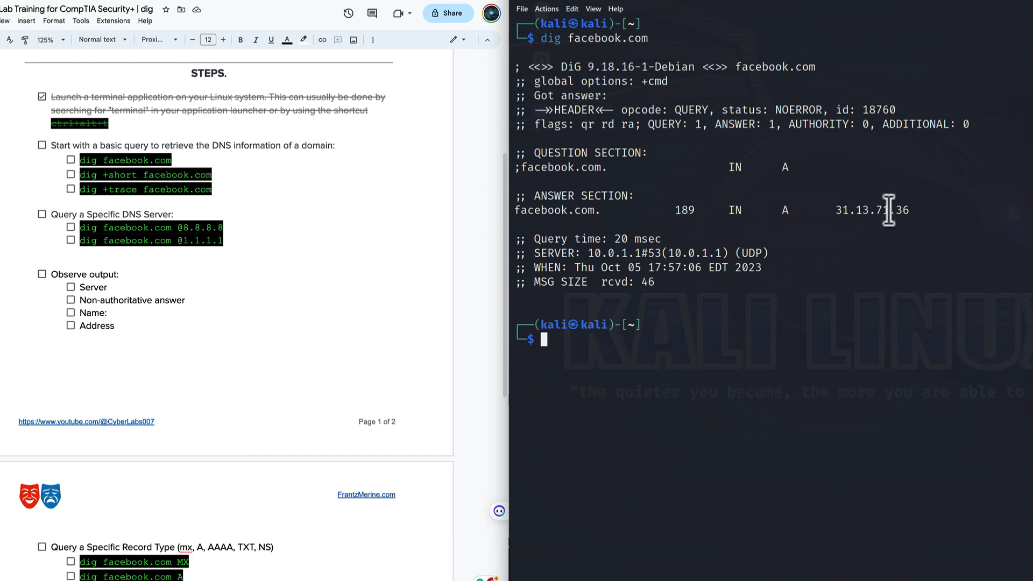
pyautogui.moveTo(834, 210); pyautogui.dragTo(910, 210)
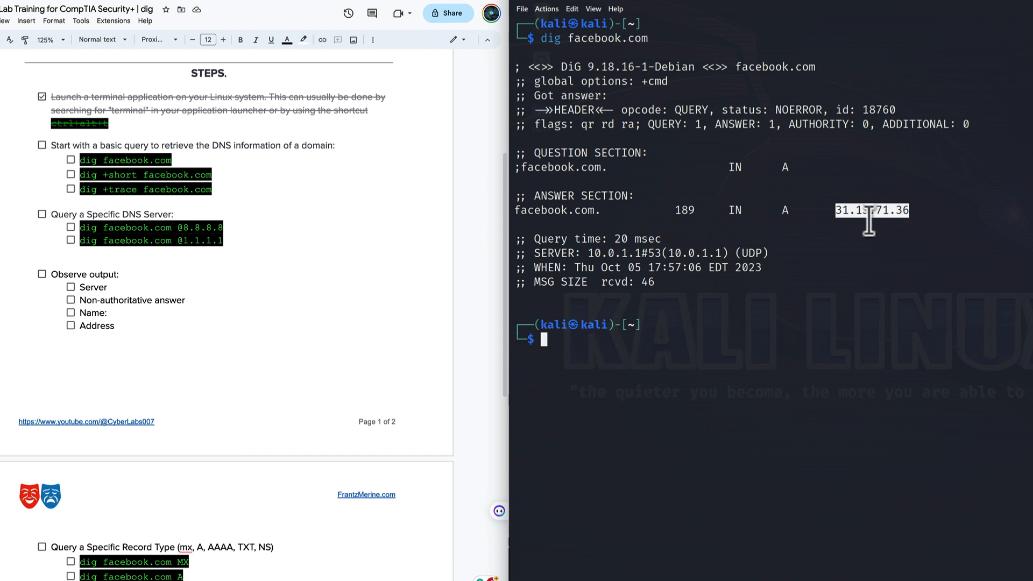
pyautogui.moveTo(569, 234)
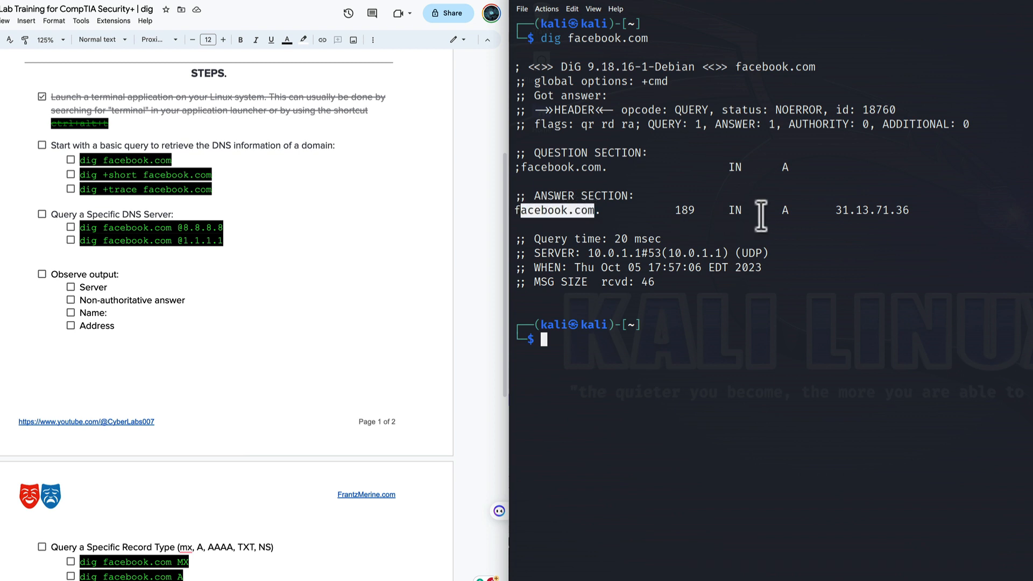
pyautogui.moveTo(780, 213)
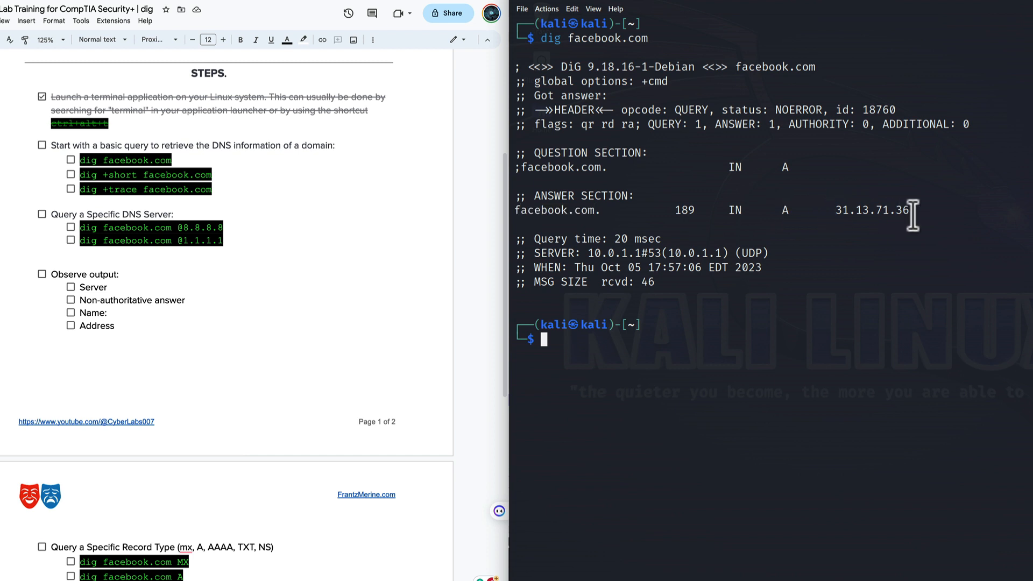
pyautogui.doubleClick(876, 210)
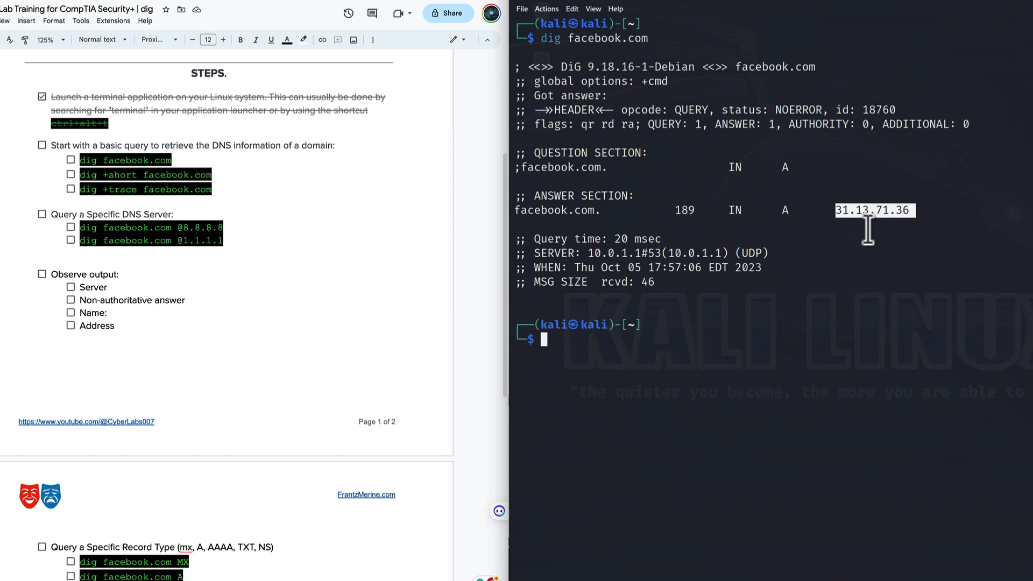
pyautogui.moveTo(632, 344)
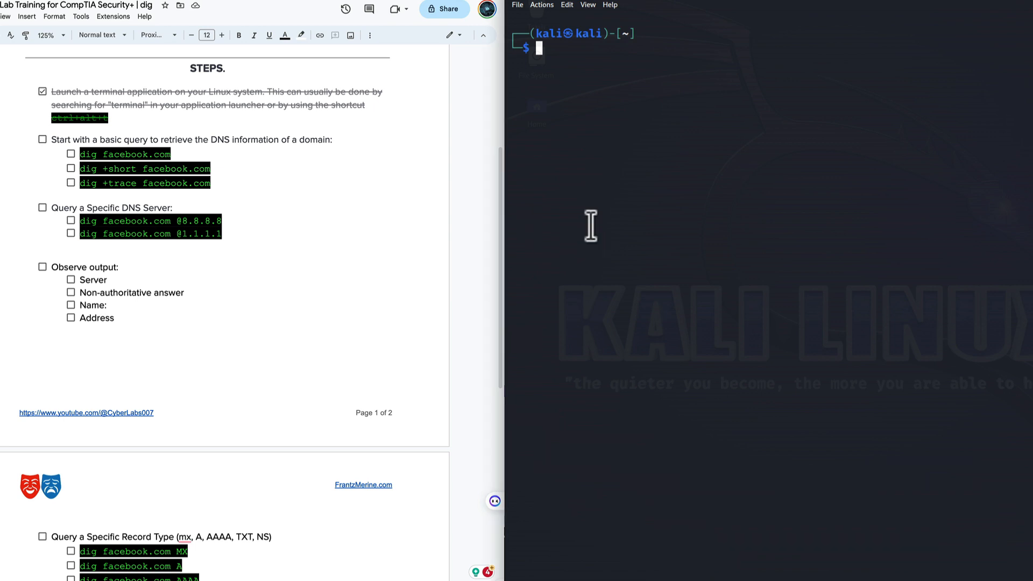
# Clear the screen and run dig +short facebook.com for a one-line answer.
pyautogui.write('dig +short facebook.com')
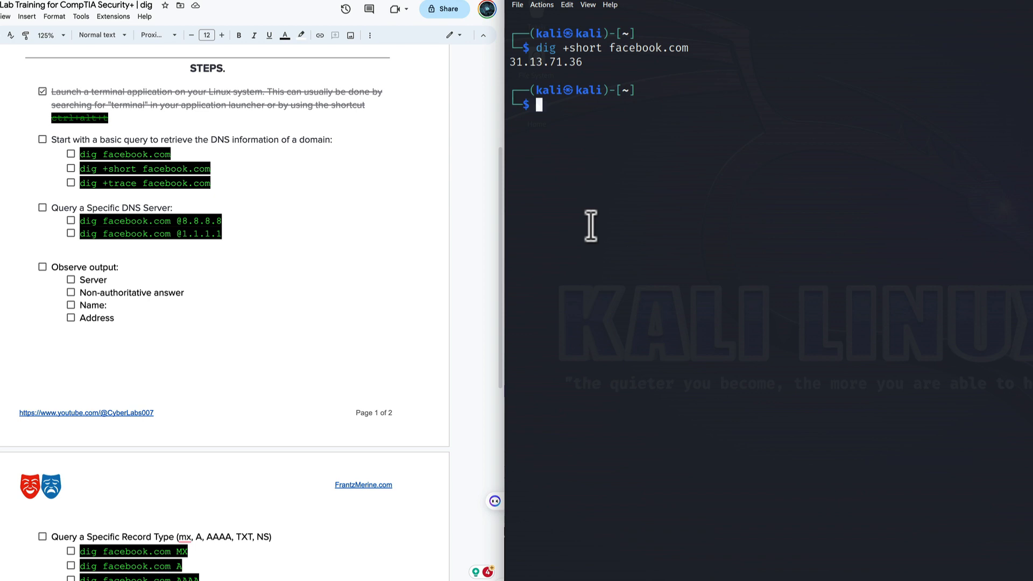
pyautogui.moveTo(596, 102)
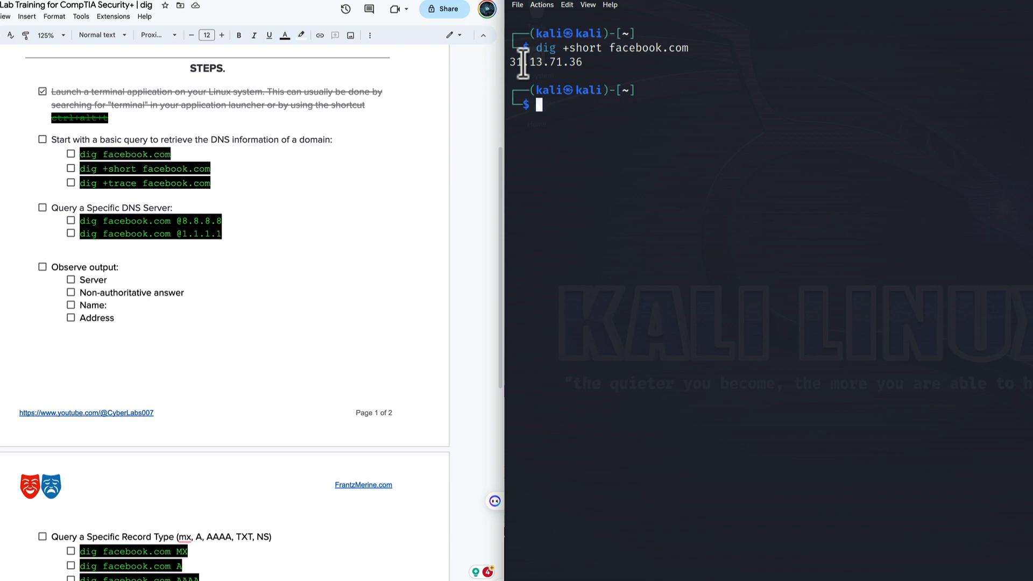
pyautogui.moveTo(571, 54)
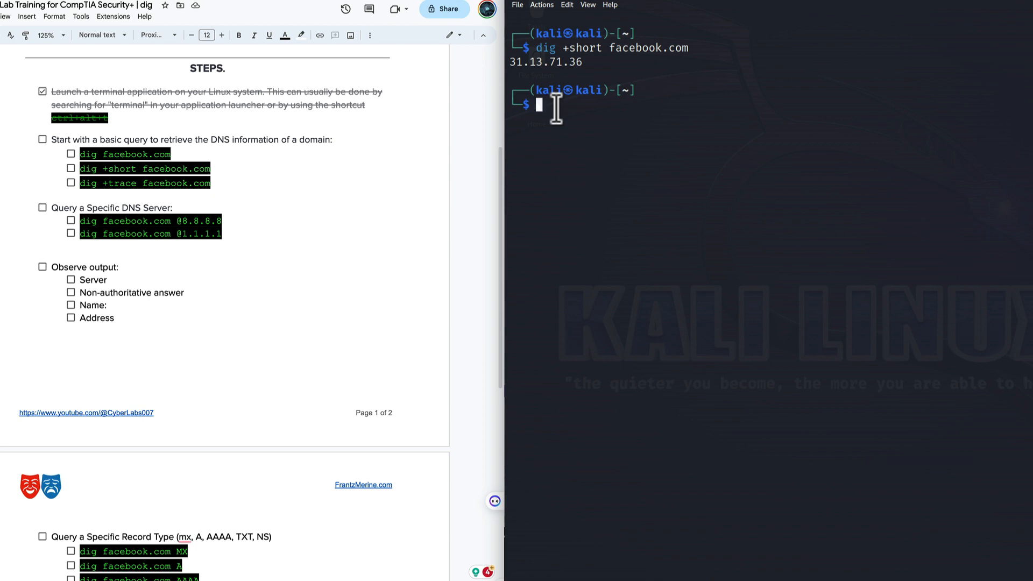
# Rerun the lookup as dig +trace facebook.com to follow delegation from the root.
pyautogui.write('dig +short facebook.com')
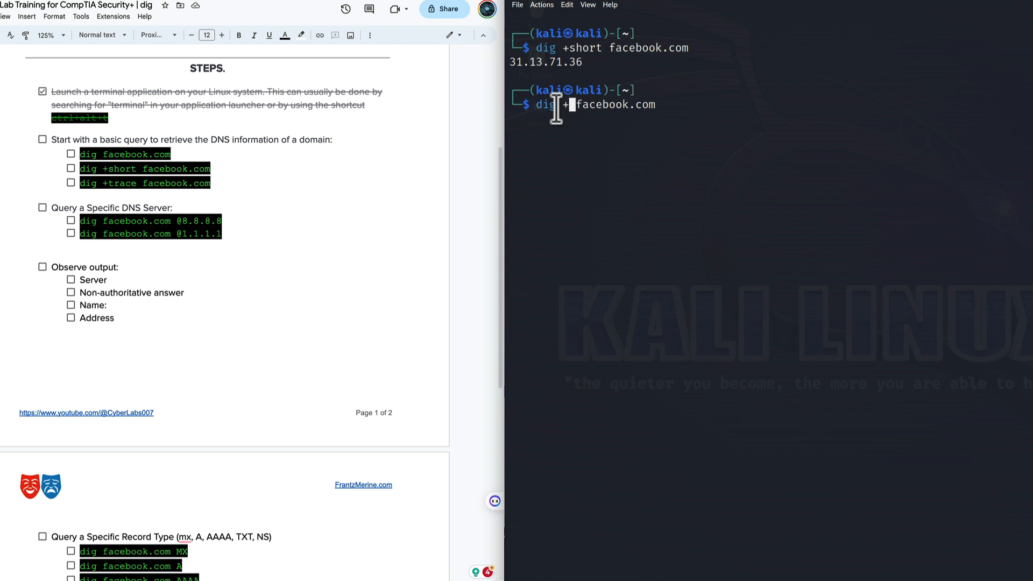
pyautogui.write('trace')
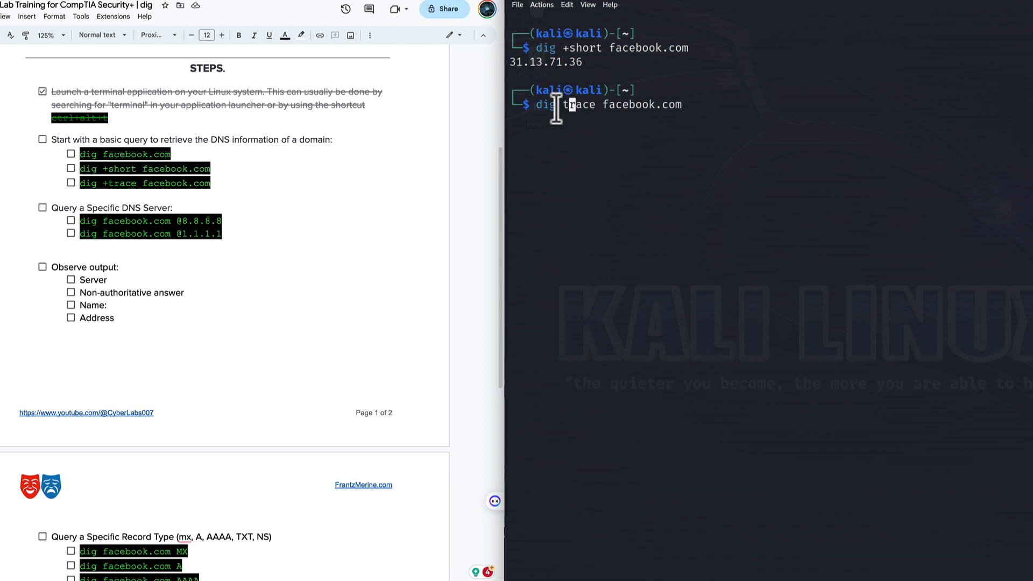
pyautogui.write('+')
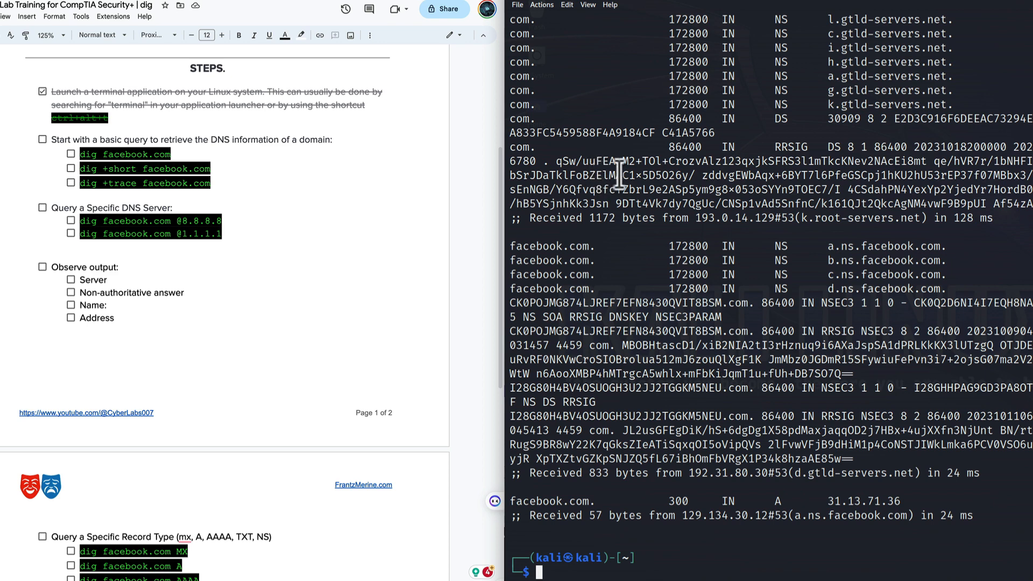
pyautogui.moveTo(602, 133)
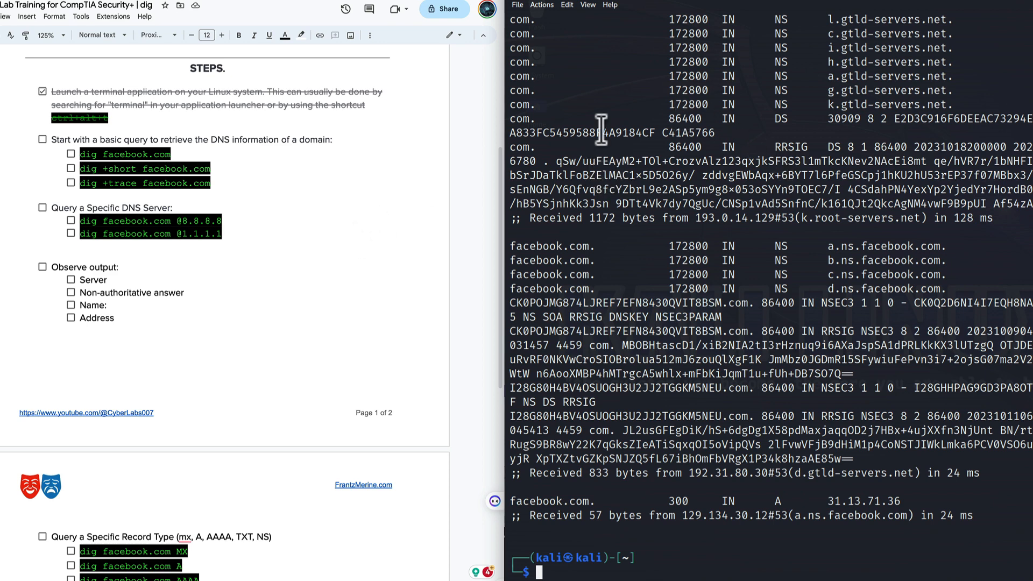
pyautogui.moveTo(605, 246)
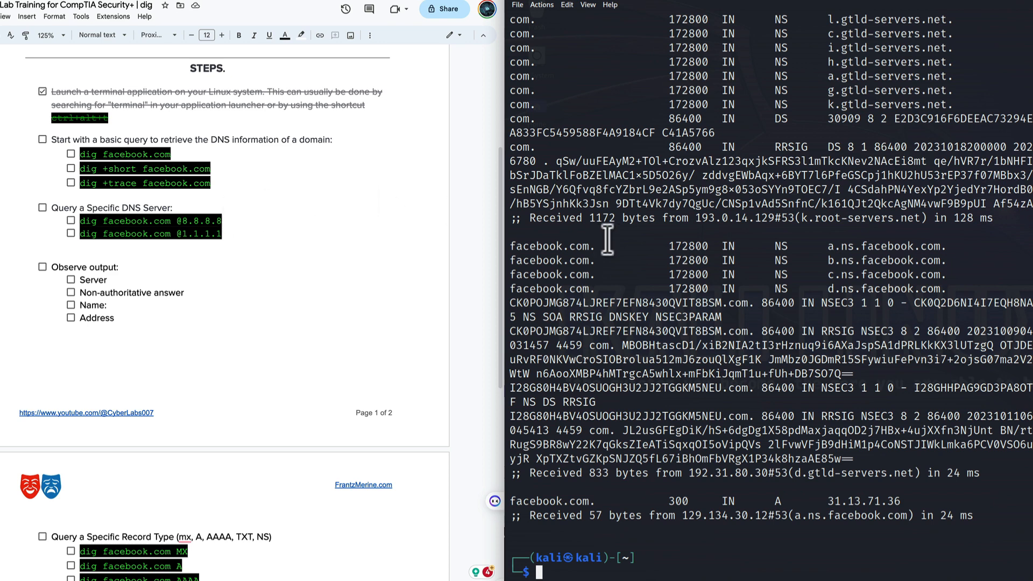
pyautogui.moveTo(635, 218)
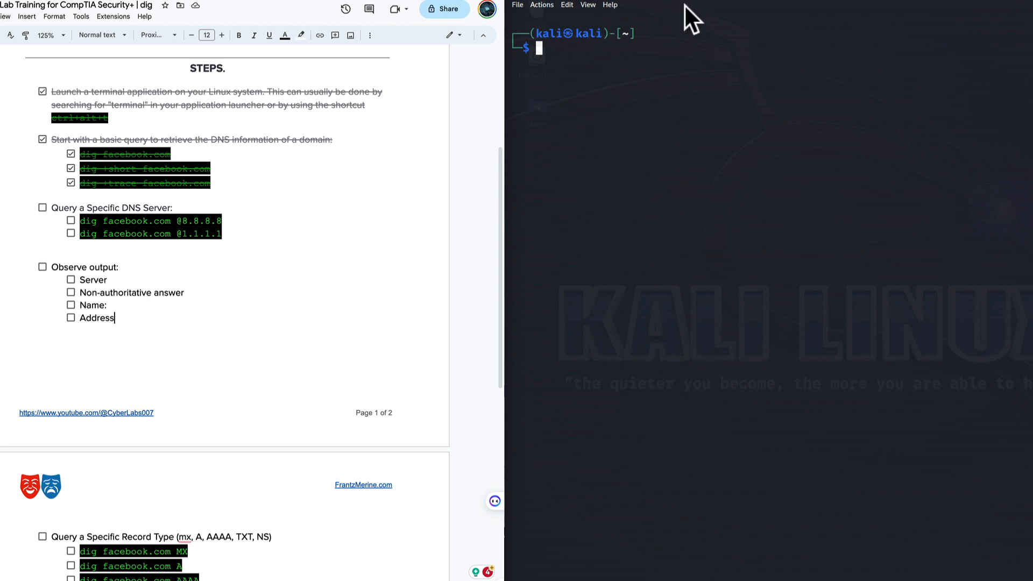
# Query facebook.com against server 8.8.8.8 and highlight the answering server address.
pyautogui.write('dig +trace facebook.com')
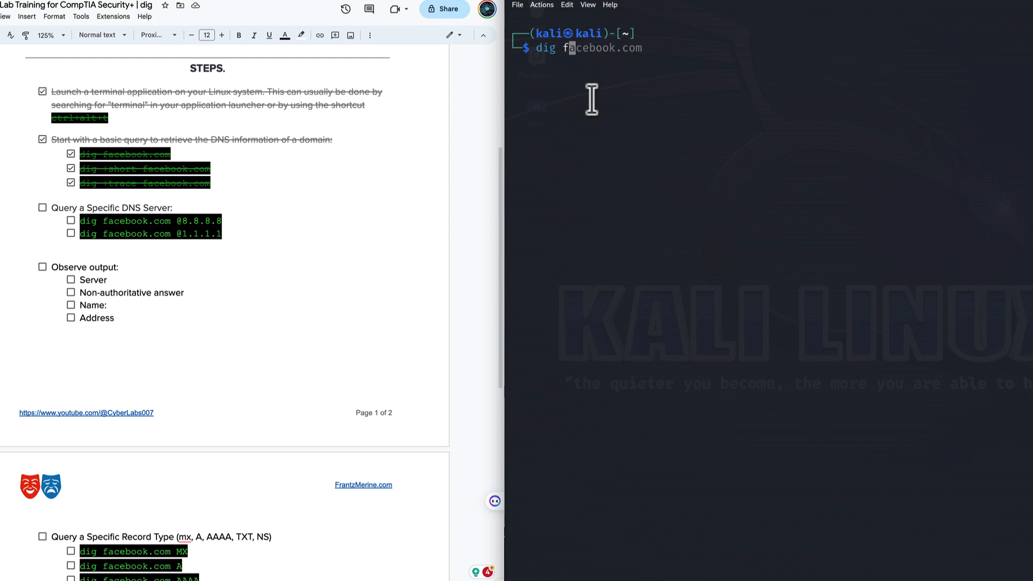
pyautogui.press('End')
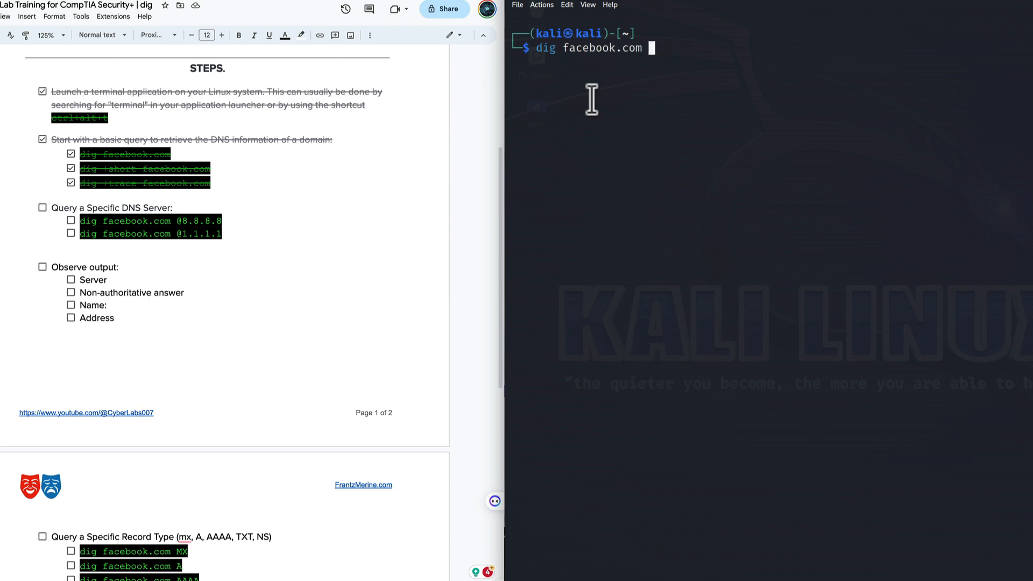
pyautogui.write('@8.8.8.8')
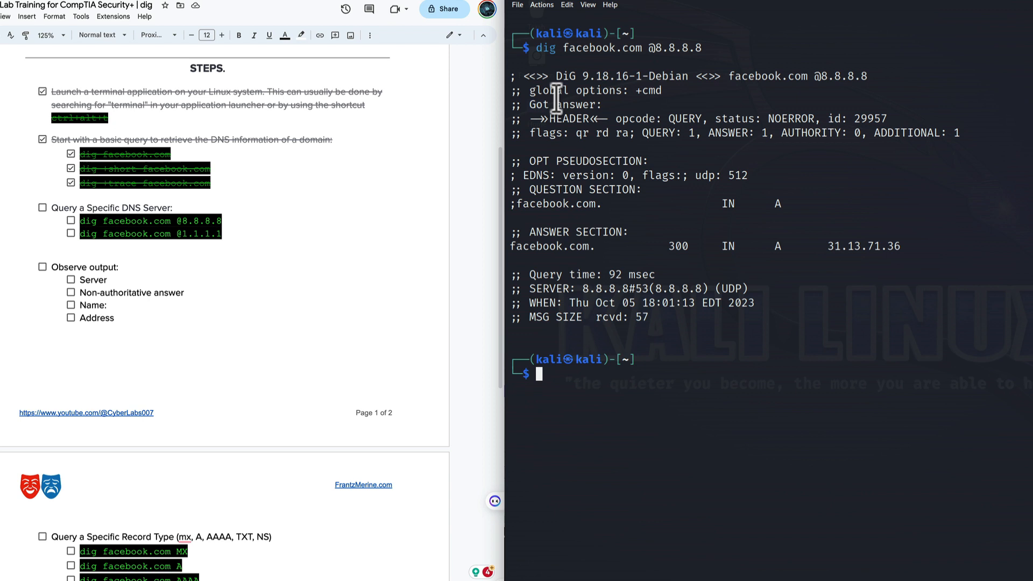
pyautogui.moveTo(553, 220)
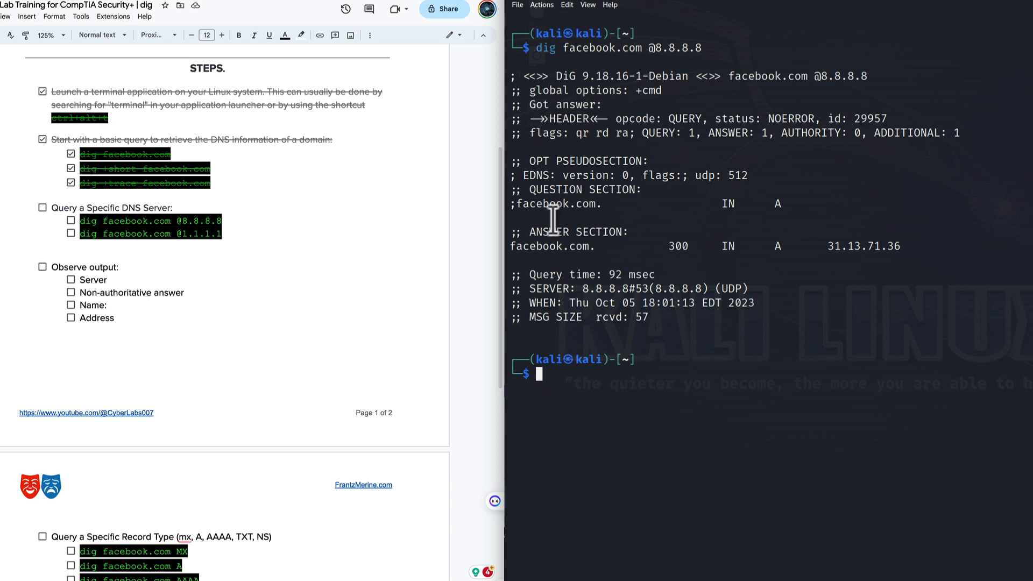
pyautogui.moveTo(829, 250)
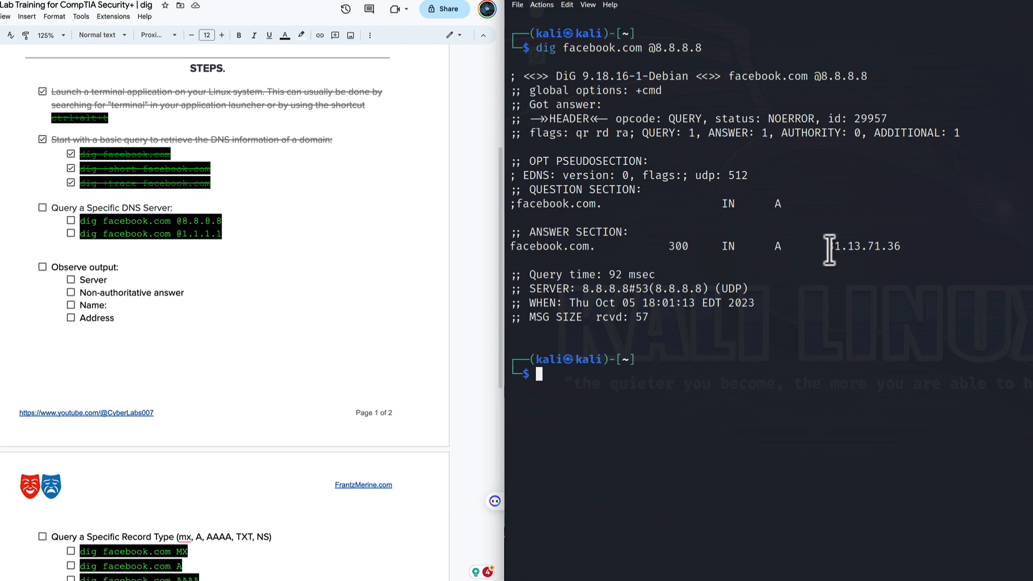
pyautogui.moveTo(578, 291)
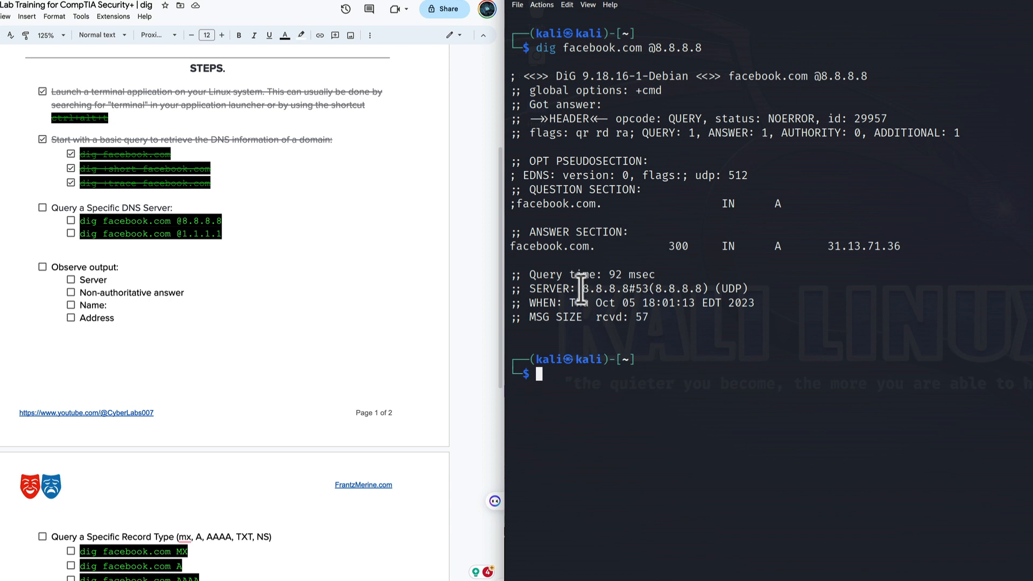
pyautogui.doubleClick(597, 288)
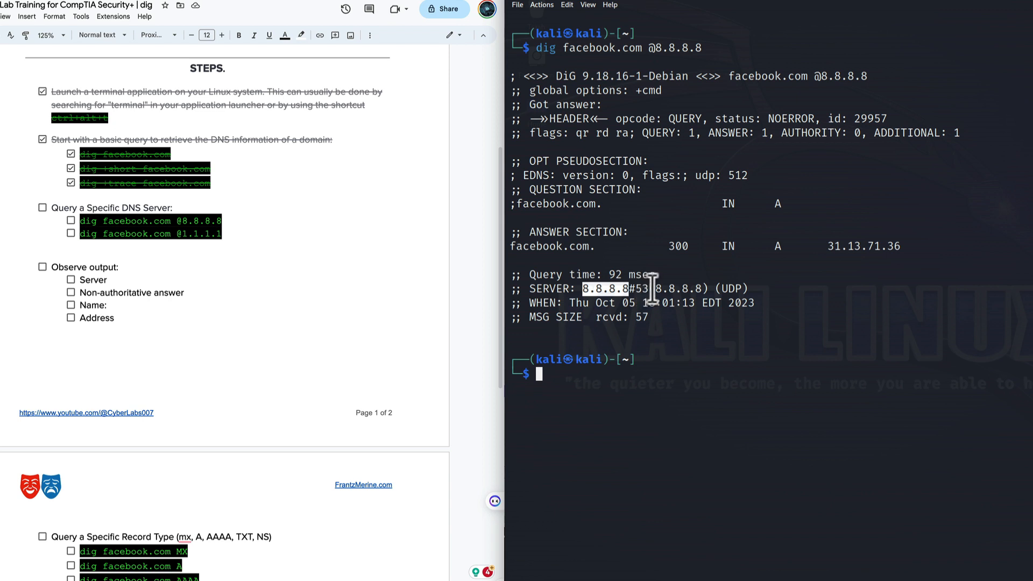
pyautogui.moveTo(639, 359)
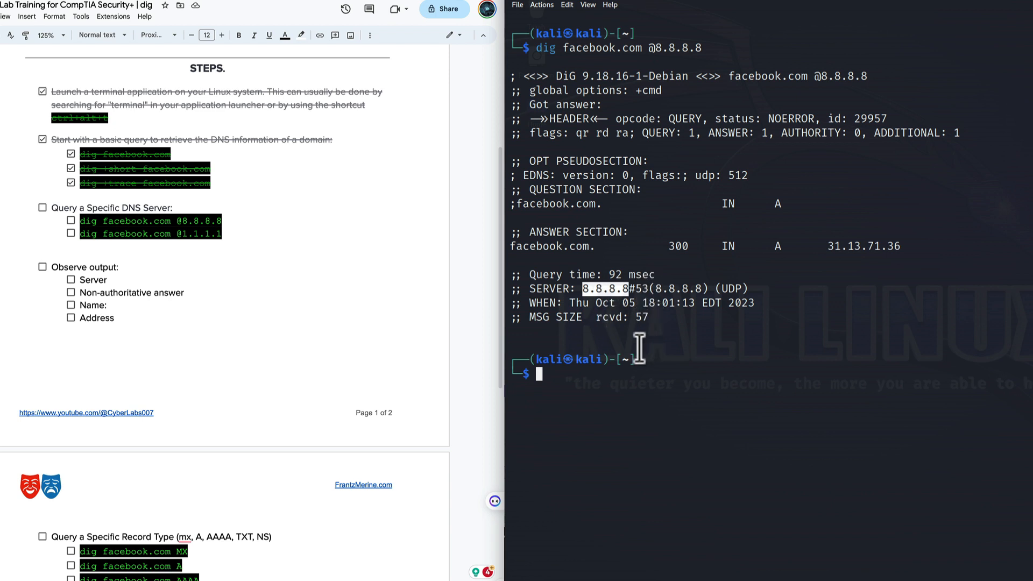
pyautogui.moveTo(602, 373)
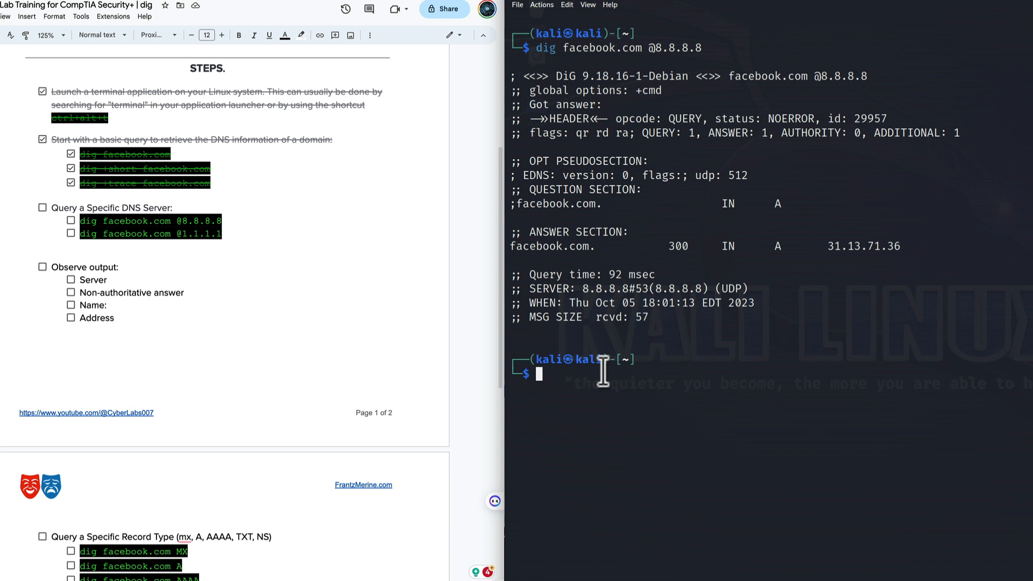
# Query facebook.com via 8.8.8.8 and 1.1.1.1, highlight answers, and tick the specific-server step.
pyautogui.write('clear')
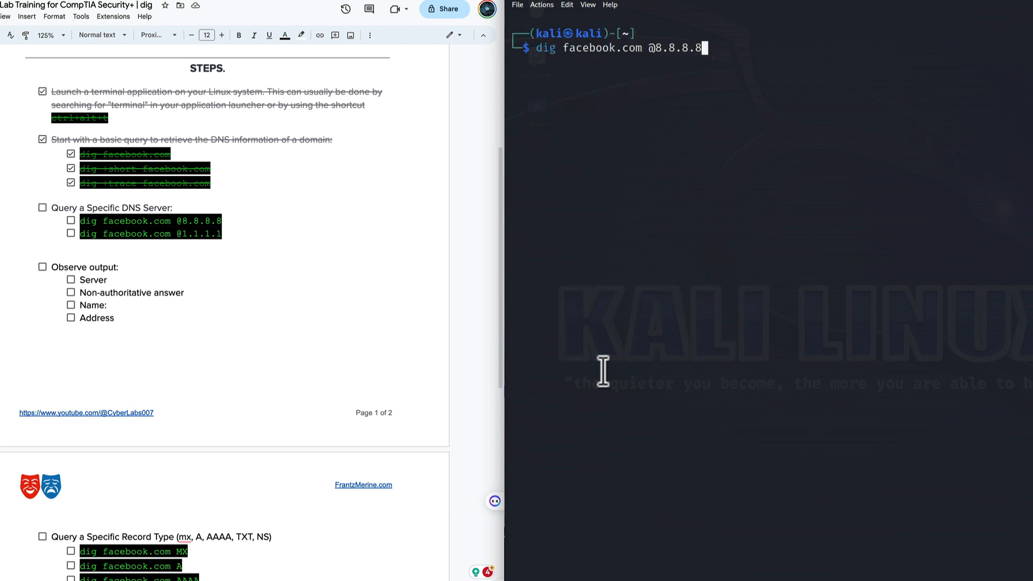
pyautogui.press('Enter')
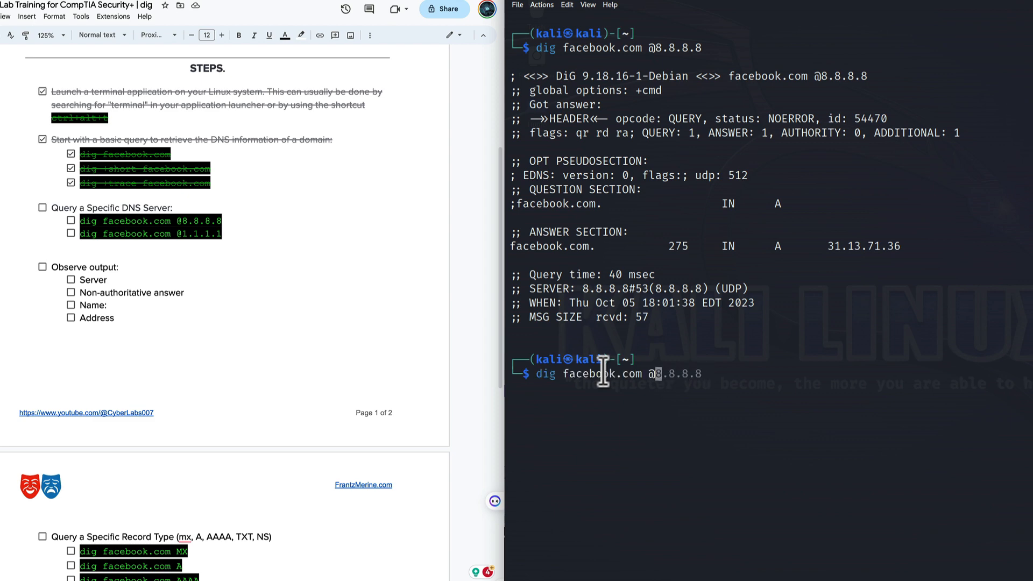
pyautogui.write('1.1.1.1')
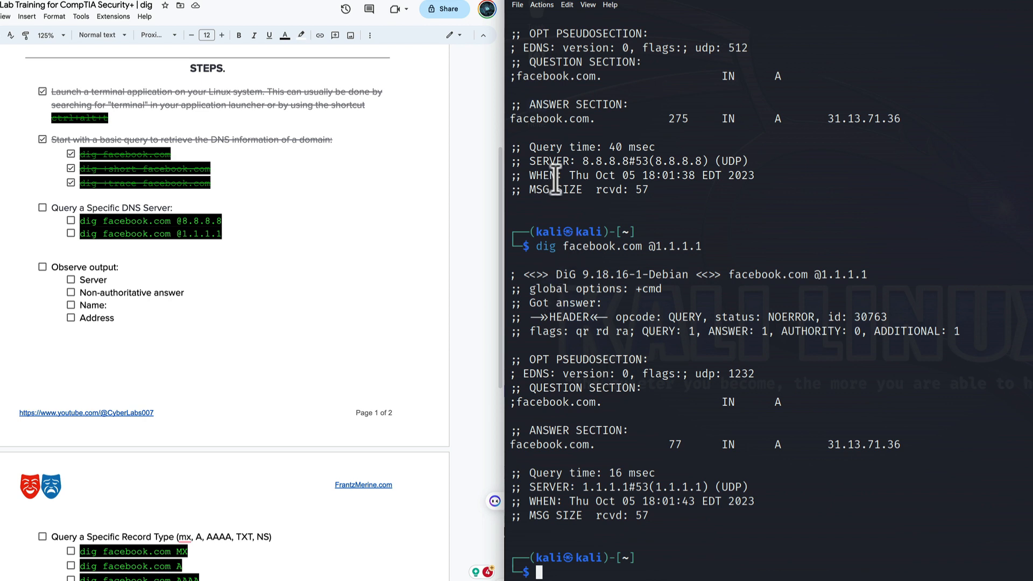
pyautogui.moveTo(532, 563)
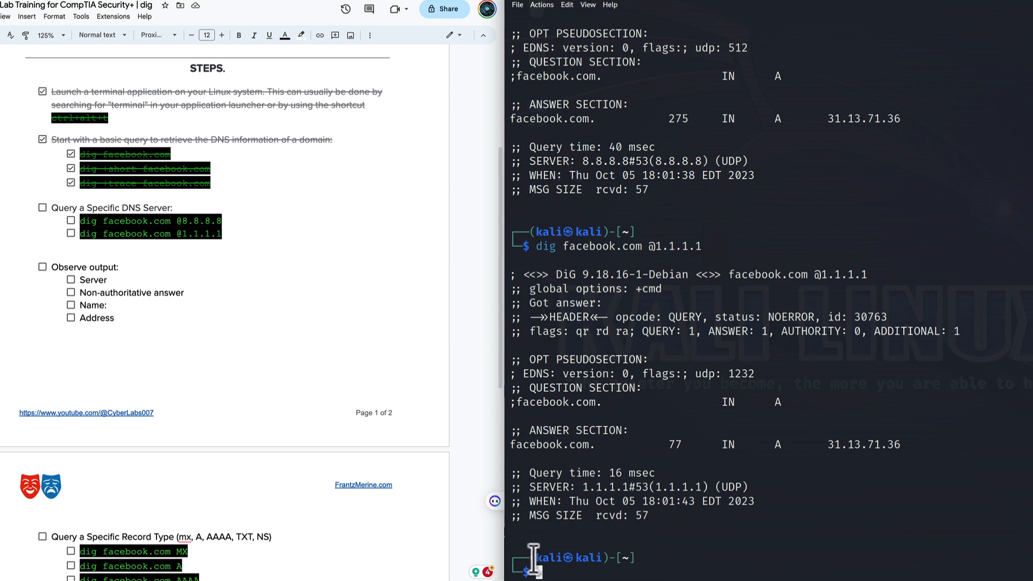
pyautogui.doubleClick(601, 487)
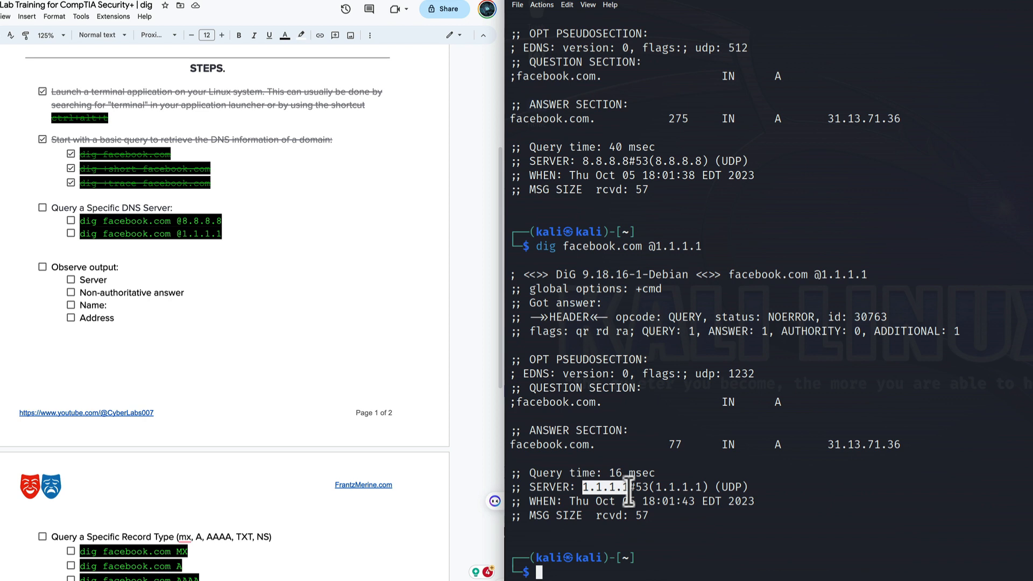
pyautogui.moveTo(810, 459)
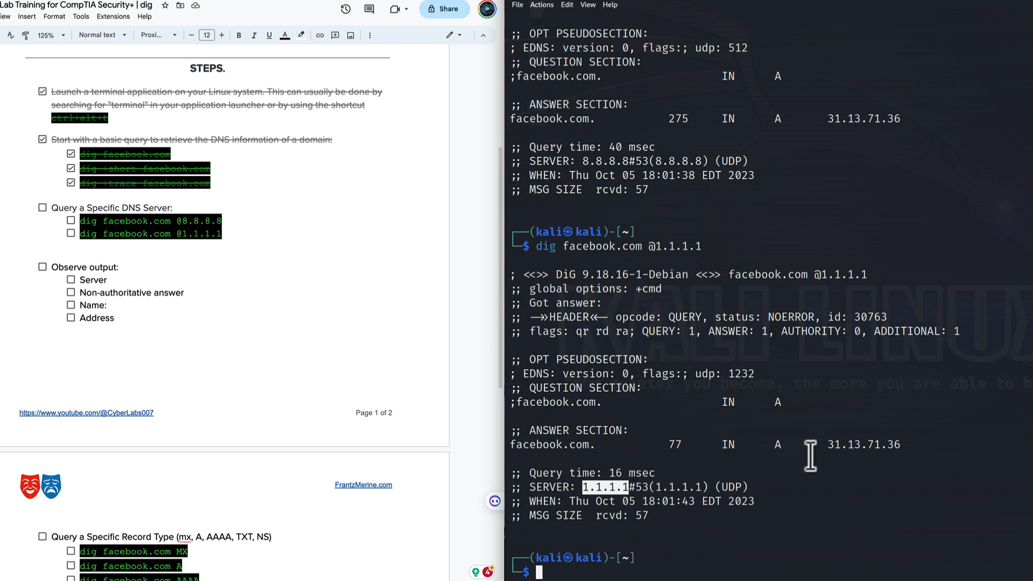
pyautogui.moveTo(831, 451)
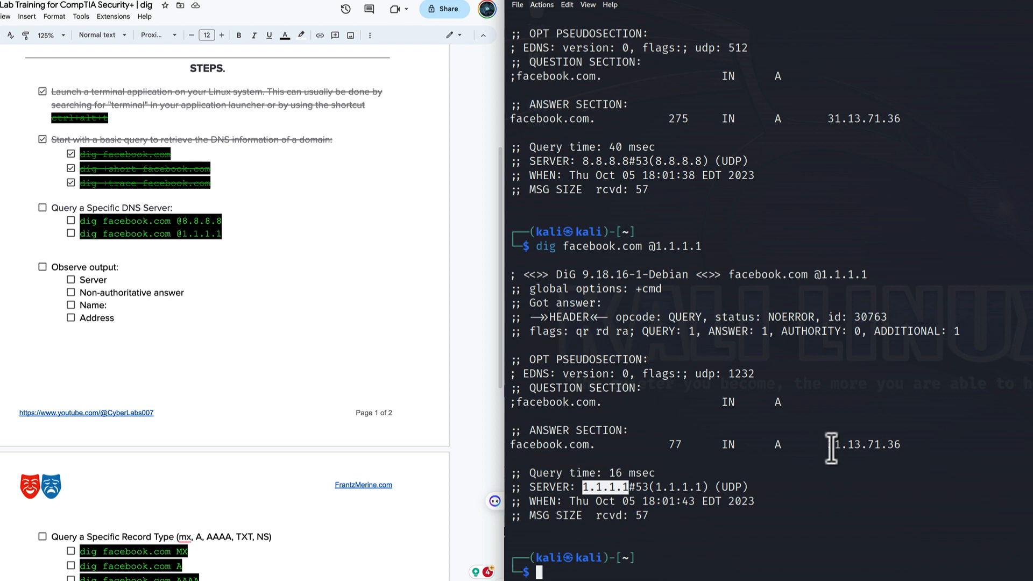
pyautogui.doubleClick(862, 444)
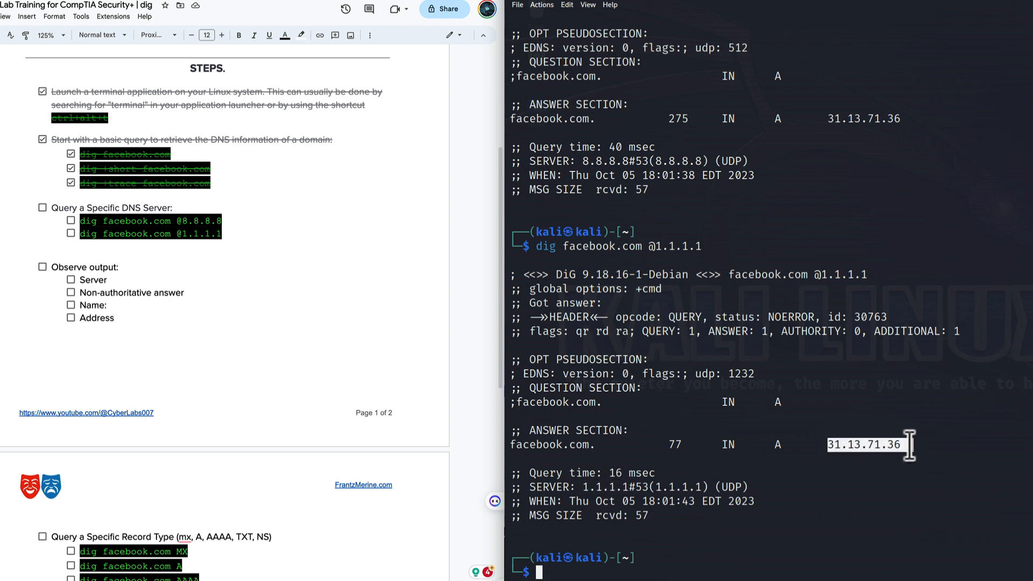
pyautogui.moveTo(824, 141)
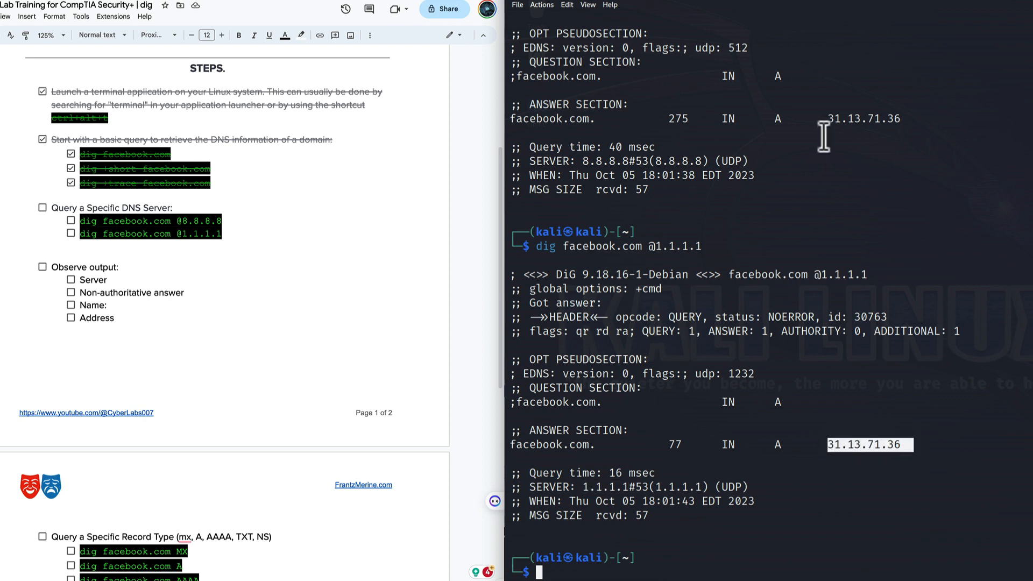
pyautogui.moveTo(522, 213)
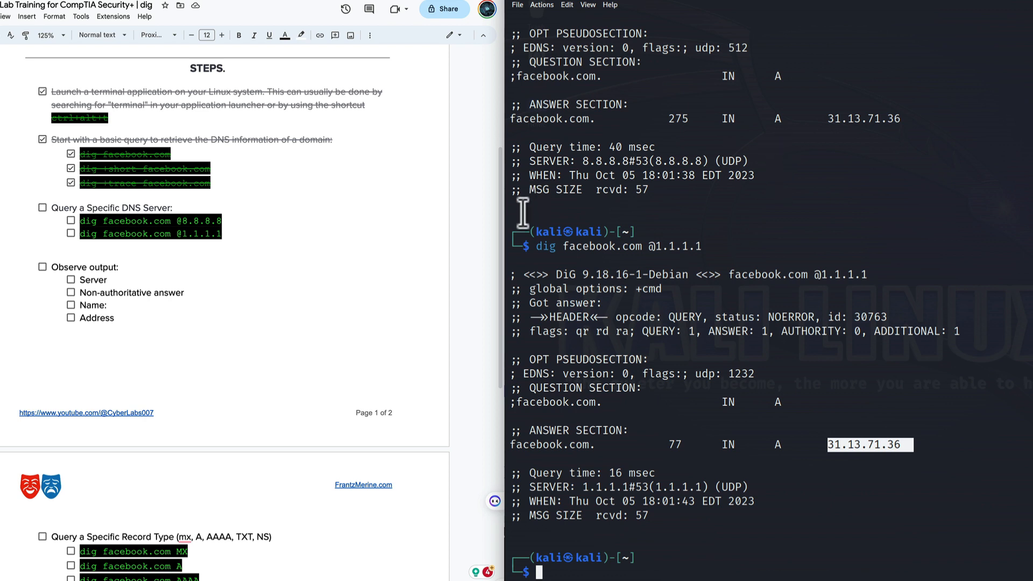
pyautogui.moveTo(504, 242)
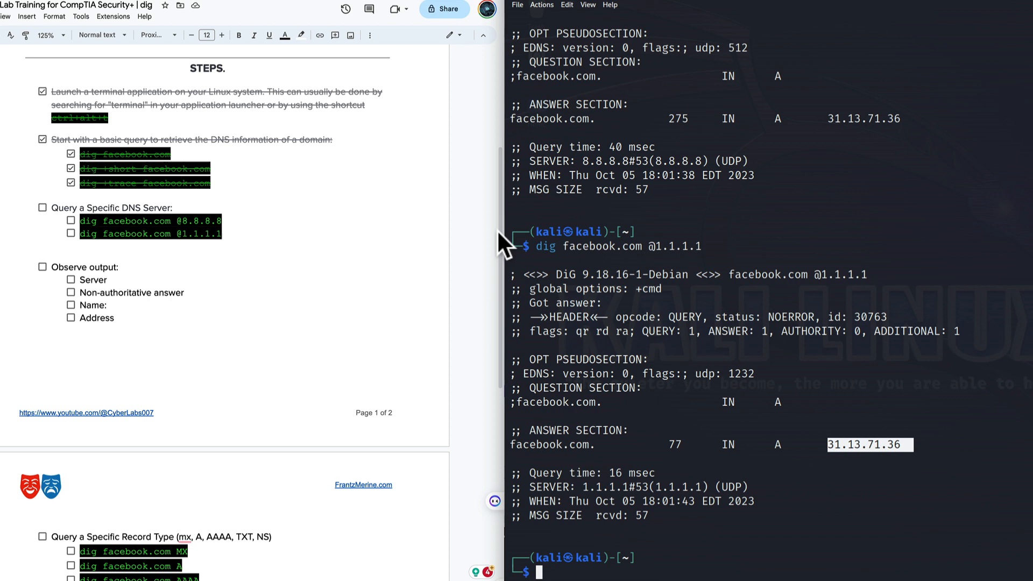
pyautogui.moveTo(409, 217)
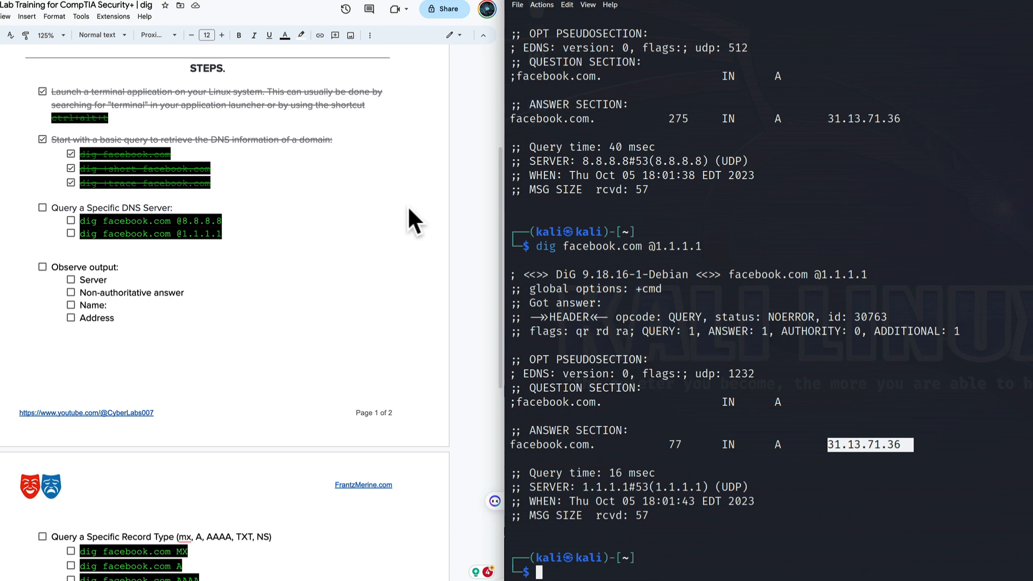
pyautogui.moveTo(188, 229)
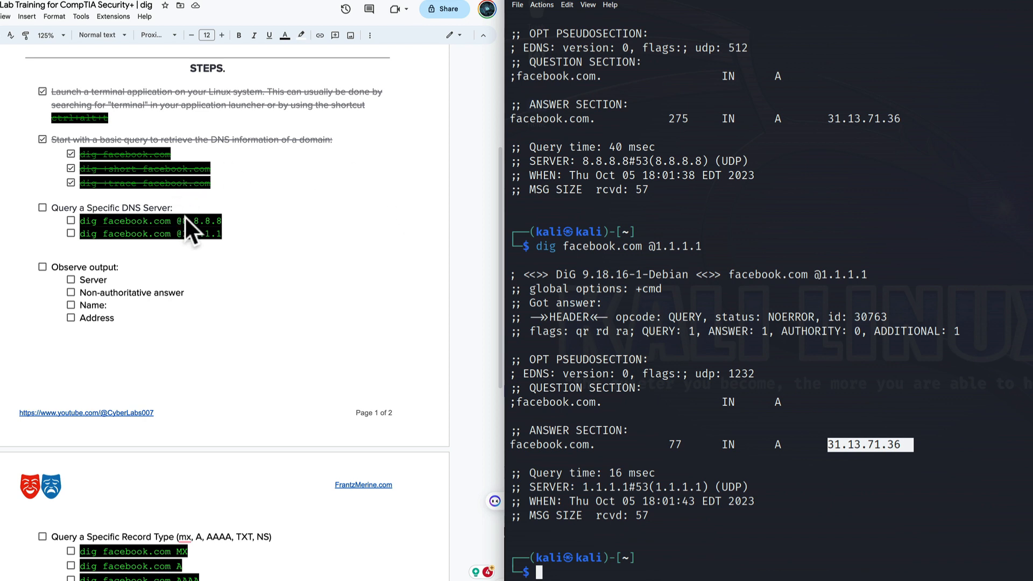
pyautogui.moveTo(138, 244)
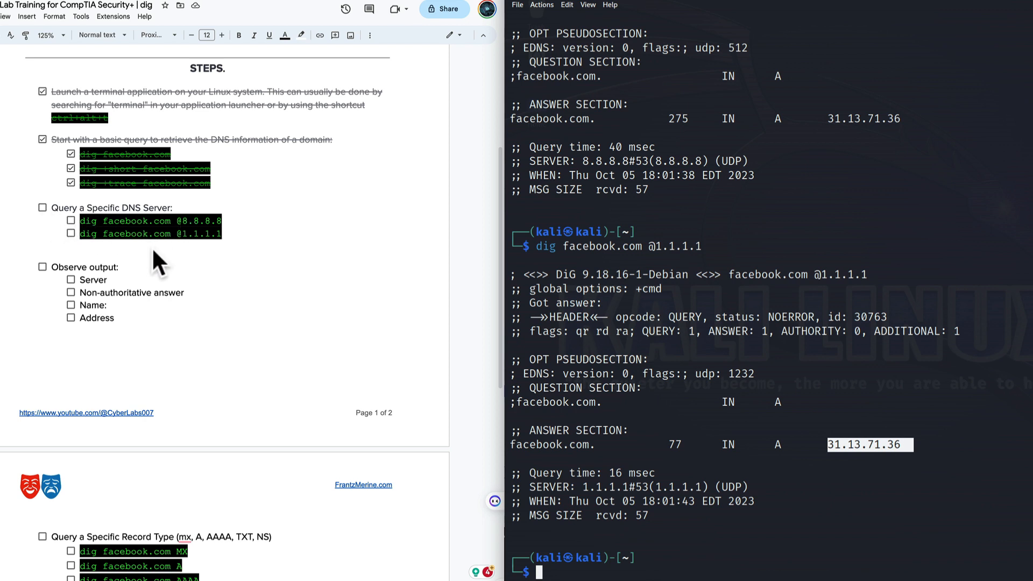
pyautogui.moveTo(40, 233)
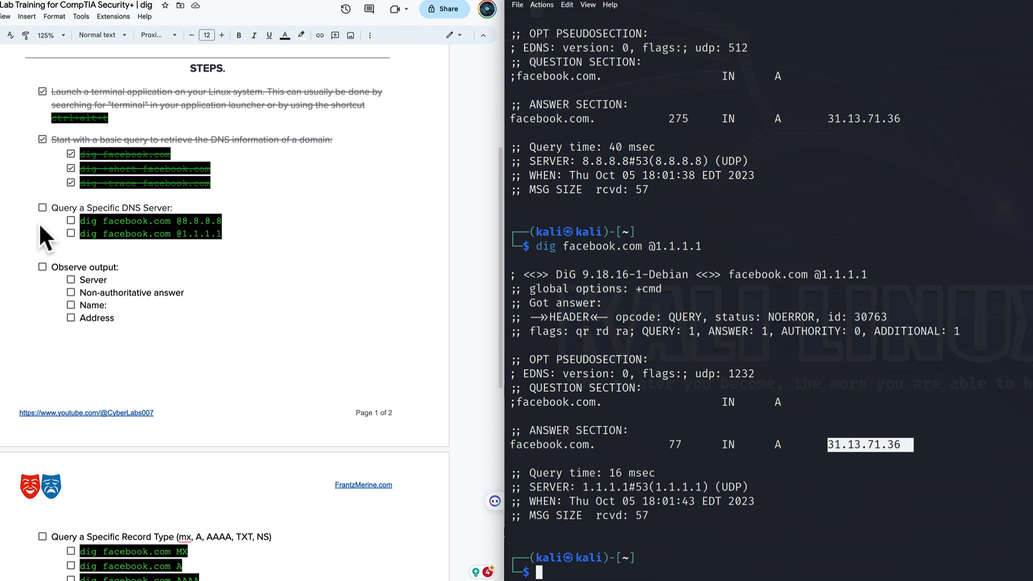
pyautogui.click(43, 207)
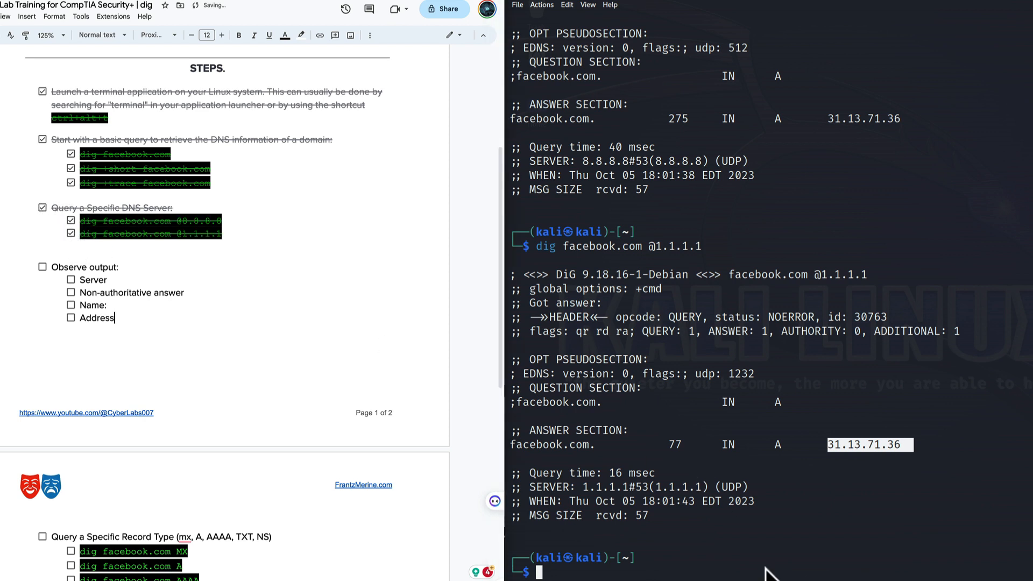
pyautogui.write('clear')
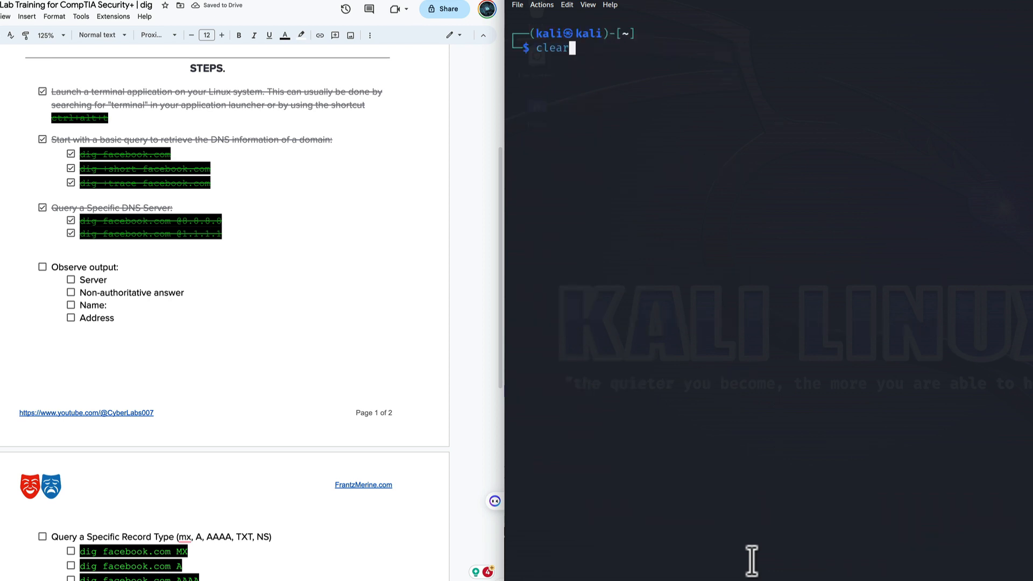
pyautogui.write('dig facebook.com @1.1.1.1')
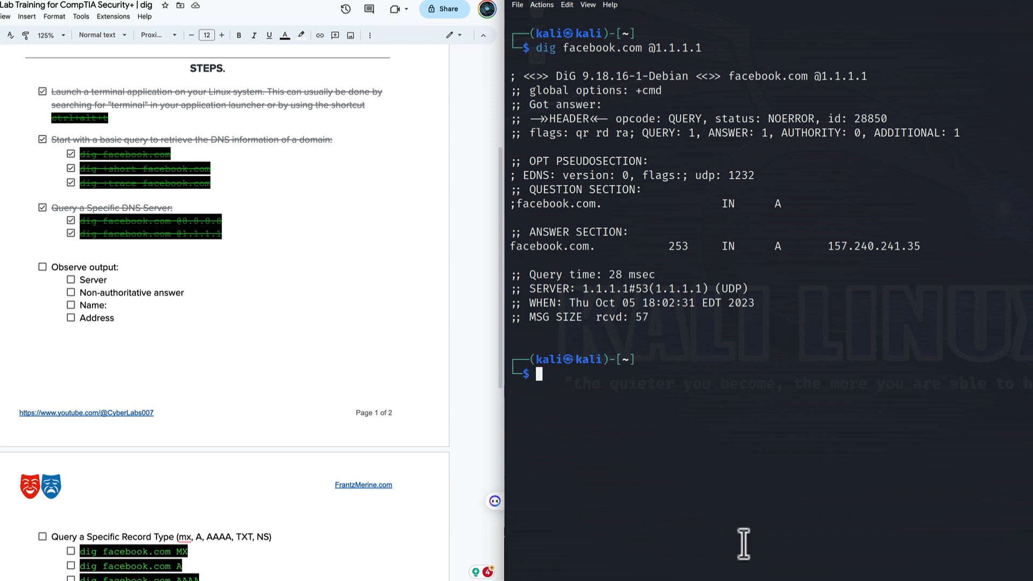
pyautogui.moveTo(655, 388)
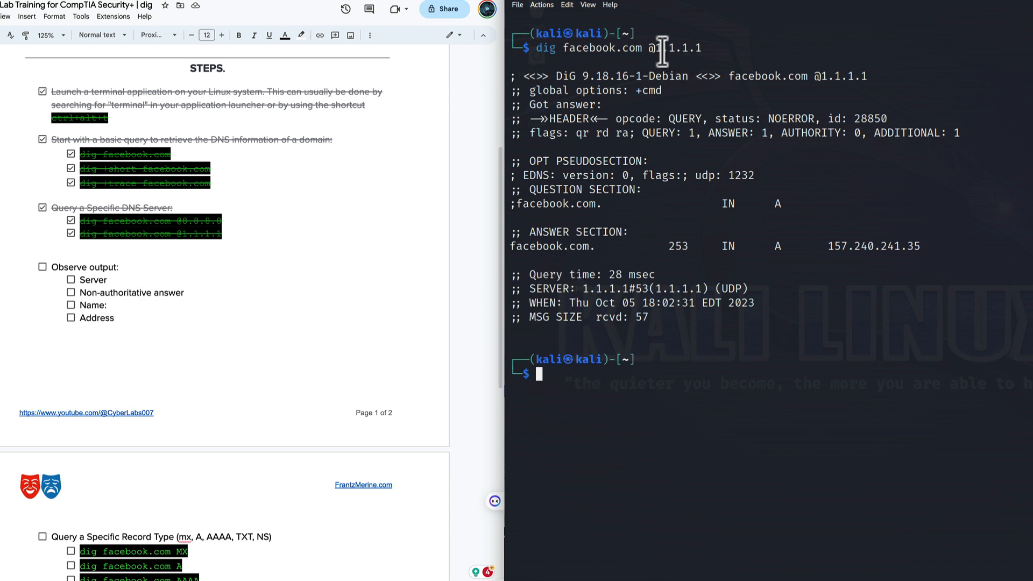
pyautogui.moveTo(610, 280)
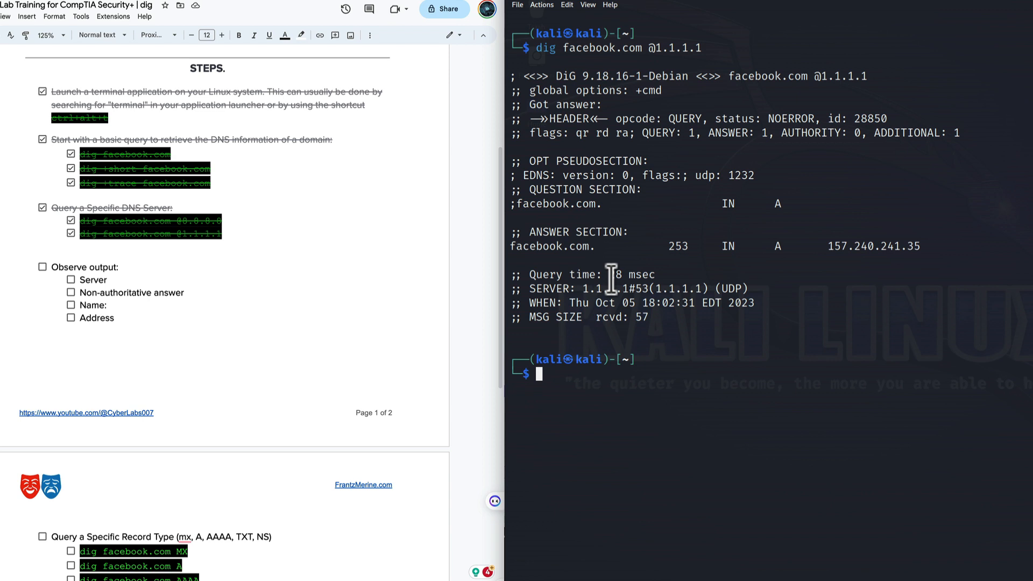
pyautogui.moveTo(587, 288)
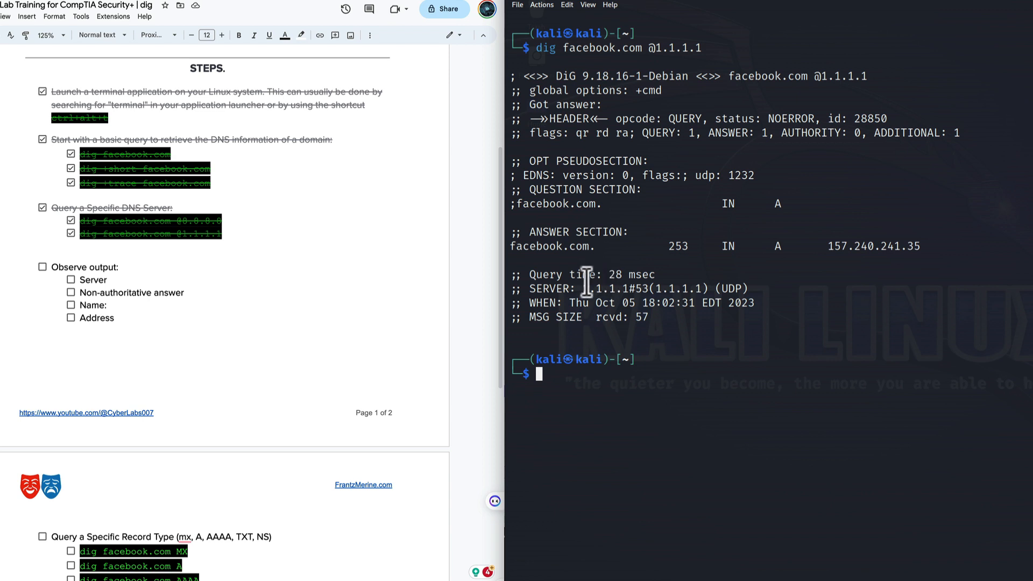
pyautogui.moveTo(604, 190)
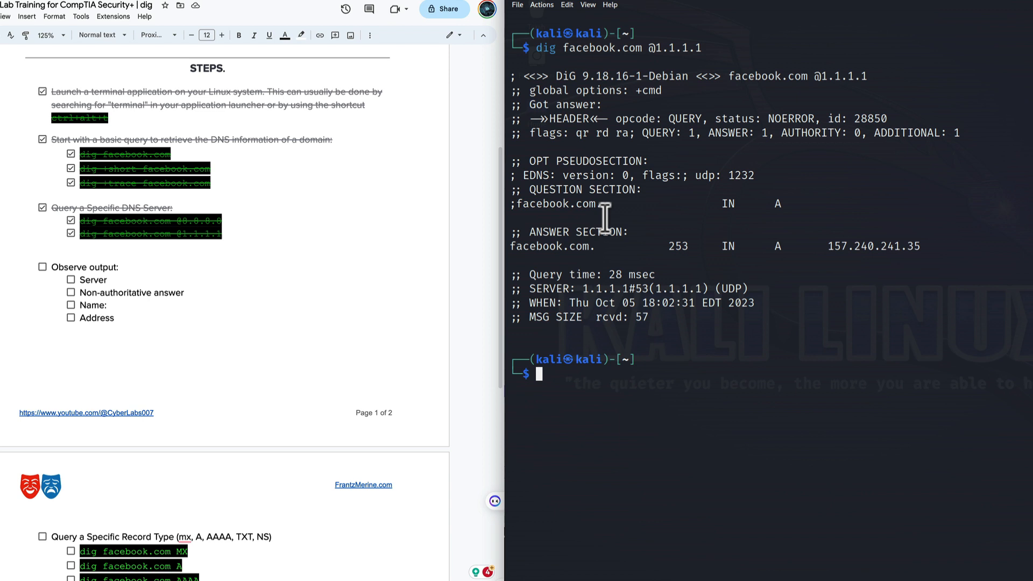
pyautogui.moveTo(470, 292)
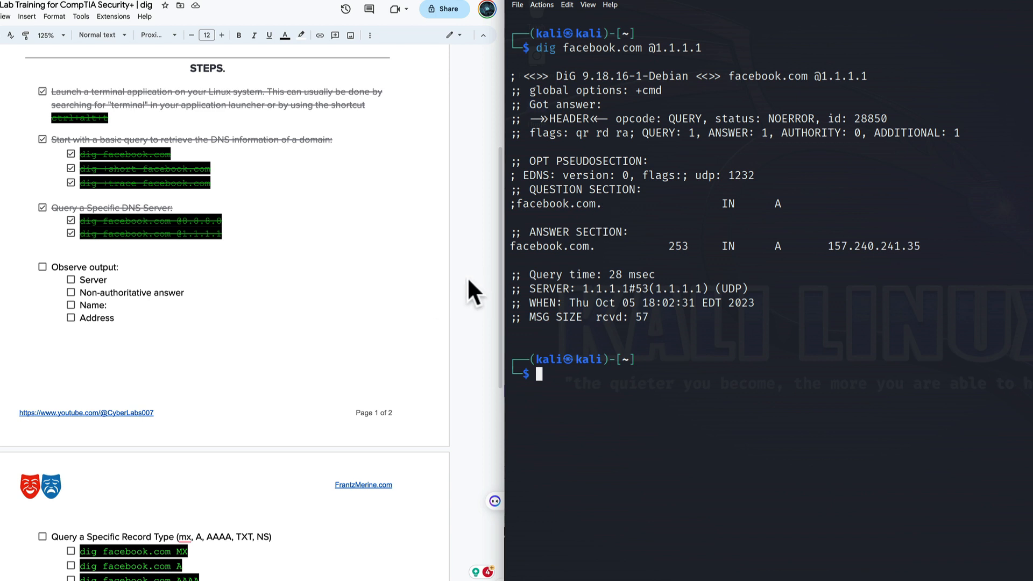
pyautogui.moveTo(276, 297)
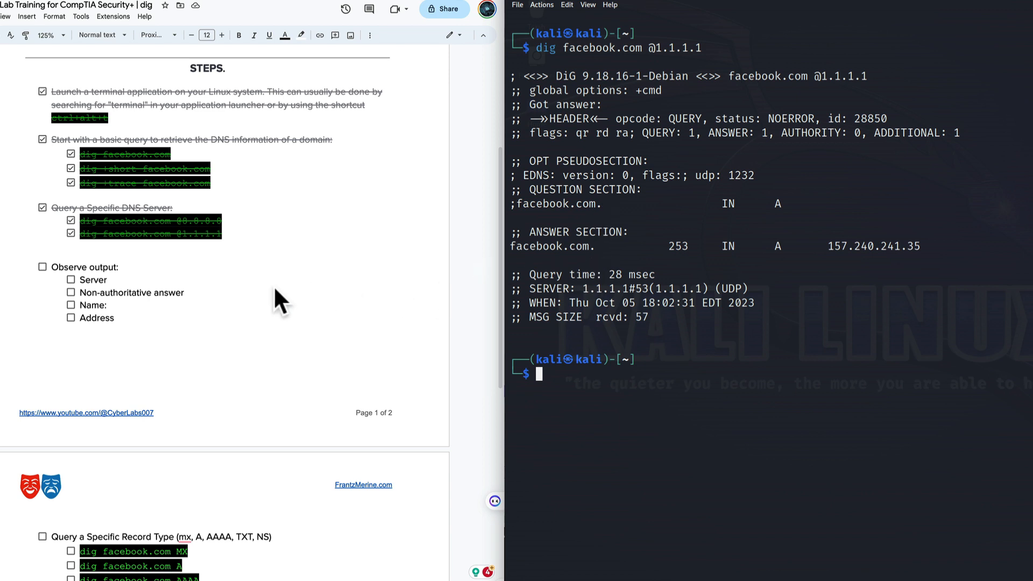
pyautogui.scroll(-3)
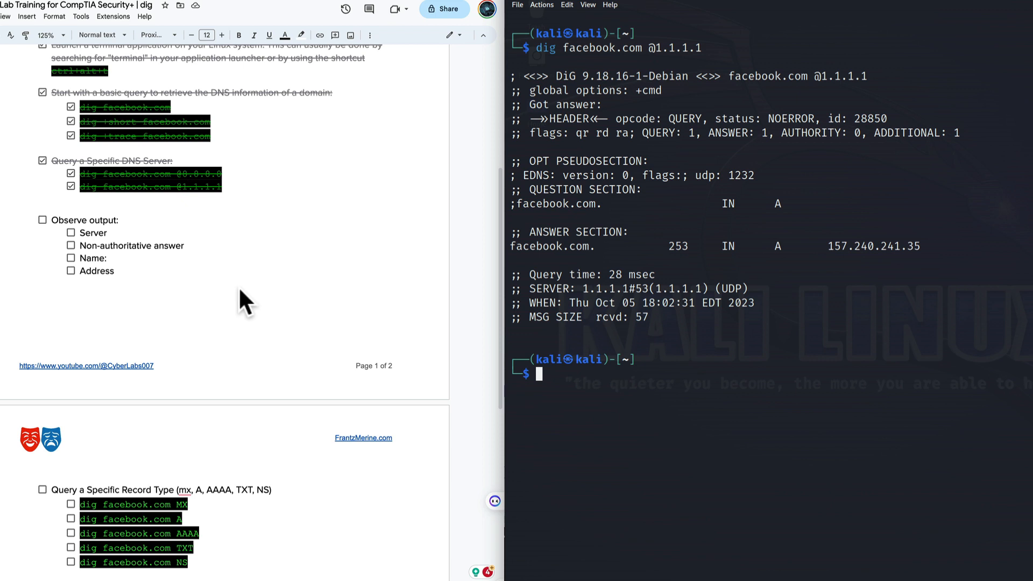
pyautogui.moveTo(680, 220)
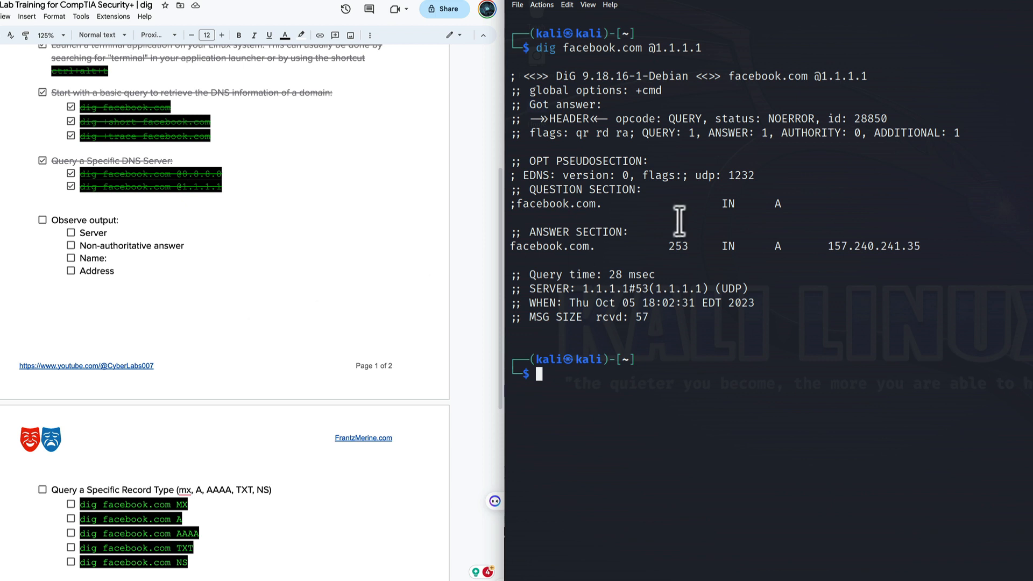
pyautogui.moveTo(598, 237)
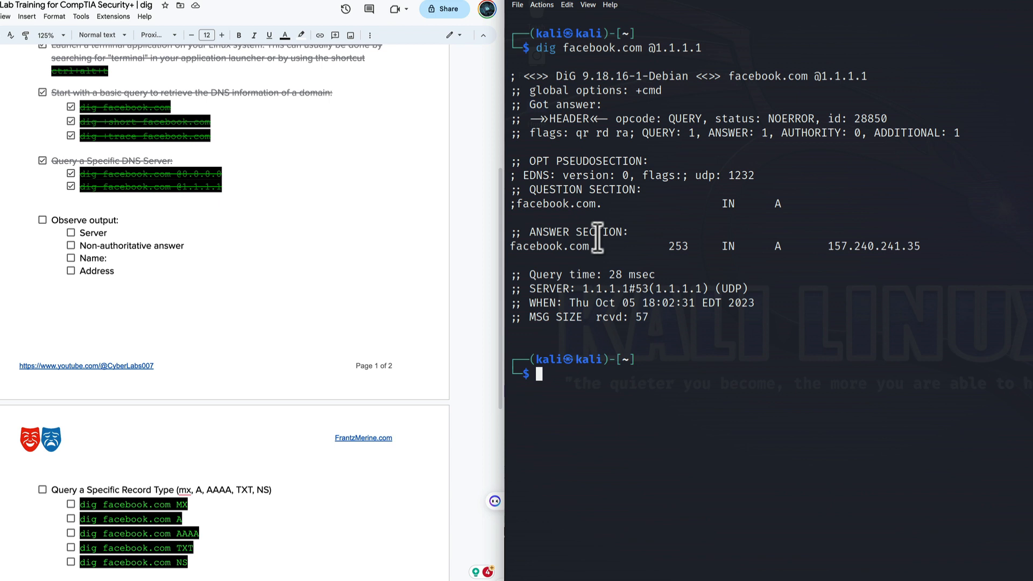
pyautogui.moveTo(179, 290)
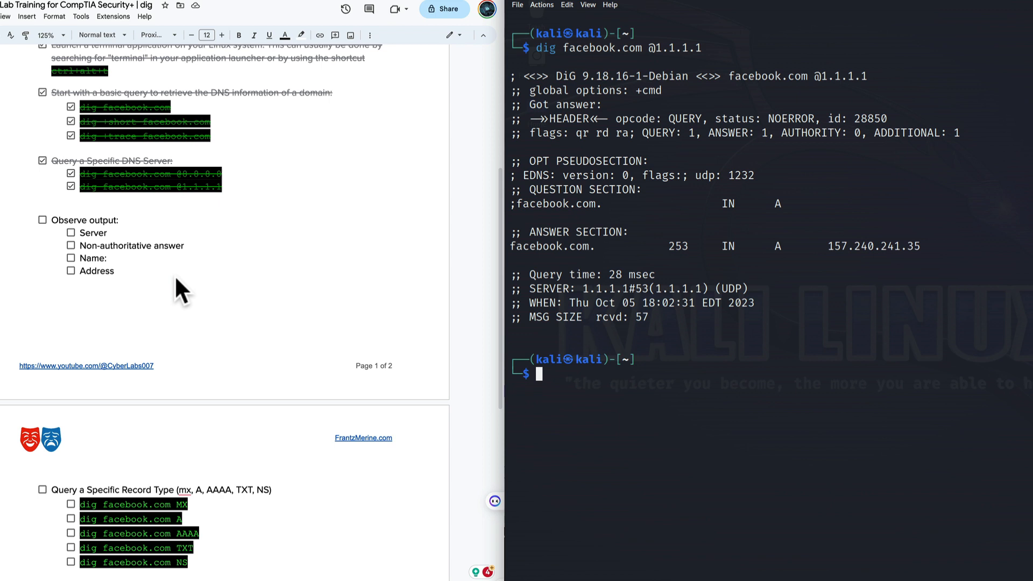
pyautogui.doubleClick(840, 246)
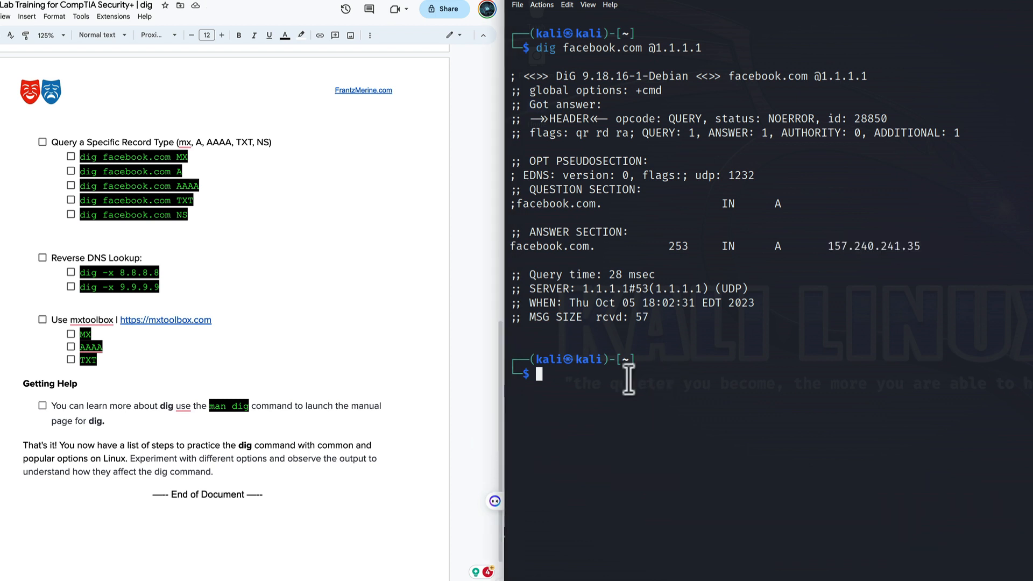
# Clear the screen and run dig facebook.com mx, returning 10 smtpin.vvv.facebook.com.
pyautogui.write('clear')
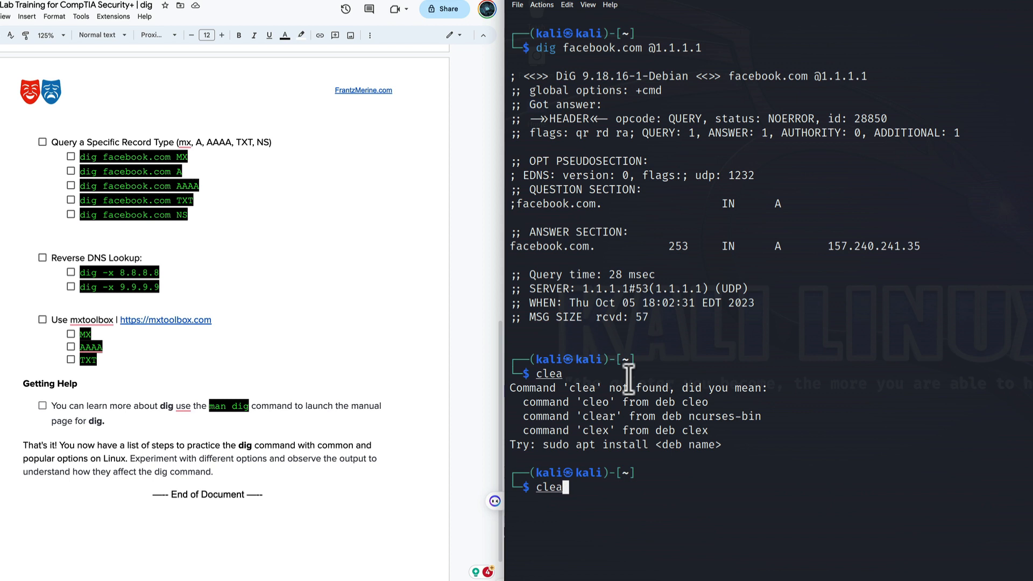
pyautogui.press('Enter')
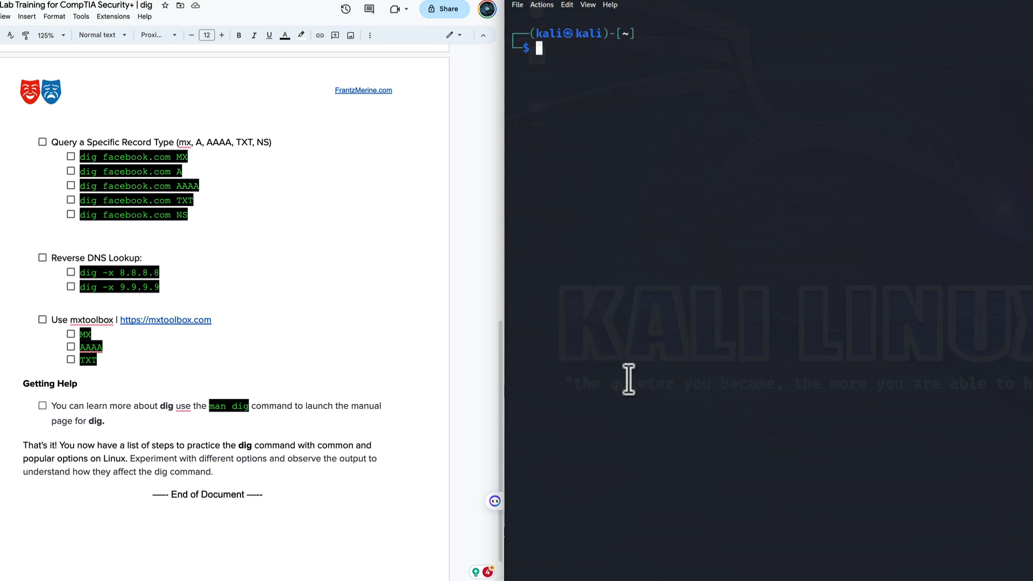
pyautogui.write('clea')
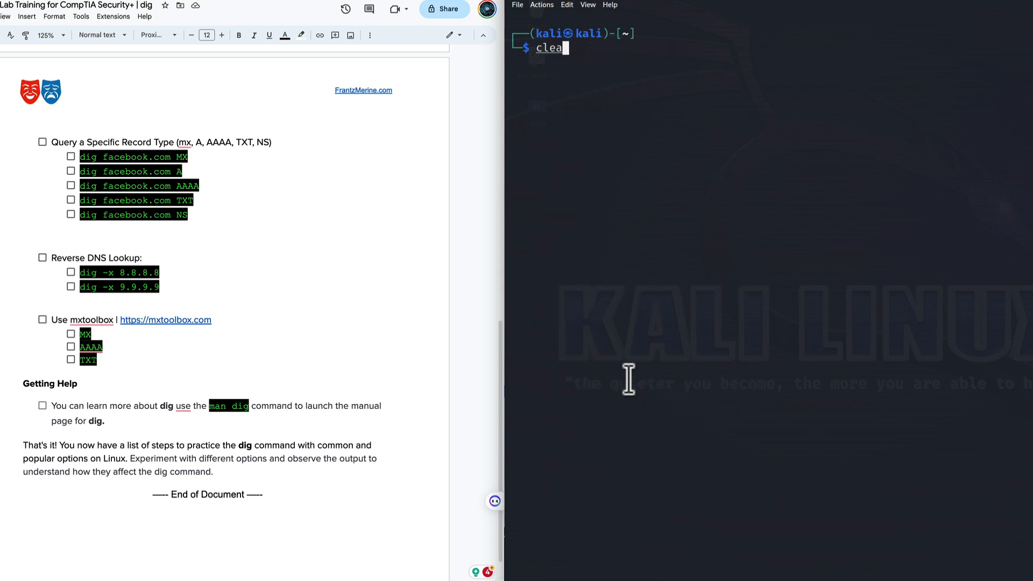
pyautogui.write('dig facebook.com @1.1.1.1')
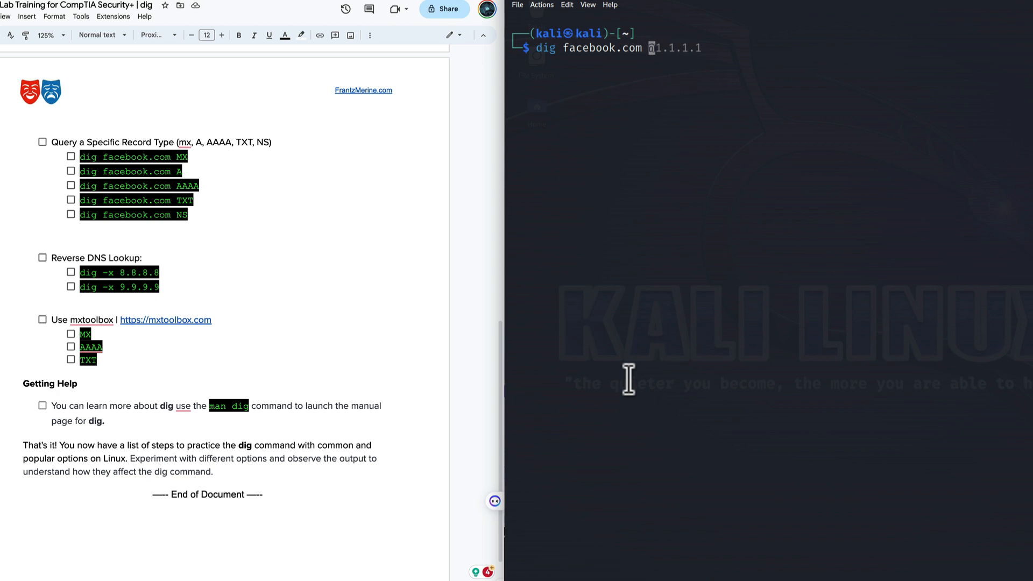
pyautogui.press('Enter')
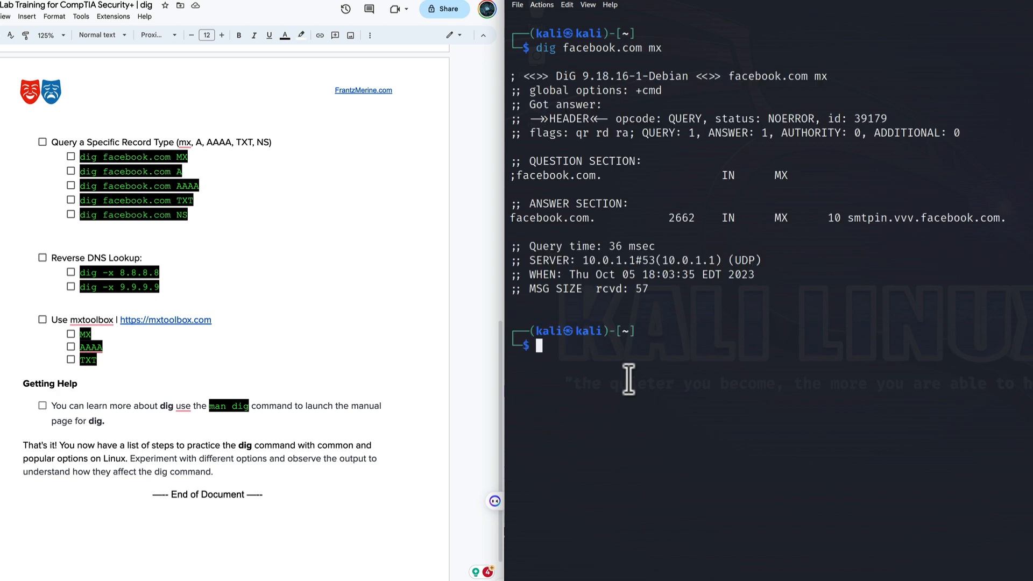
pyautogui.moveTo(635, 328)
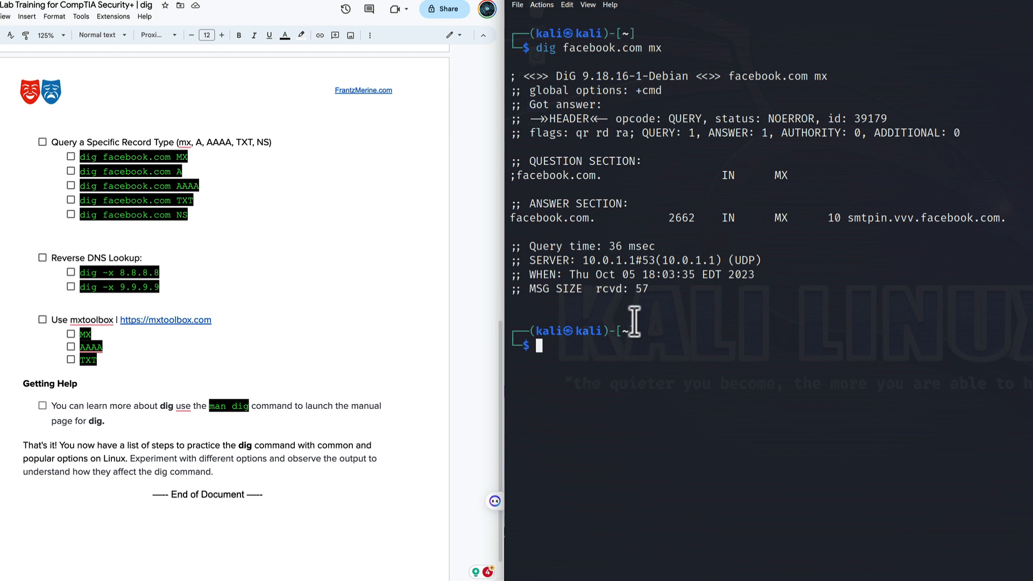
pyautogui.moveTo(555, 161)
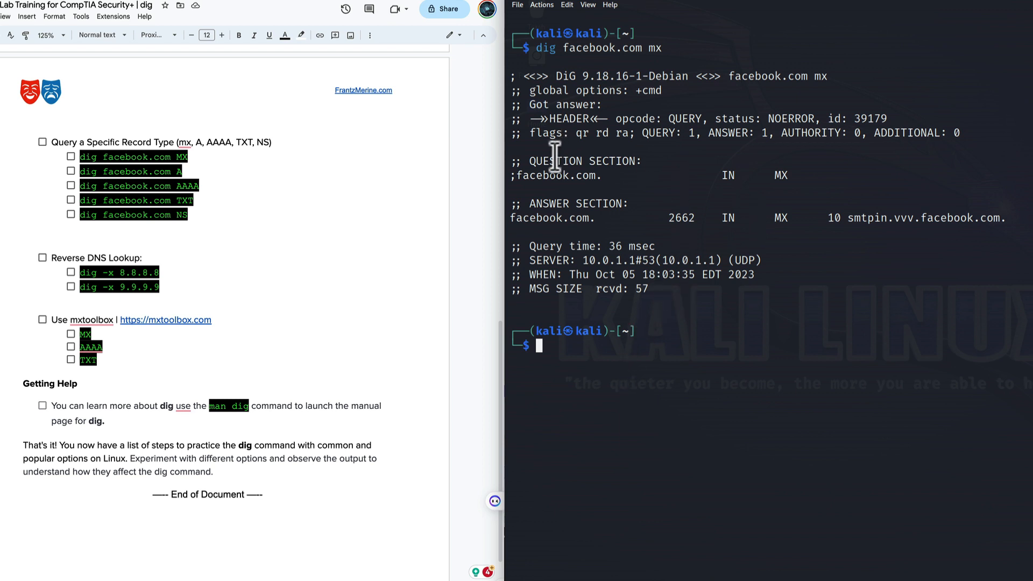
pyautogui.moveTo(612, 209)
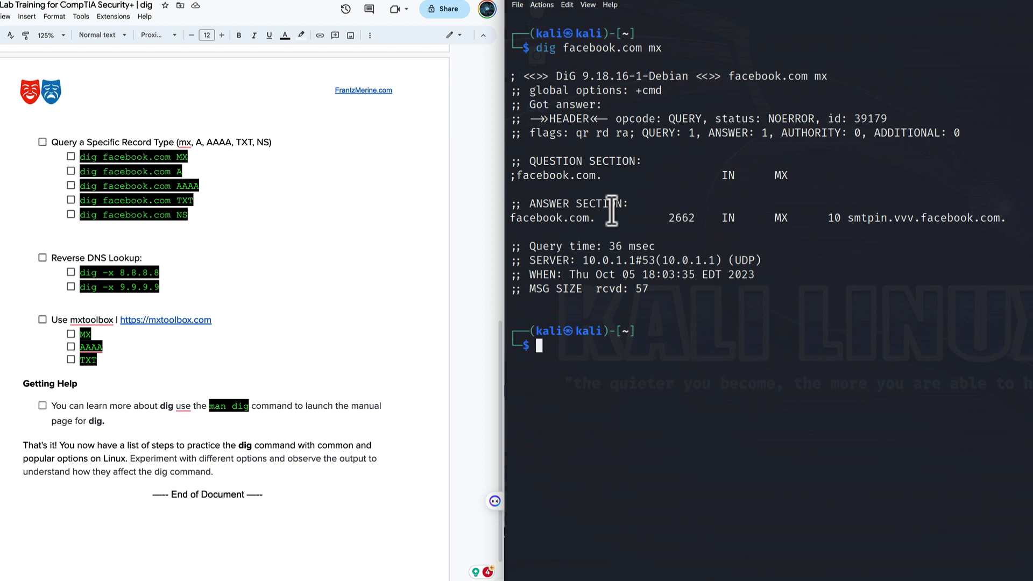
pyautogui.moveTo(840, 221)
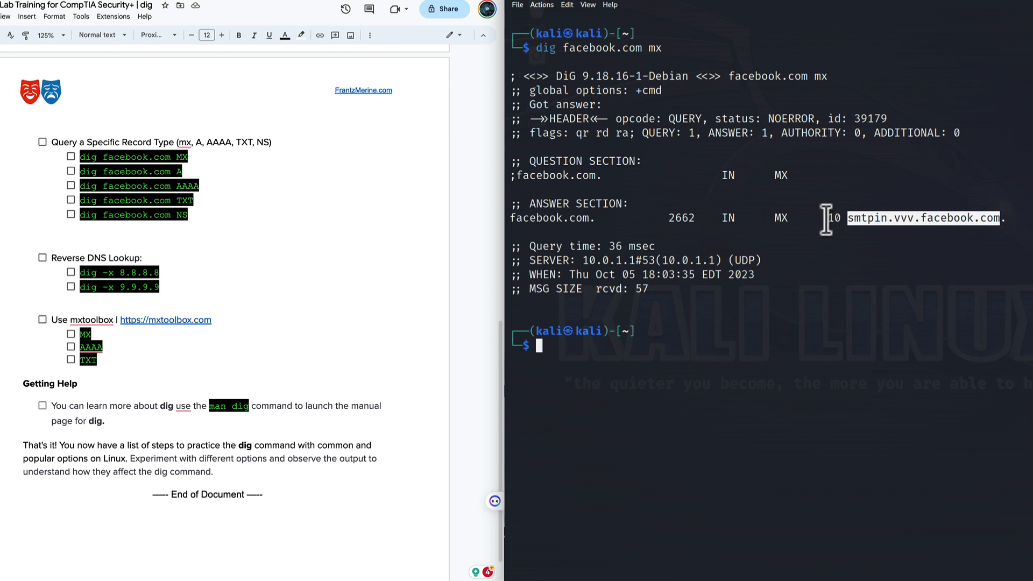
pyautogui.moveTo(789, 221)
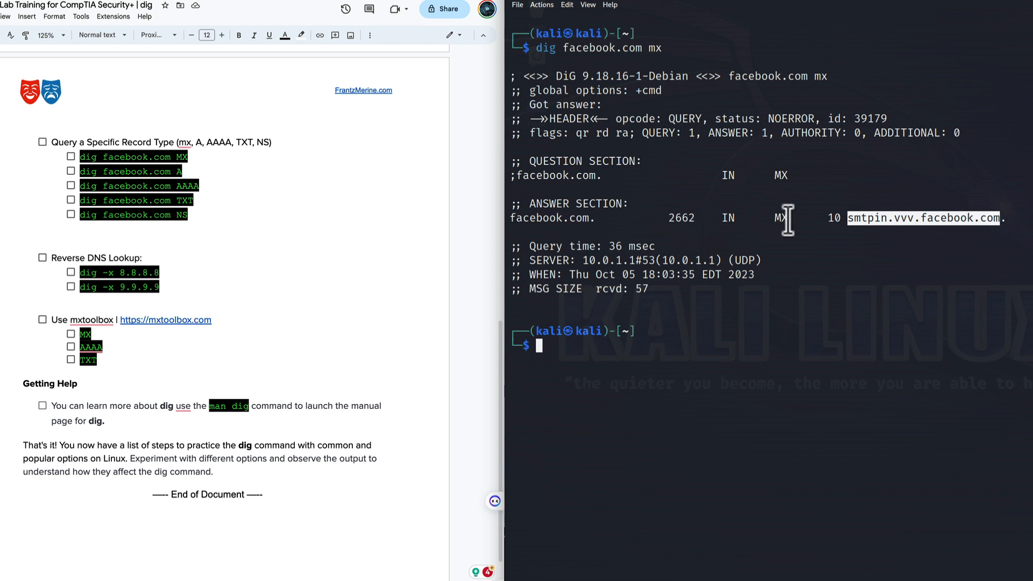
pyautogui.moveTo(582, 342)
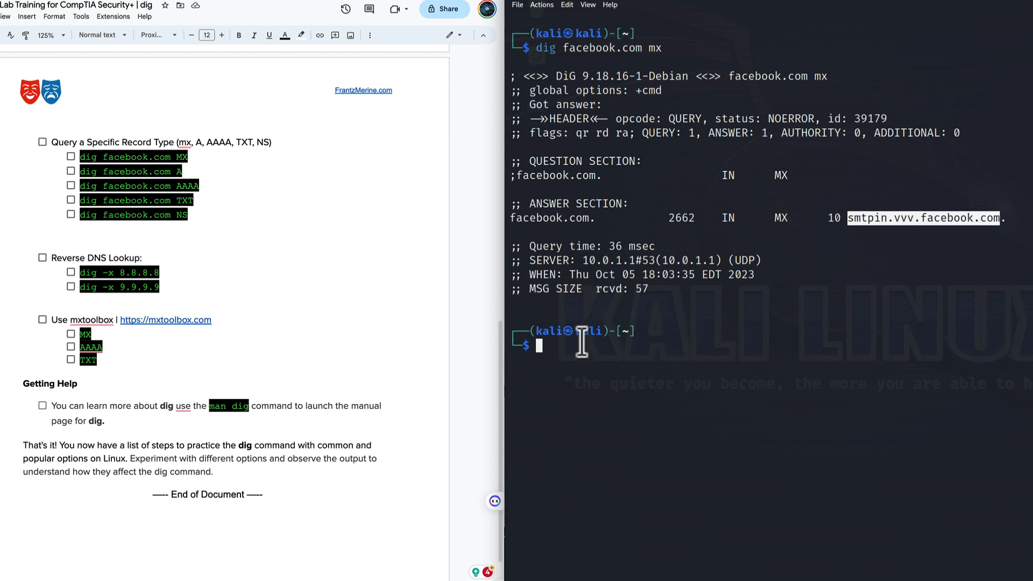
pyautogui.moveTo(622, 331)
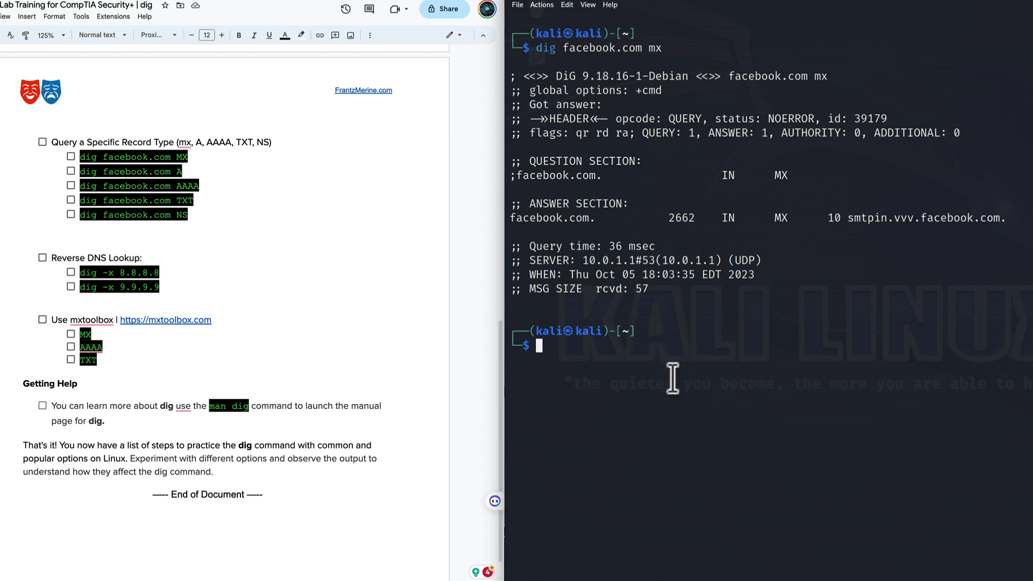
# Run dig facebook.com A, then AAAA, highlighting IPv6 2a03:2880:f112:83:face:b00c:0:25de.
pyautogui.write('clear')
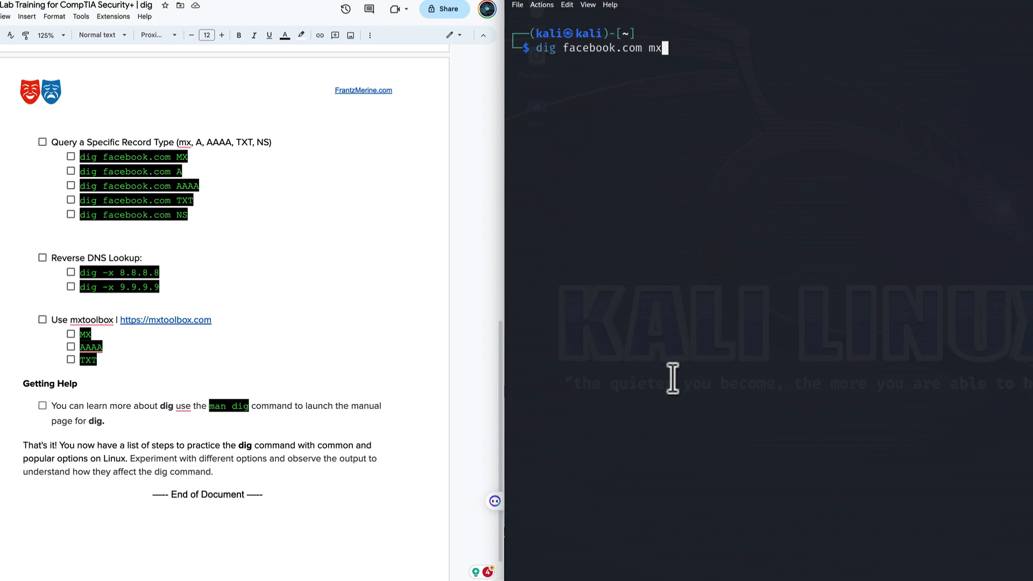
pyautogui.write('A')
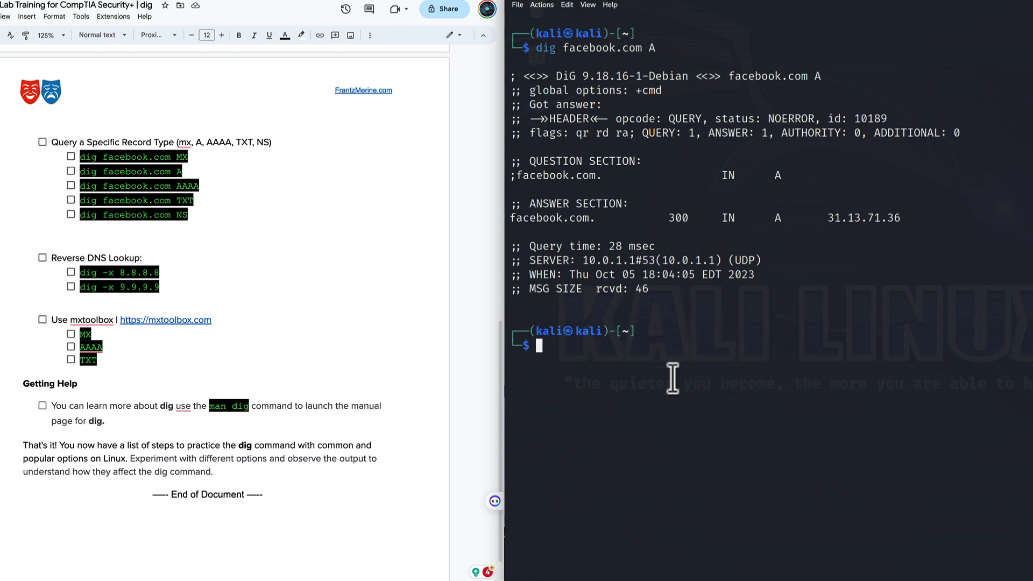
pyautogui.write('clear')
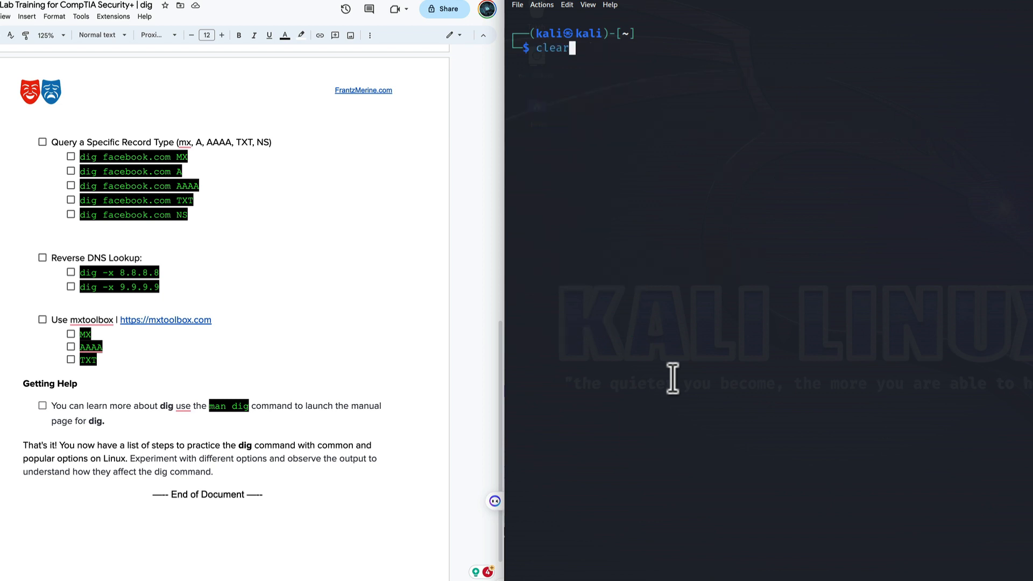
pyautogui.write('dig facebook.com AAAA')
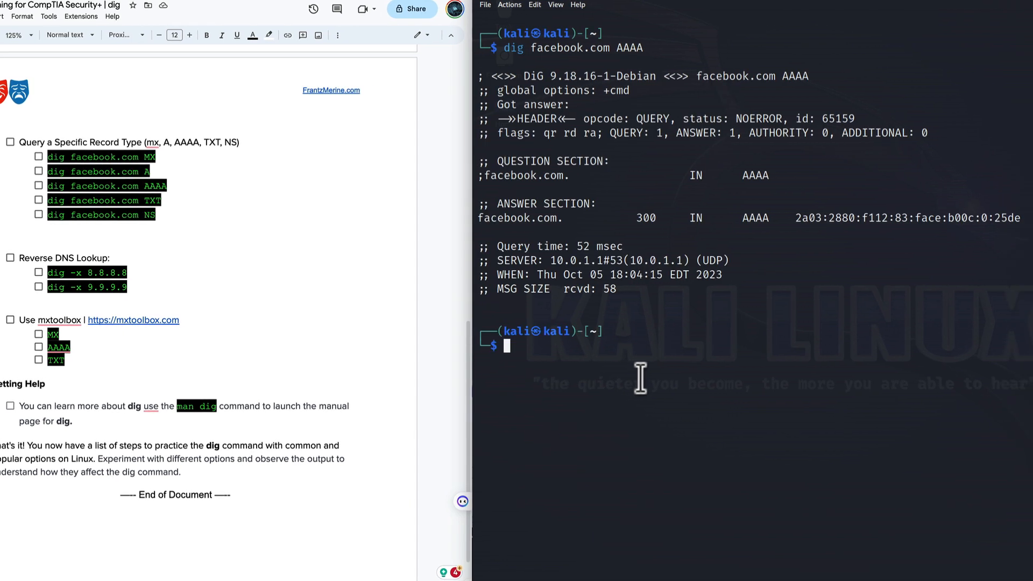
pyautogui.moveTo(813, 248)
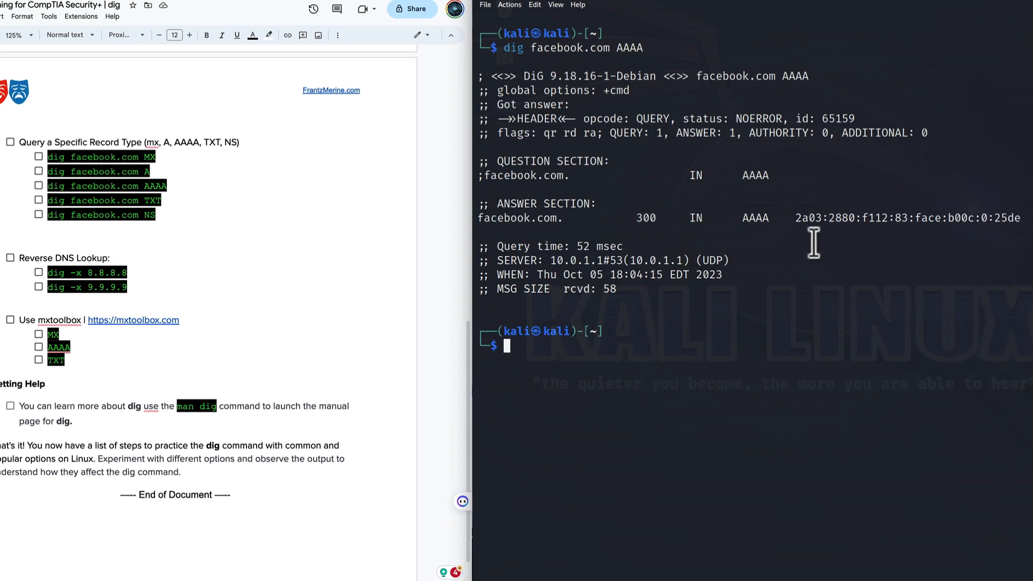
pyautogui.moveTo(794, 217); pyautogui.dragTo(1014, 217)
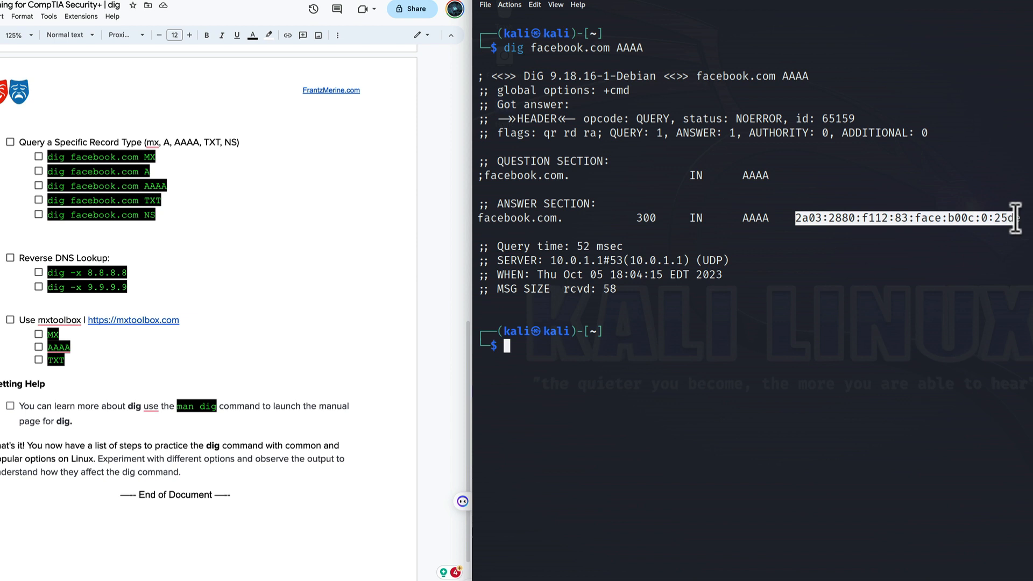
pyautogui.moveTo(598, 48)
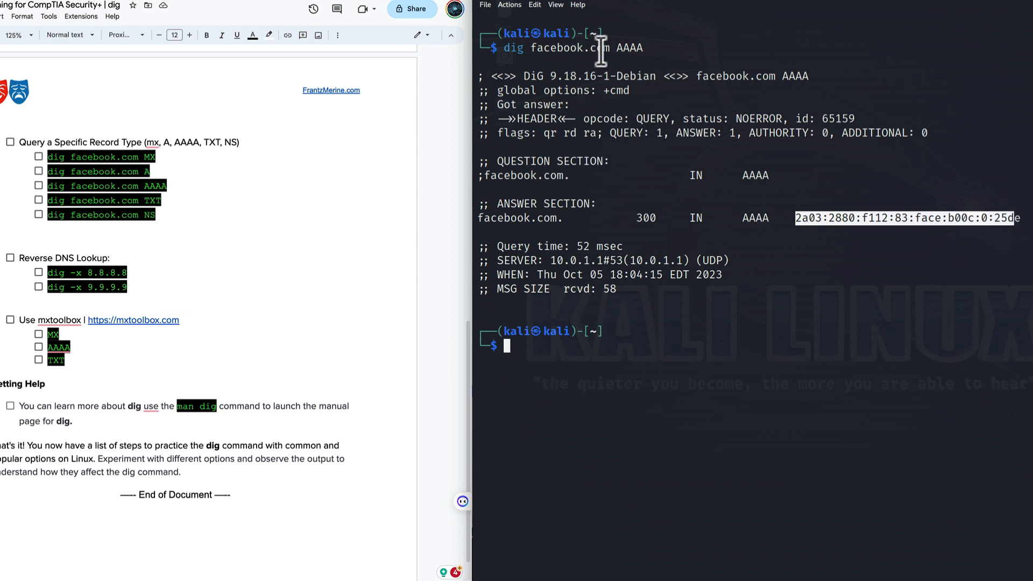
pyautogui.moveTo(582, 247)
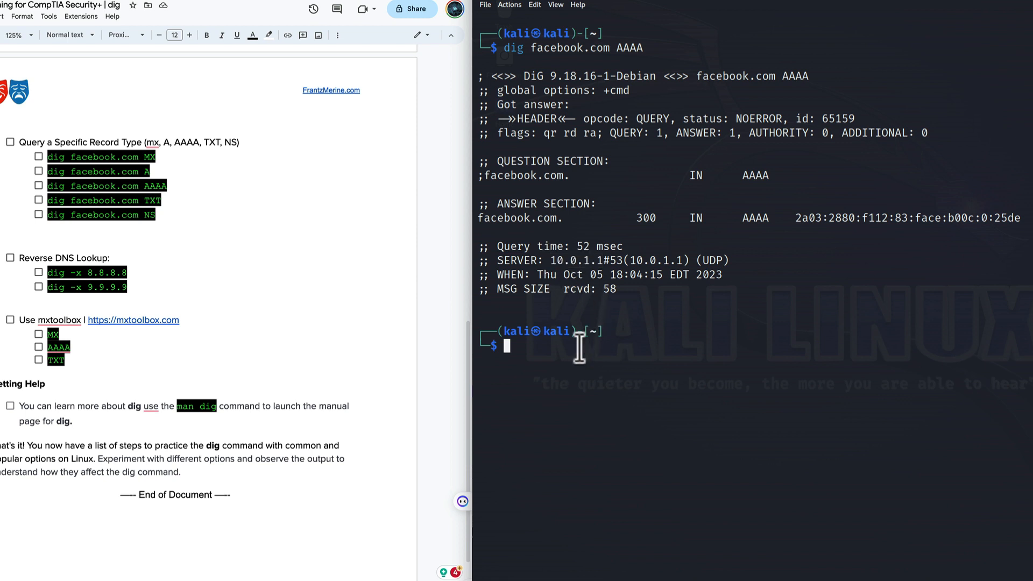
# Clear the screen and run dig facebook.com TXT to review its SPF and verification records.
pyautogui.write('clear')
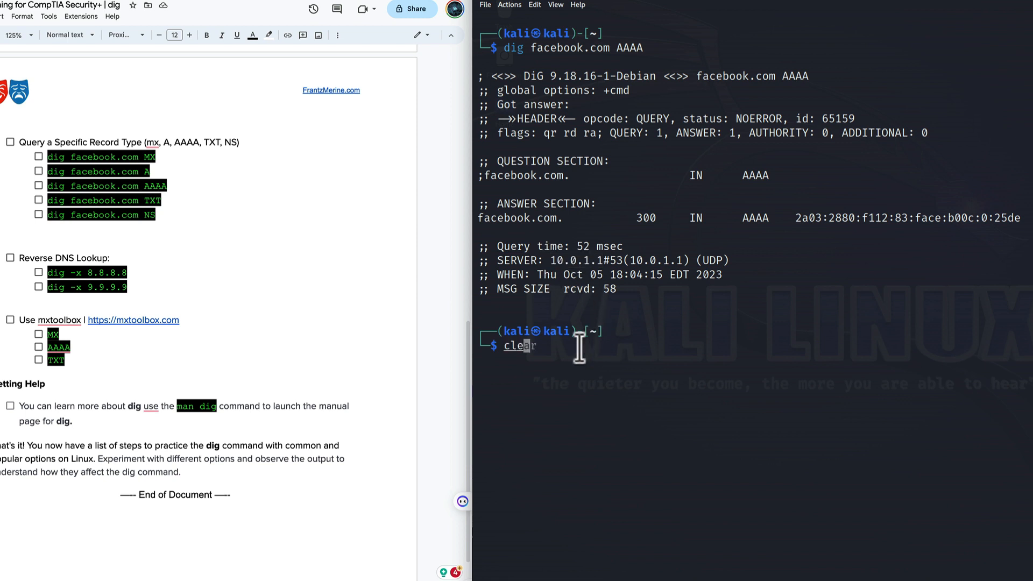
pyautogui.press('Enter')
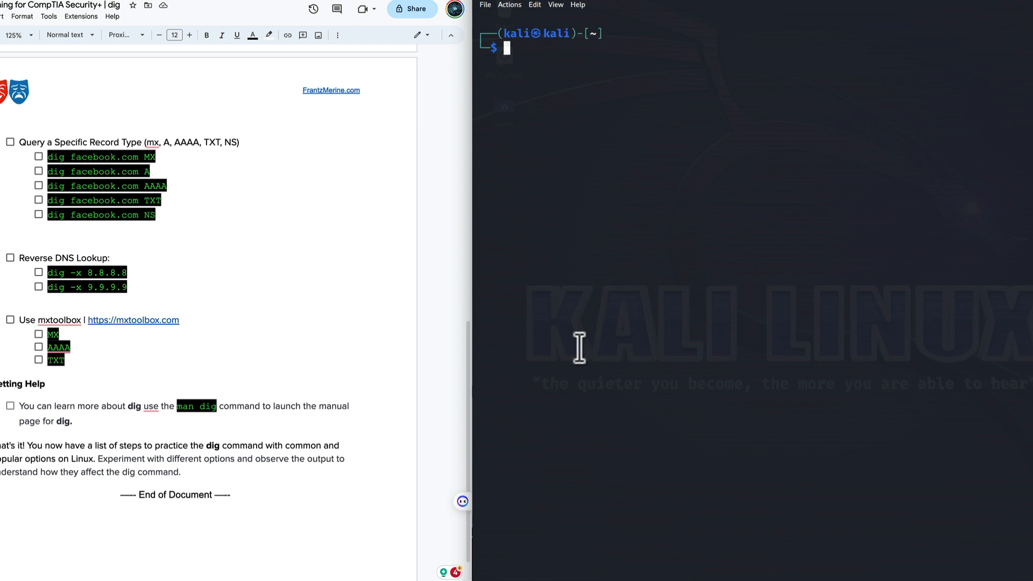
pyautogui.write('dig facebook.com AAAA')
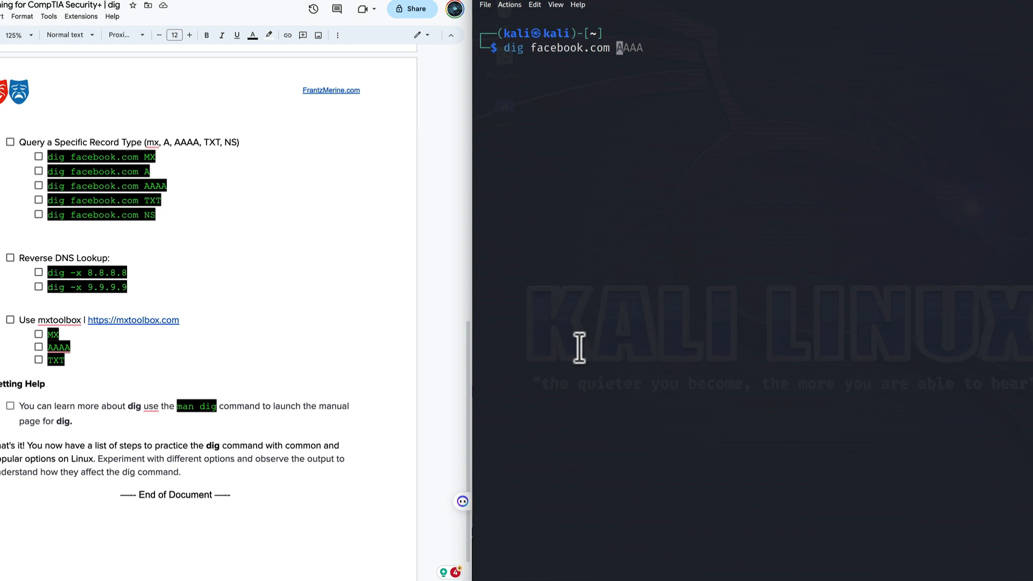
pyautogui.write('TXT')
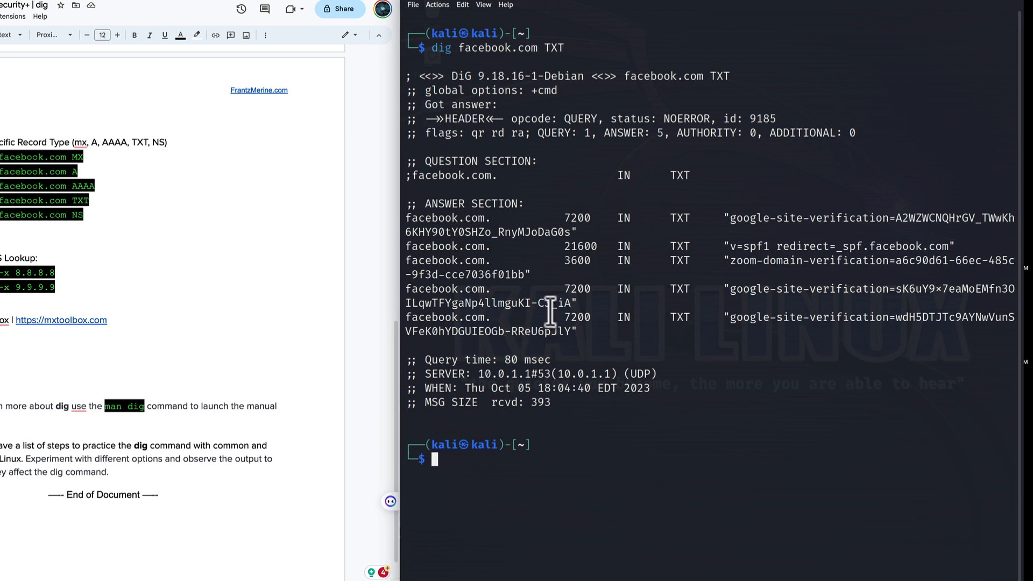
pyautogui.moveTo(169, 210)
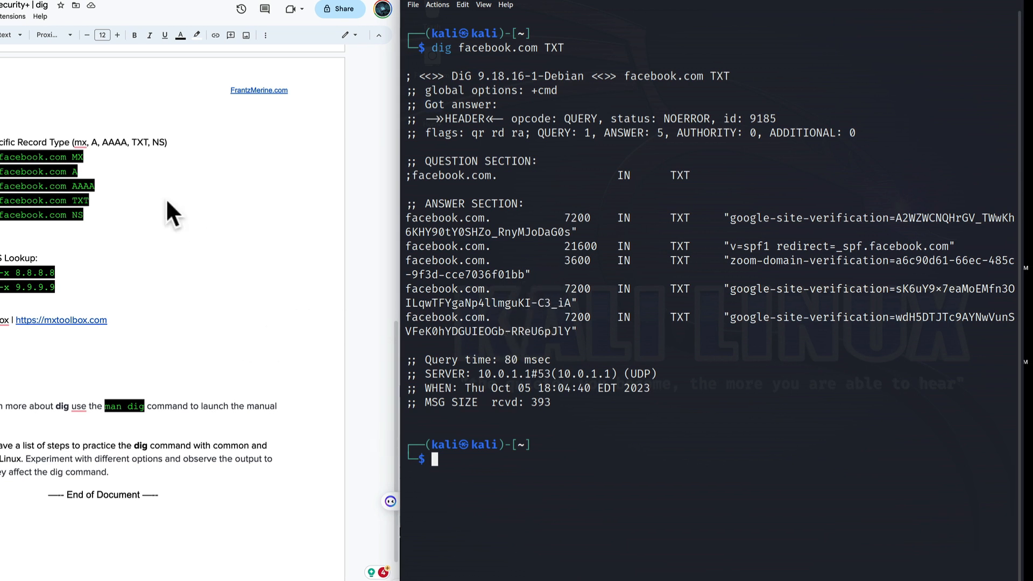
pyautogui.moveTo(231, 214)
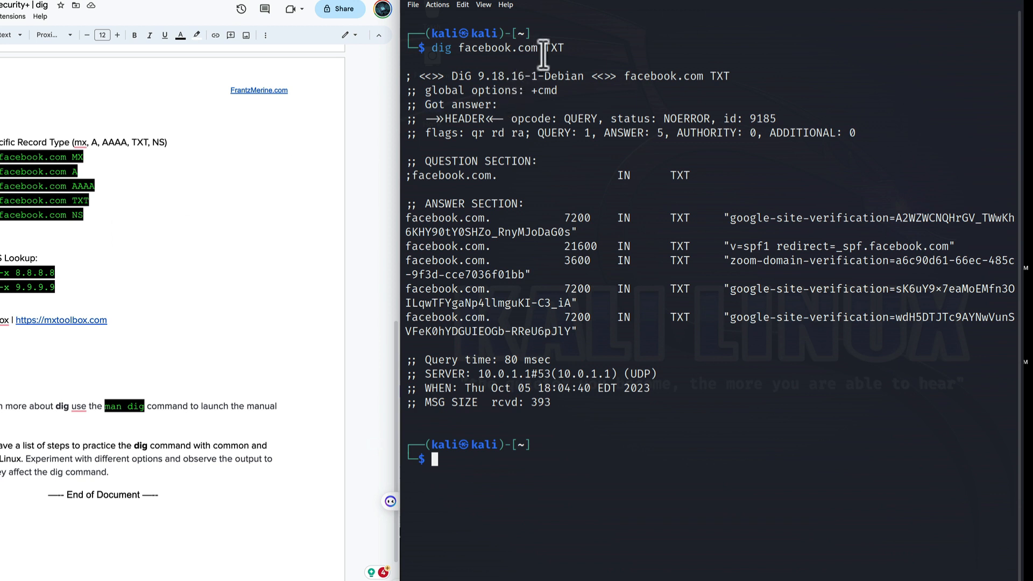
pyautogui.moveTo(502, 226)
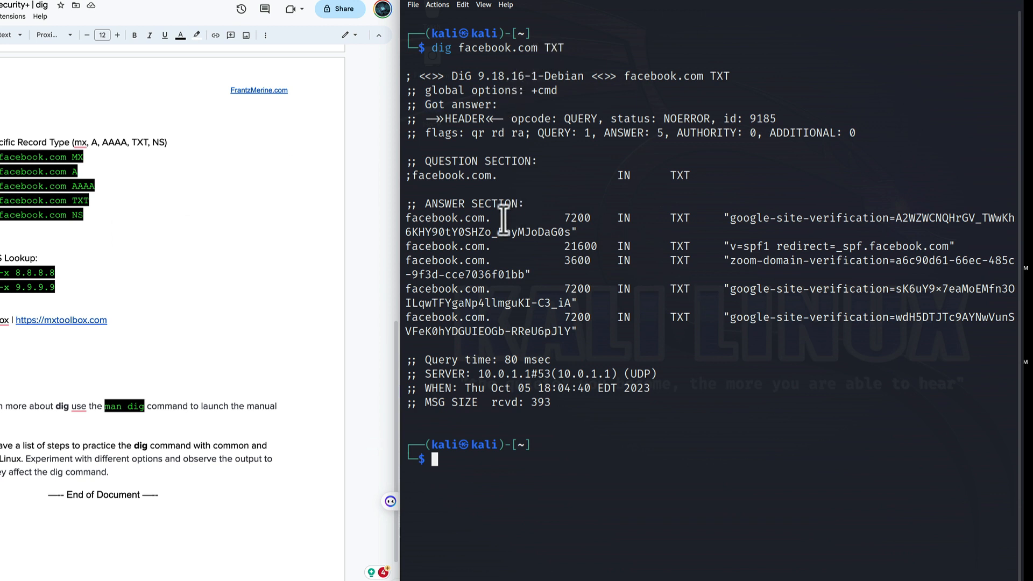
pyautogui.moveTo(470, 229)
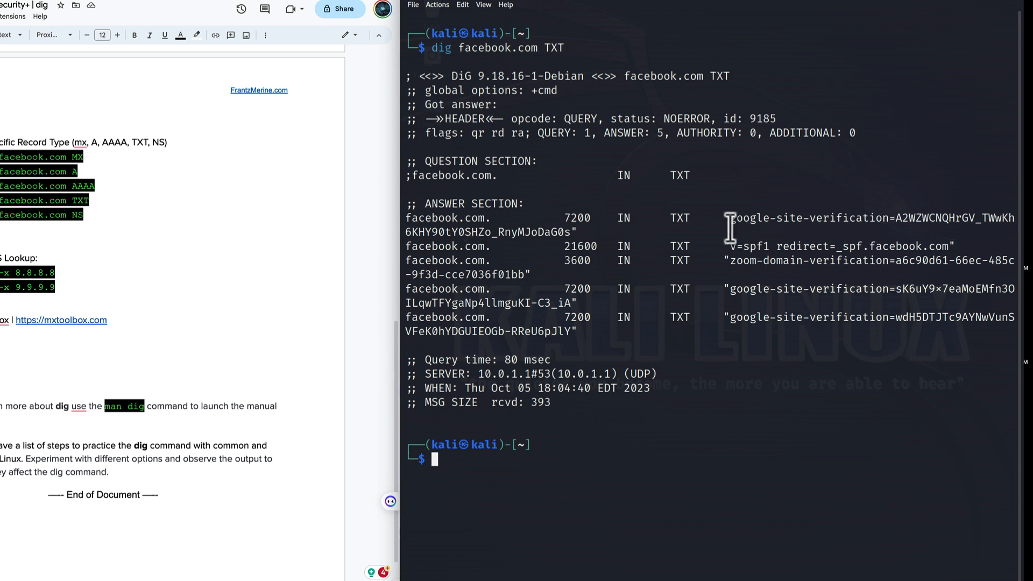
pyautogui.moveTo(750, 250)
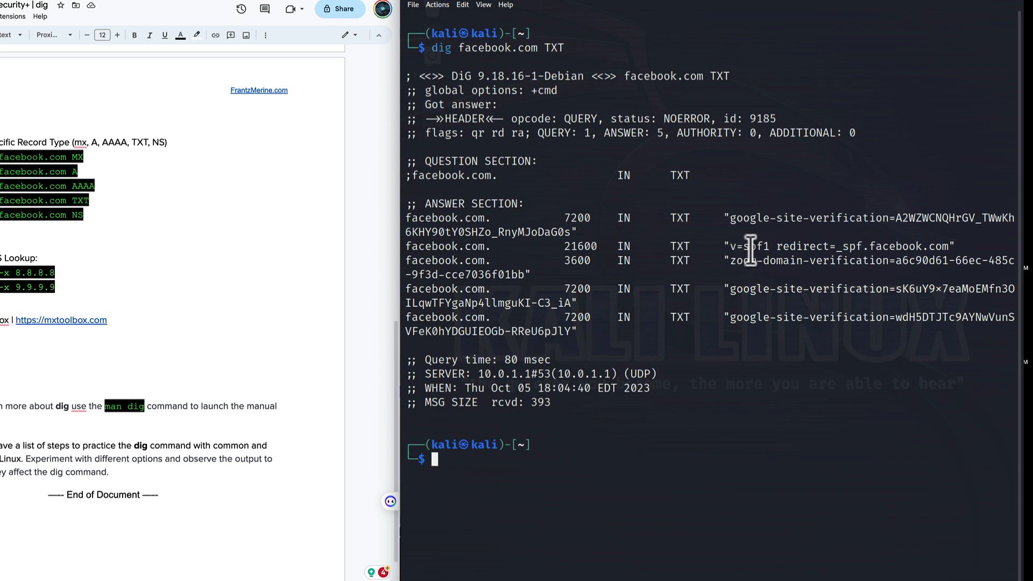
pyautogui.moveTo(850, 256)
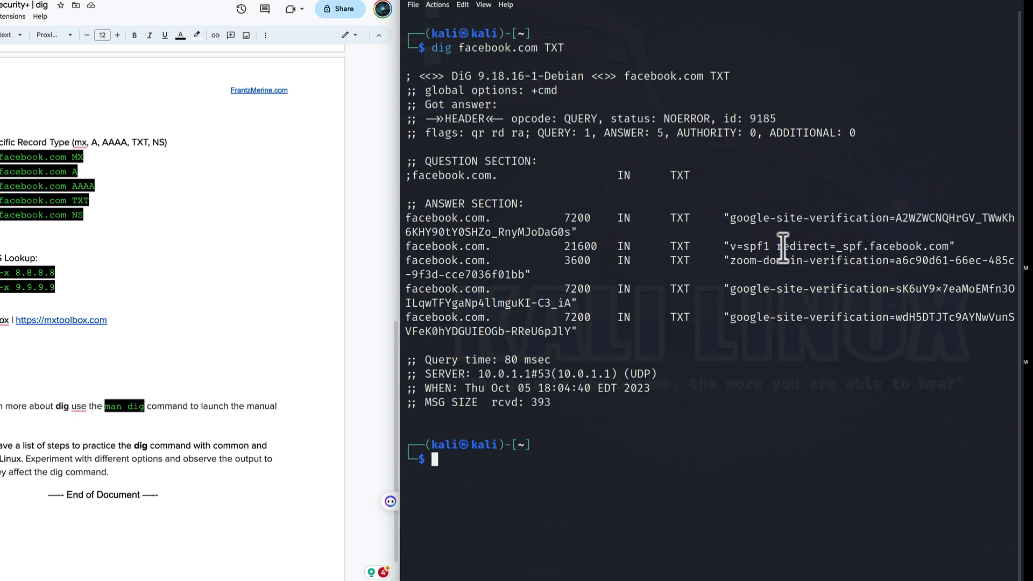
pyautogui.moveTo(771, 220)
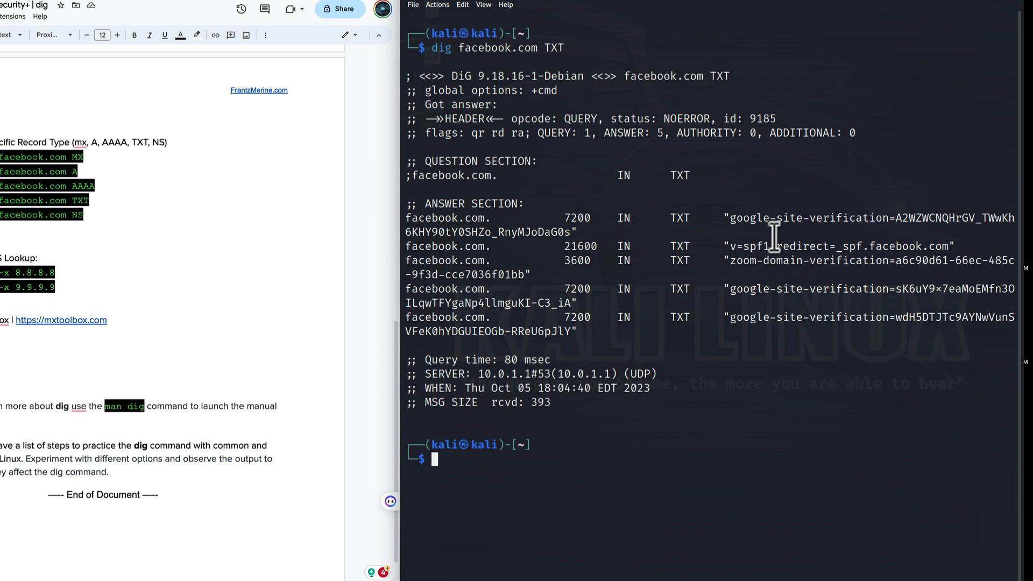
pyautogui.moveTo(701, 269)
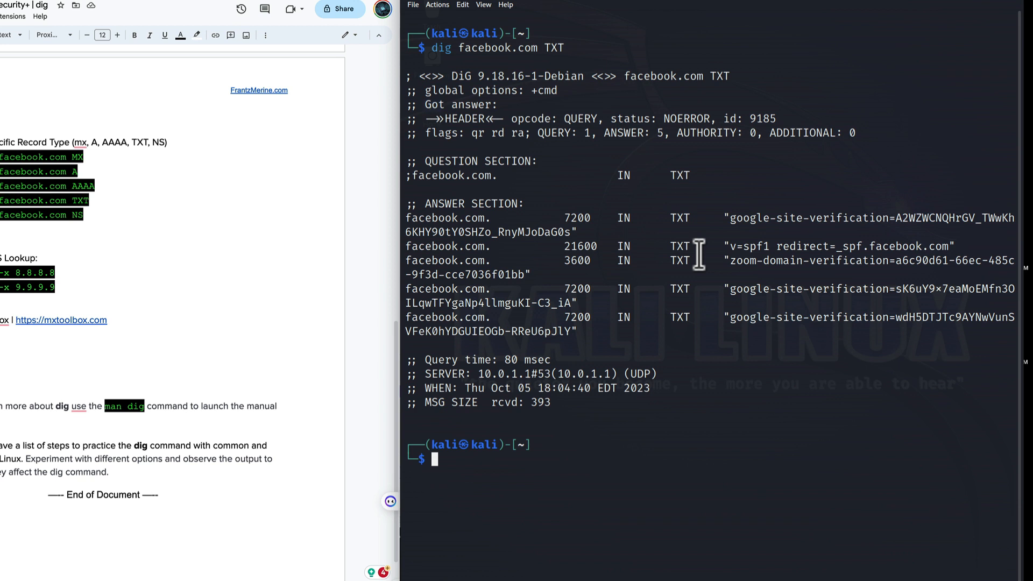
pyautogui.moveTo(721, 229)
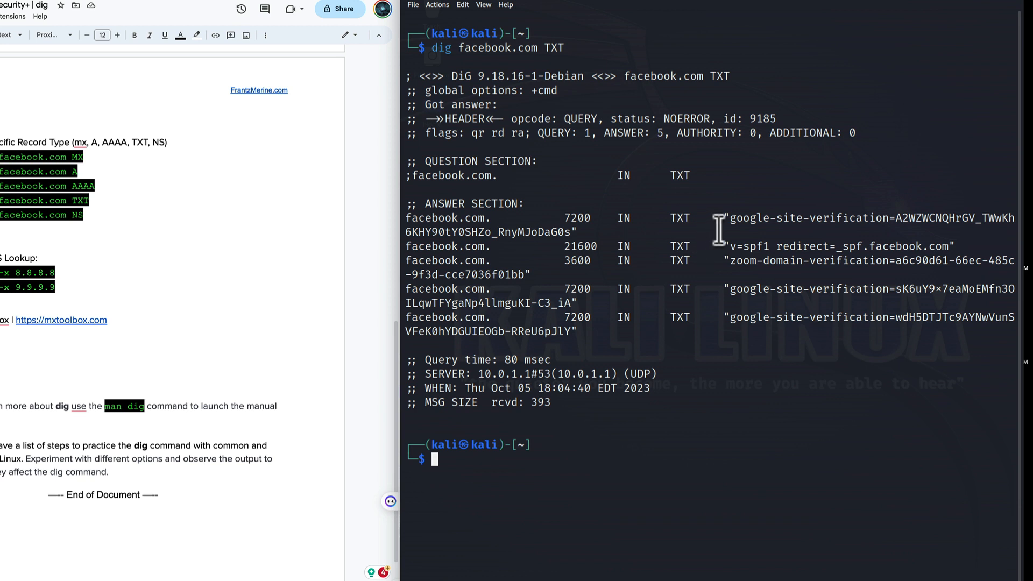
pyautogui.moveTo(763, 213)
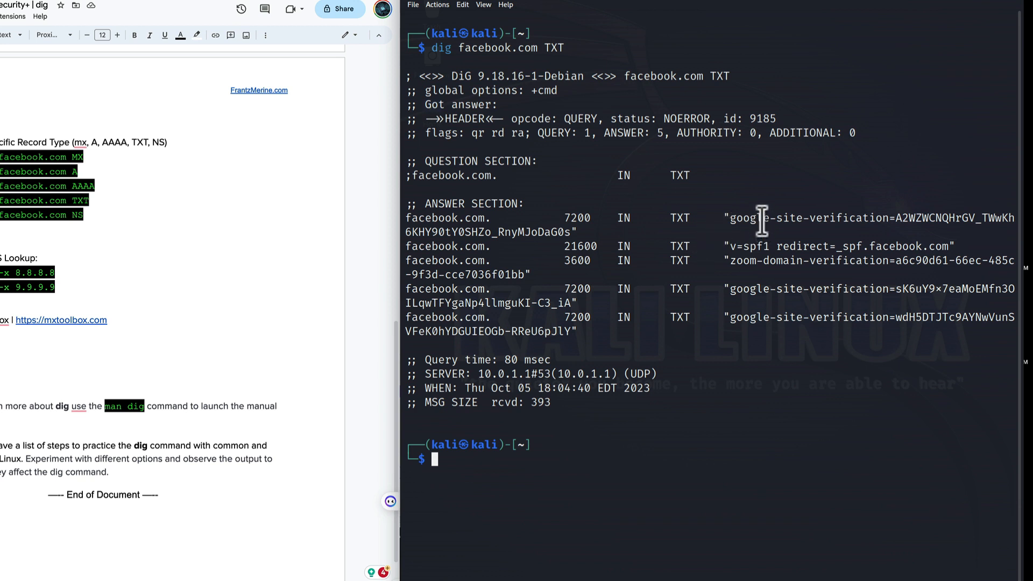
pyautogui.moveTo(775, 293)
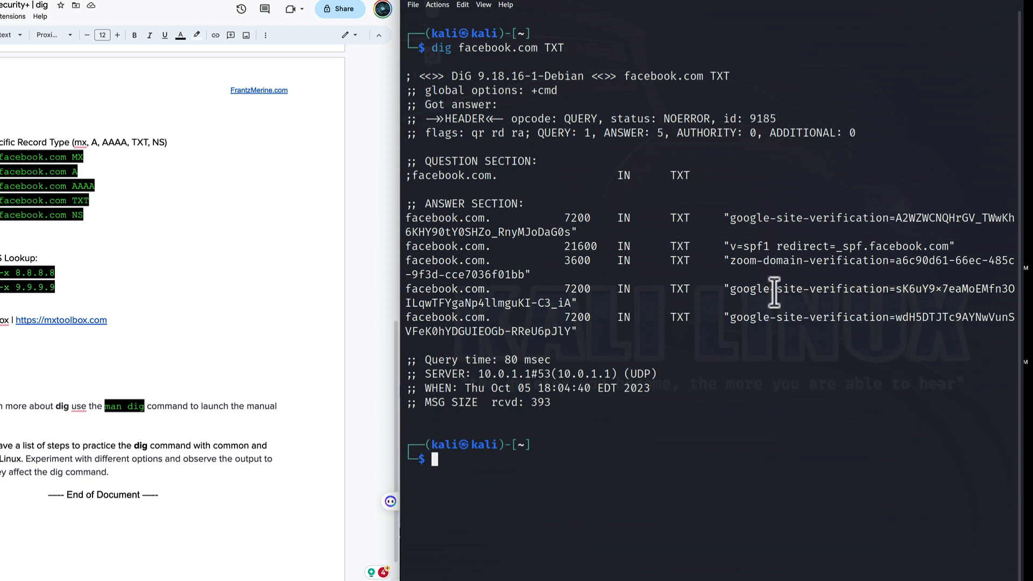
pyautogui.moveTo(783, 322)
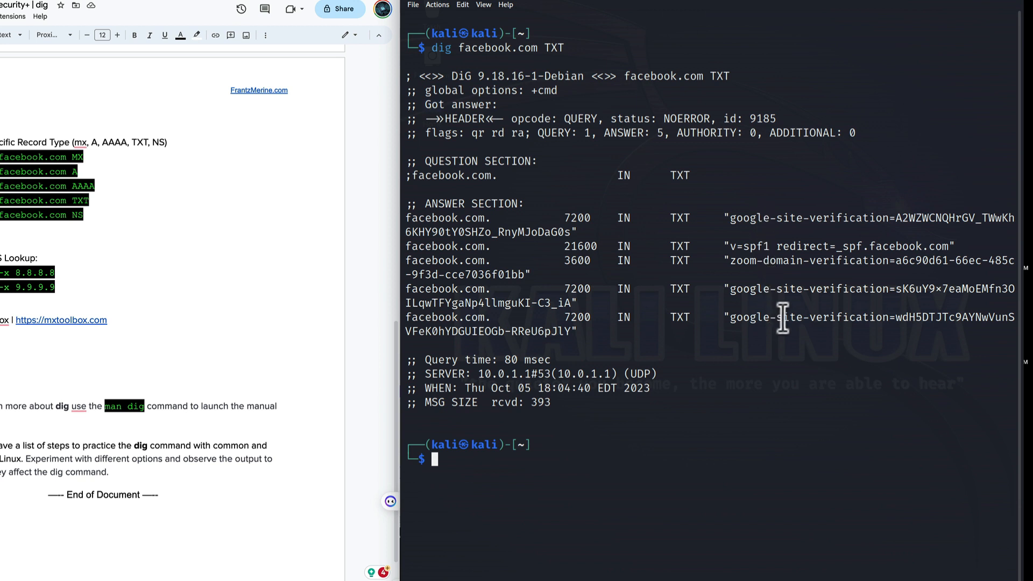
pyautogui.moveTo(697, 289)
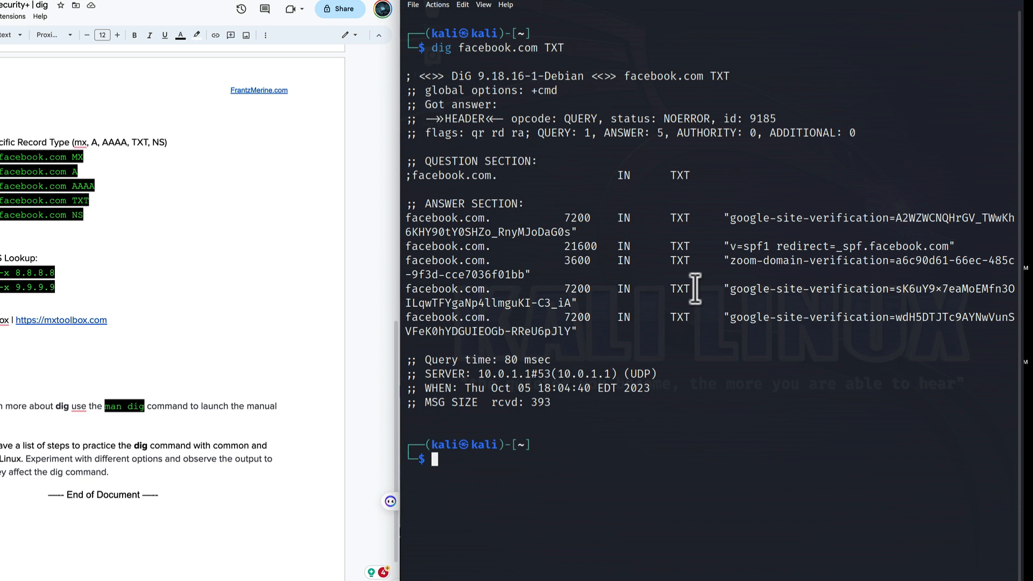
pyautogui.moveTo(729, 231)
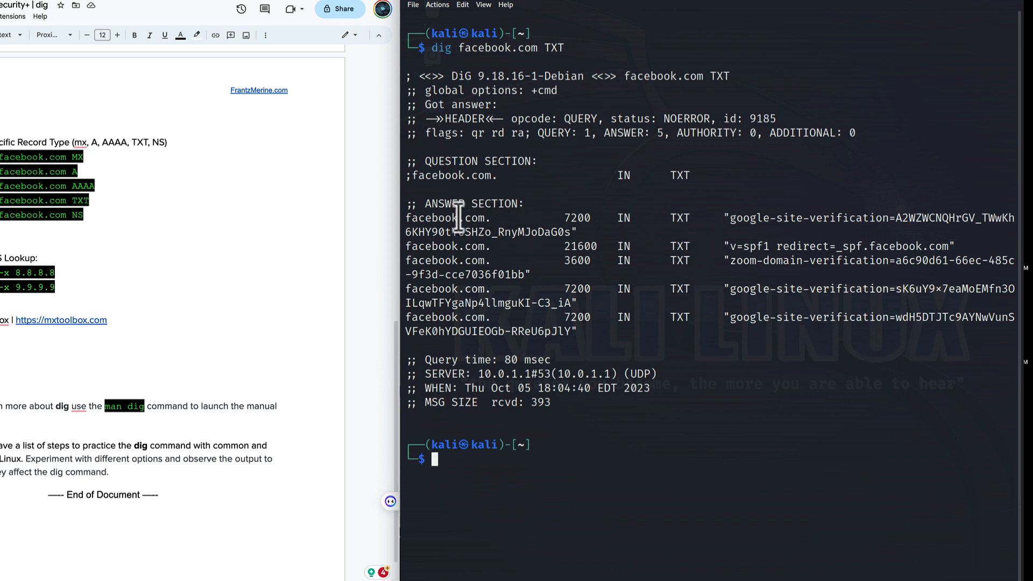
pyautogui.moveTo(729, 230)
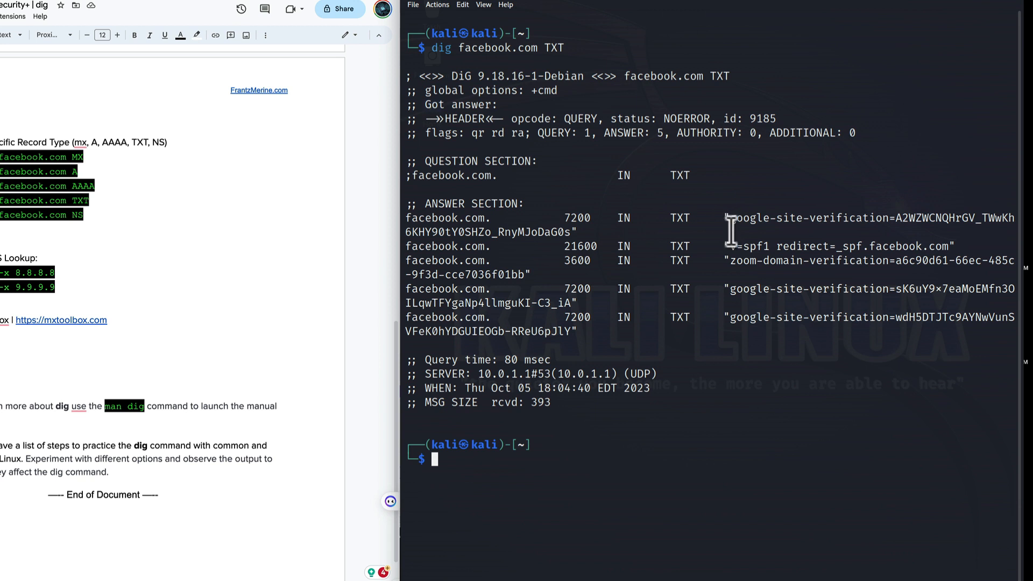
pyautogui.moveTo(733, 342)
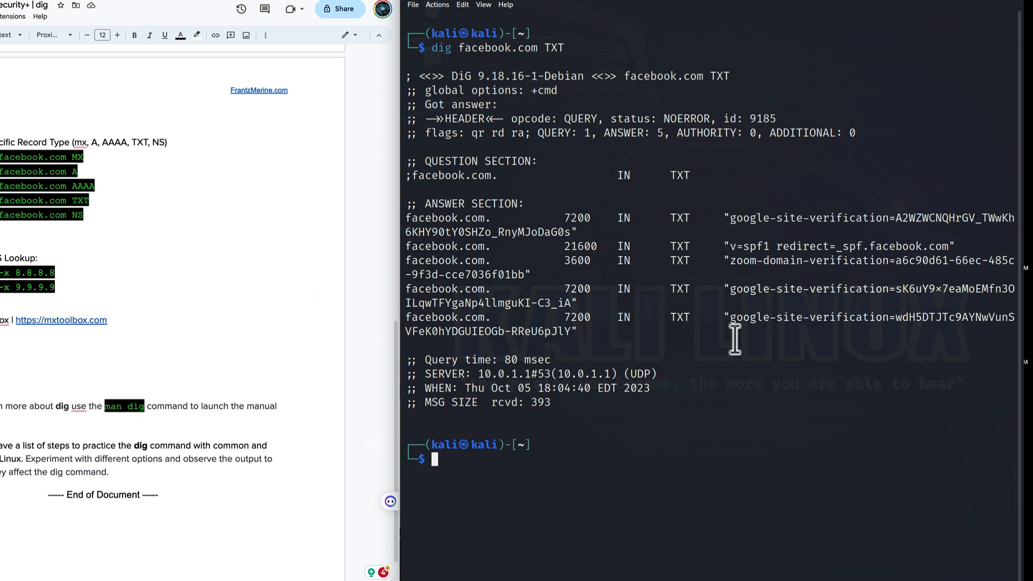
pyautogui.moveTo(601, 449)
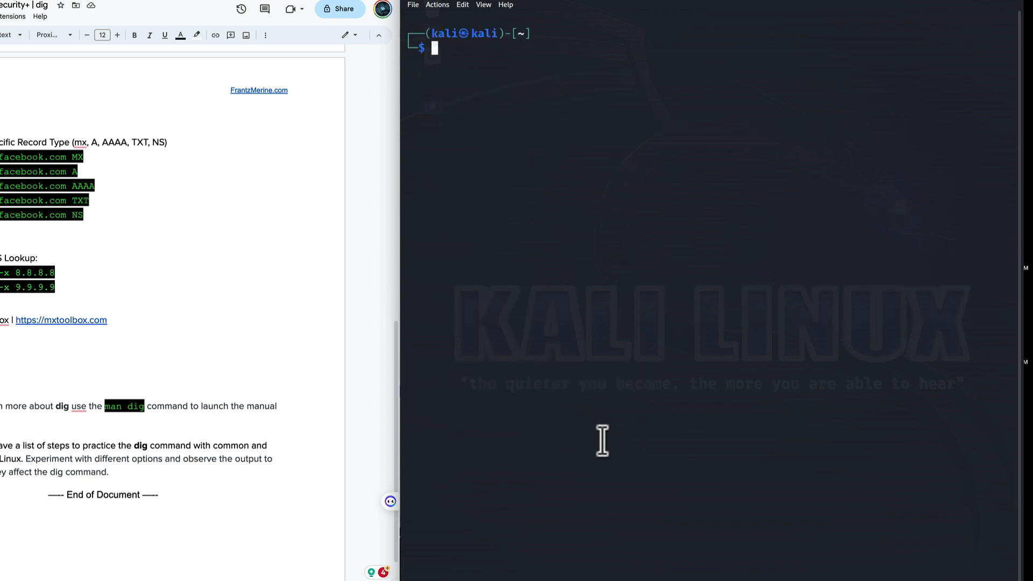
# Run dig facebook.com ns, listing nameservers a.ns through d.ns.facebook.com.
pyautogui.write('dig facebook.com TXT')
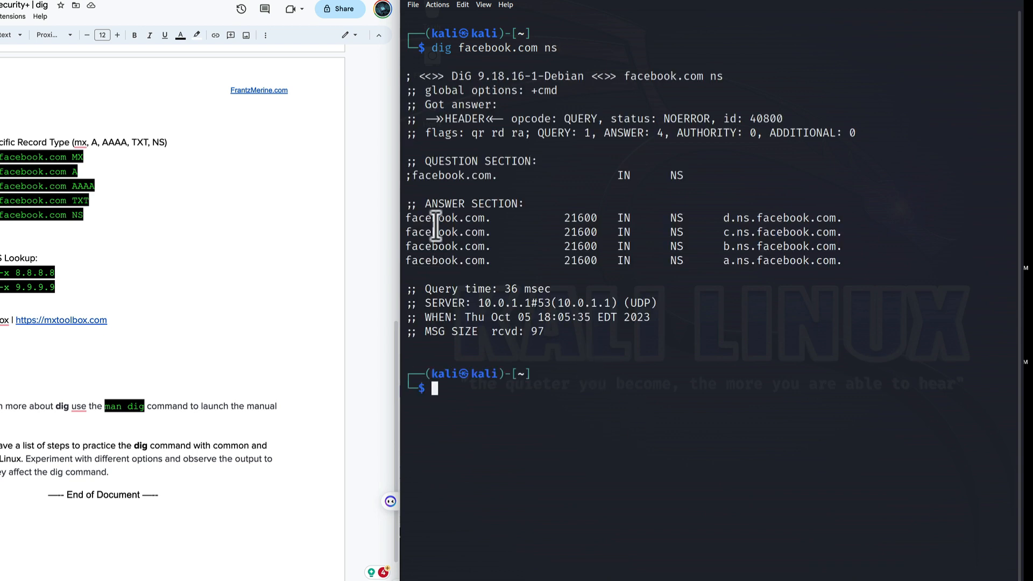
pyautogui.moveTo(494, 229)
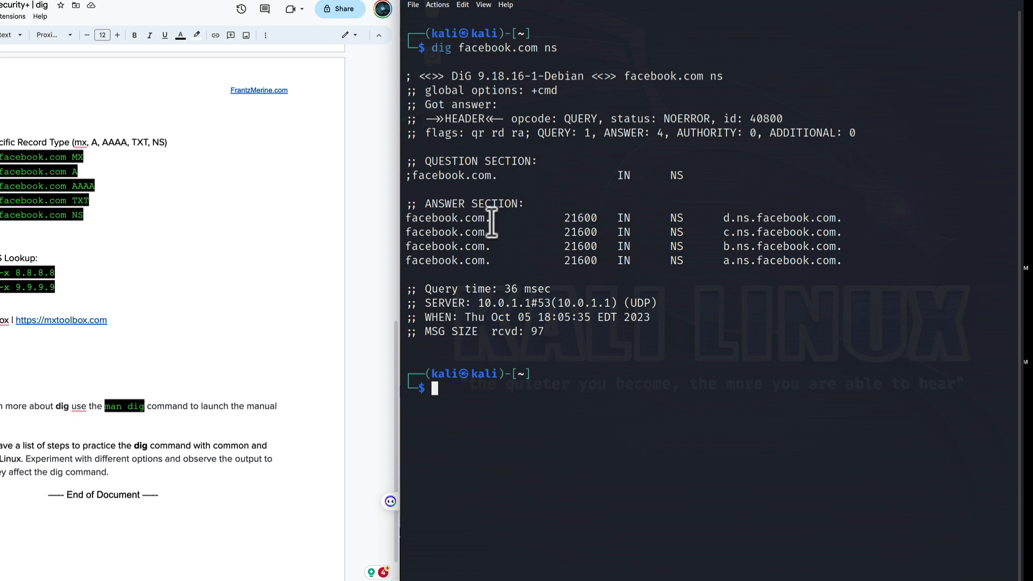
pyautogui.moveTo(486, 225)
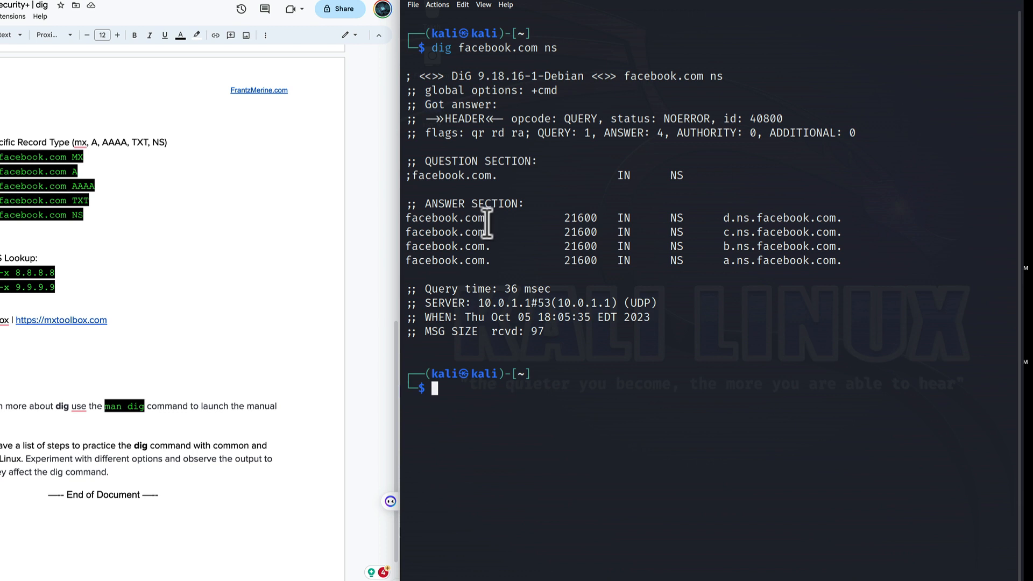
pyautogui.moveTo(726, 262)
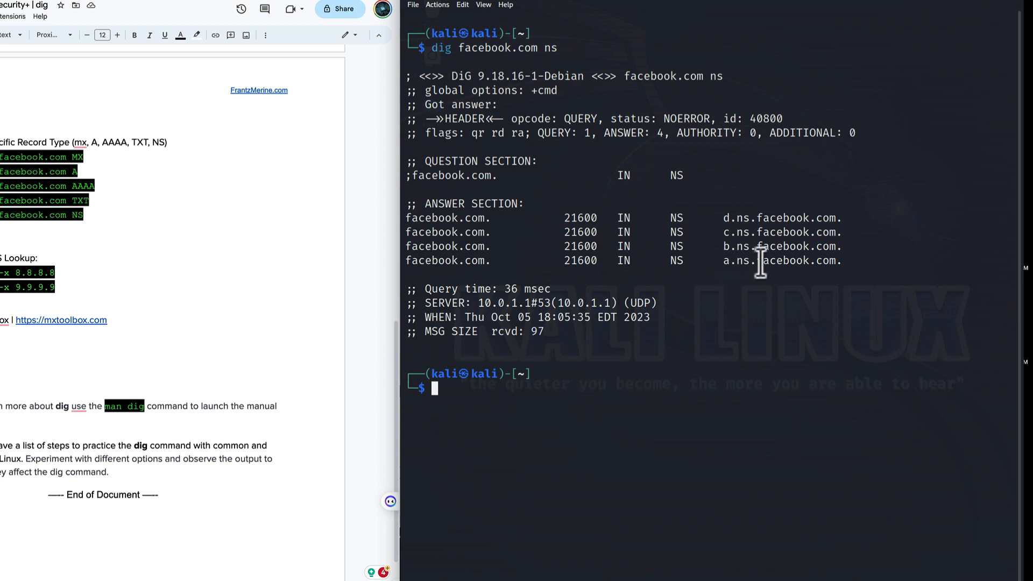
pyautogui.moveTo(467, 261)
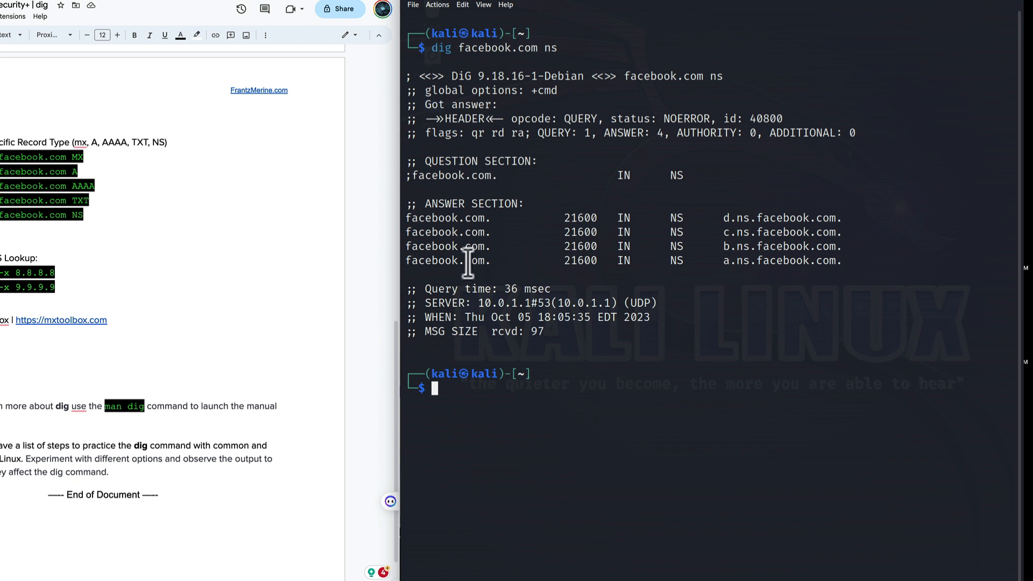
pyautogui.moveTo(627, 261)
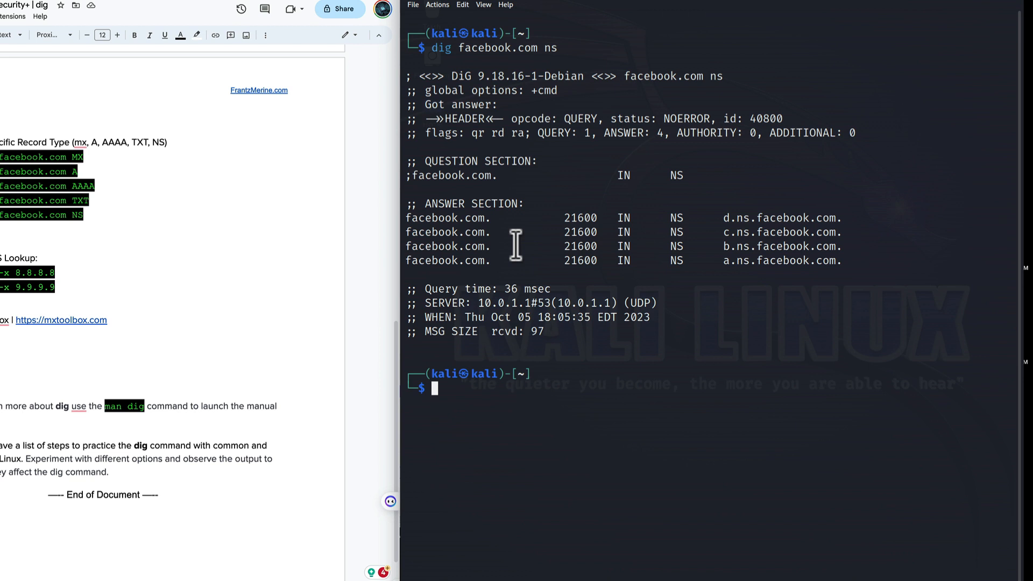
pyautogui.moveTo(518, 268)
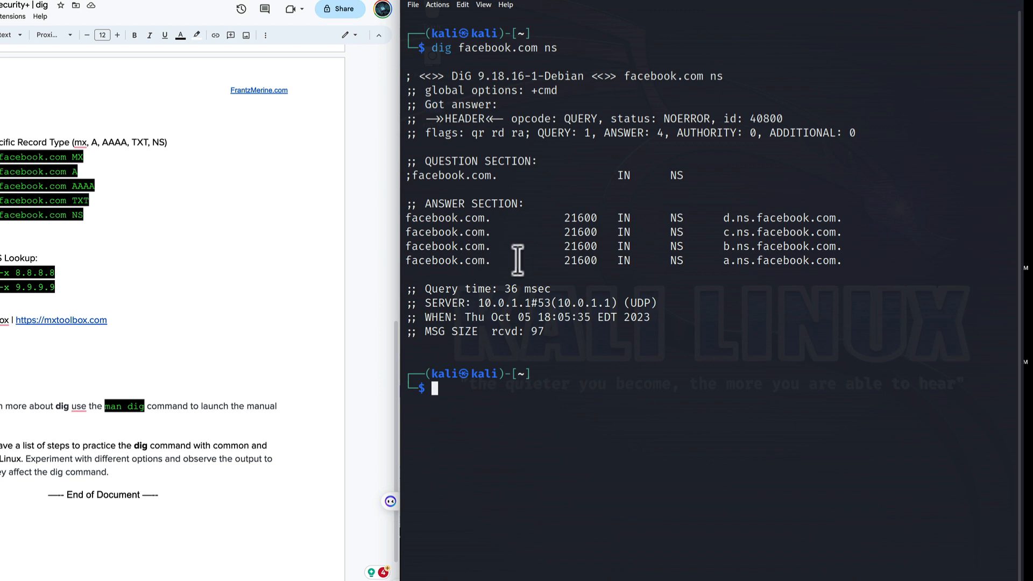
pyautogui.moveTo(726, 262)
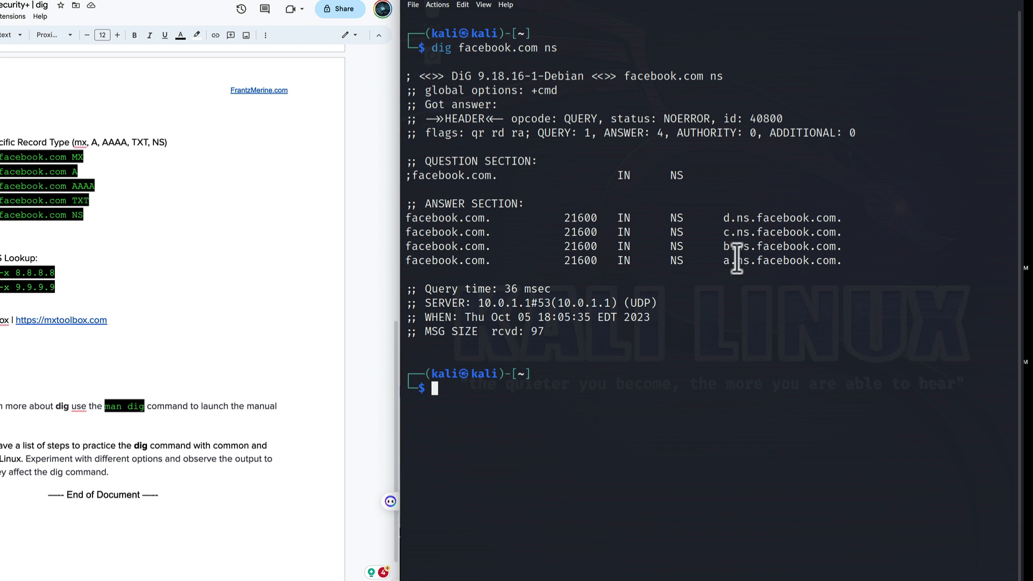
pyautogui.moveTo(463, 246)
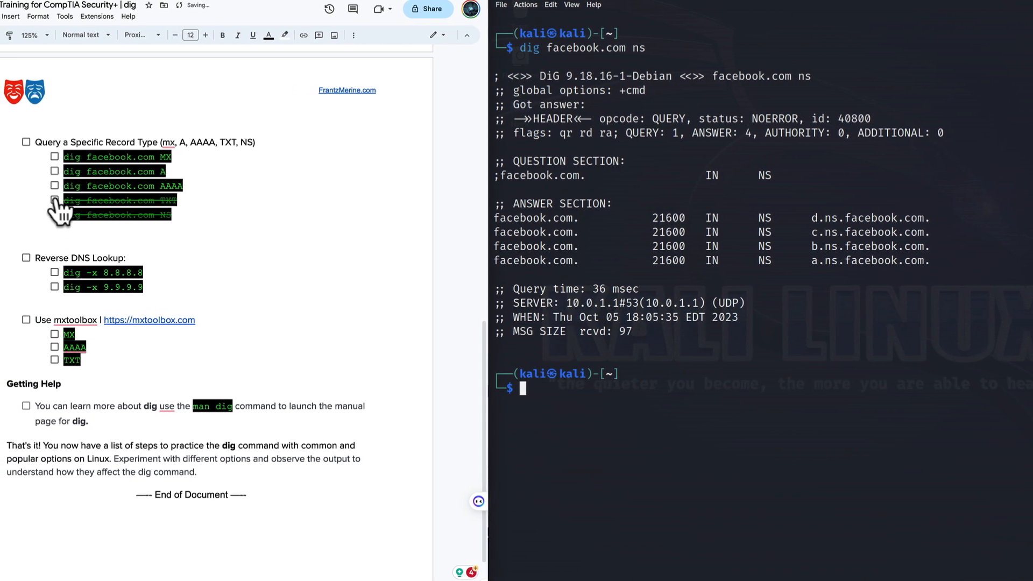
# Tick 'dig facebook.com NS' and the whole record-type query section in the checklist.
pyautogui.click(55, 214)
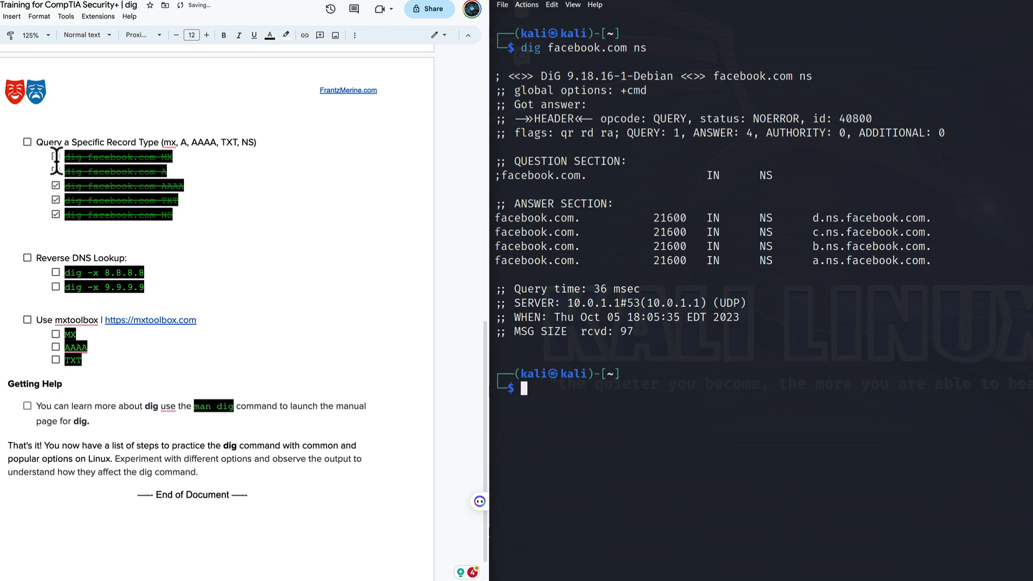
pyautogui.click(27, 143)
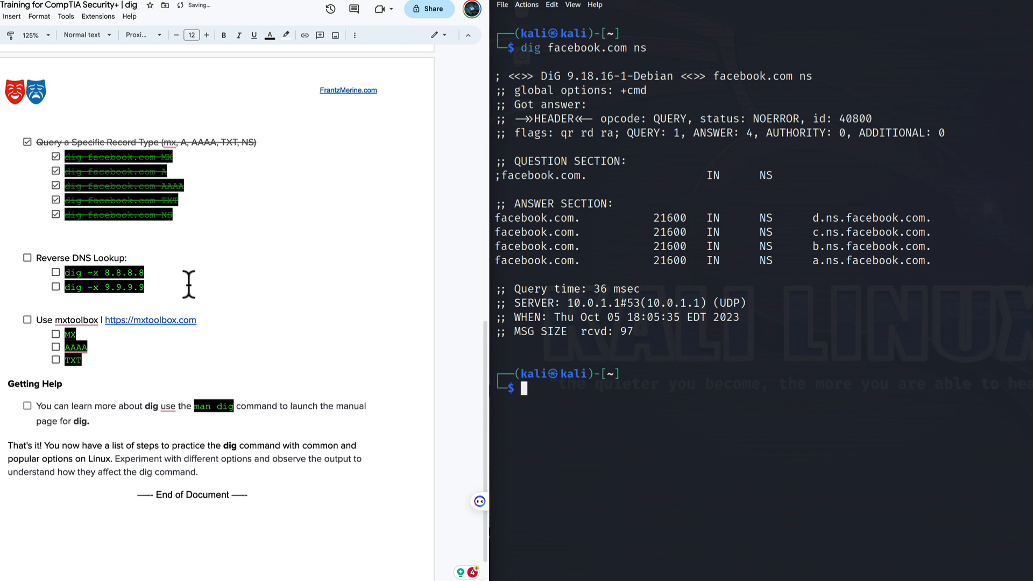
pyautogui.scroll(-3)
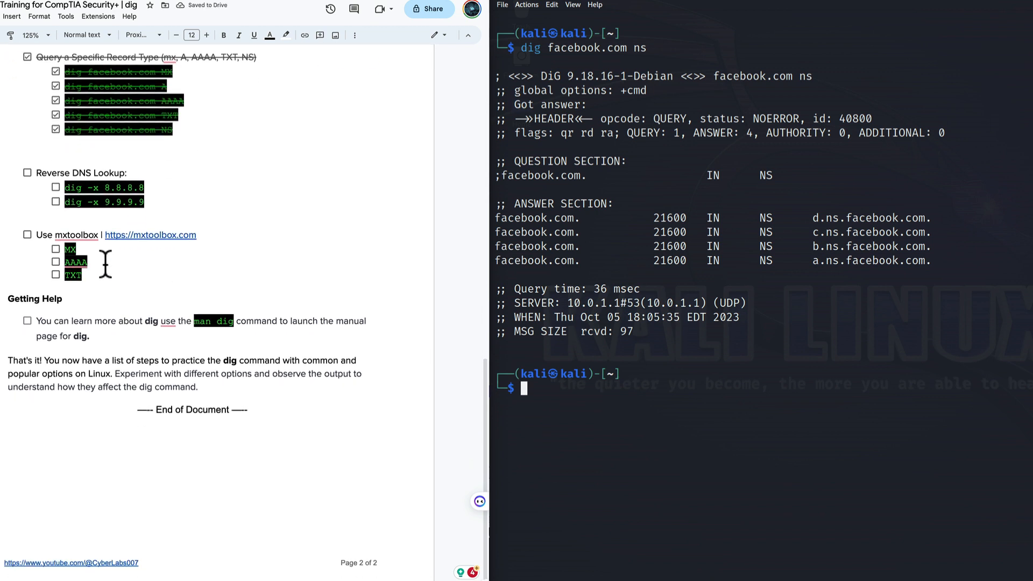
pyautogui.moveTo(609, 420)
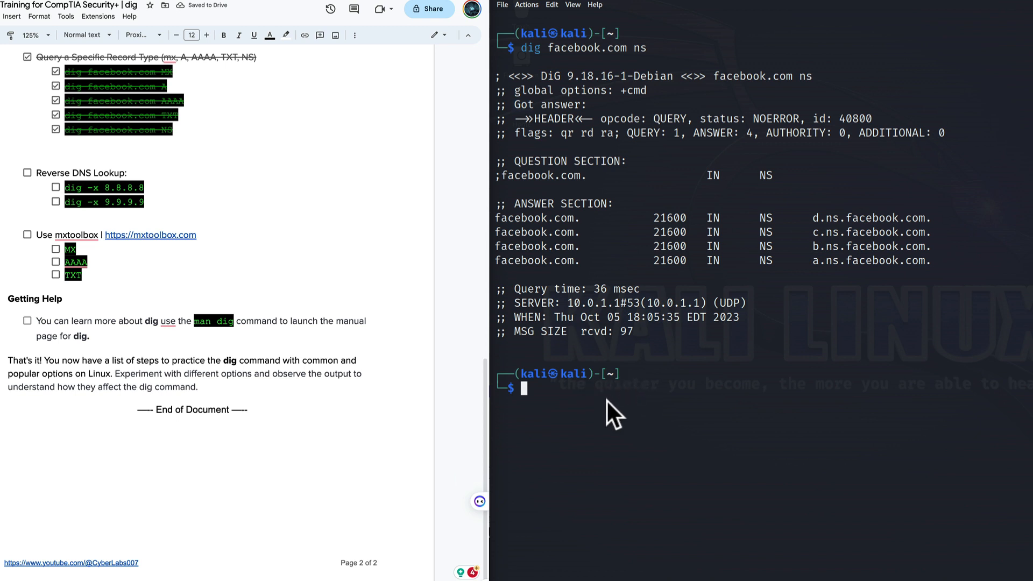
pyautogui.write('clear')
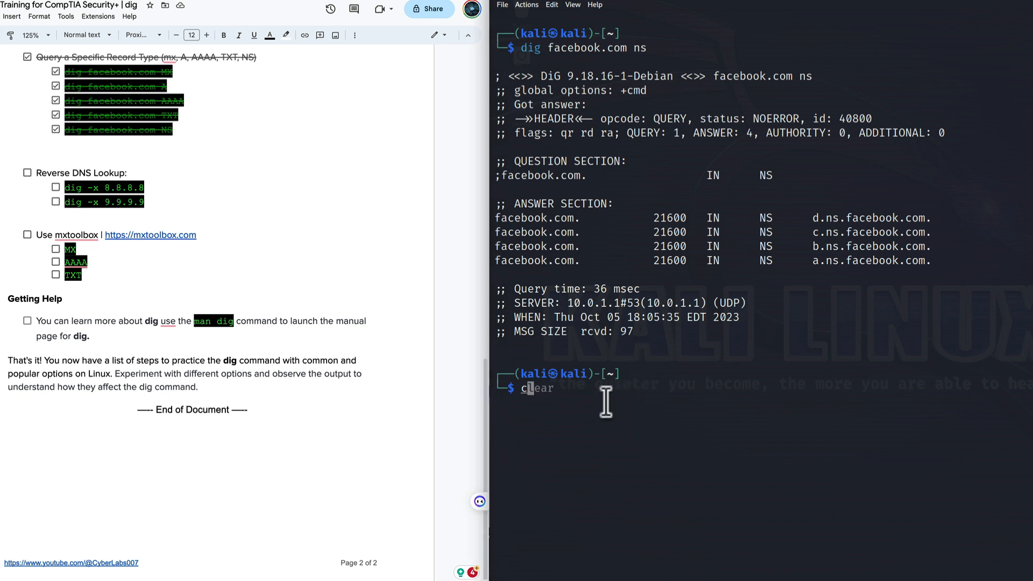
# Clear the terminal, run dig -x 8.8.8.8 and select the returned dns.google.
pyautogui.press('Enter')
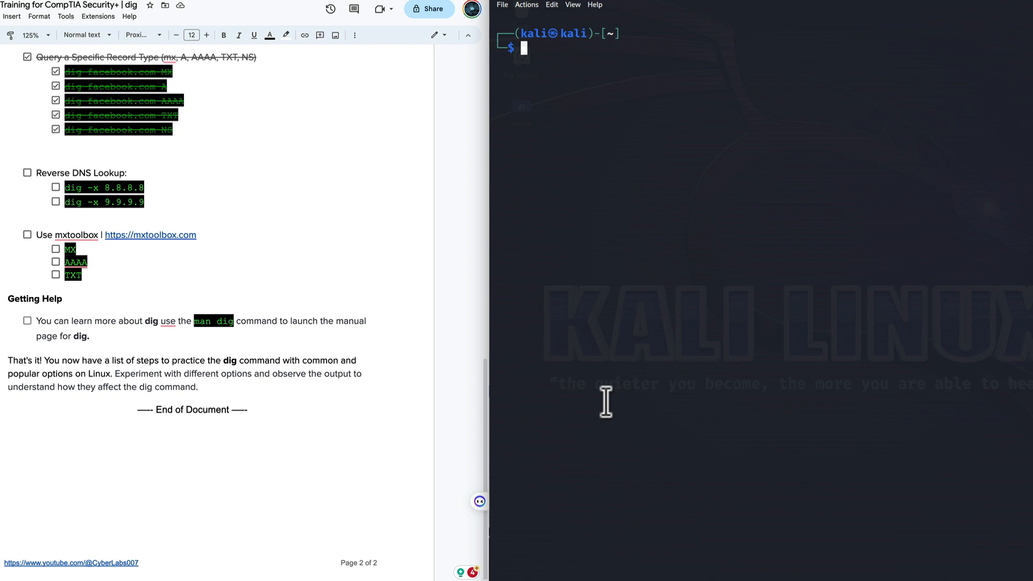
pyautogui.write('dig facebook.com ns')
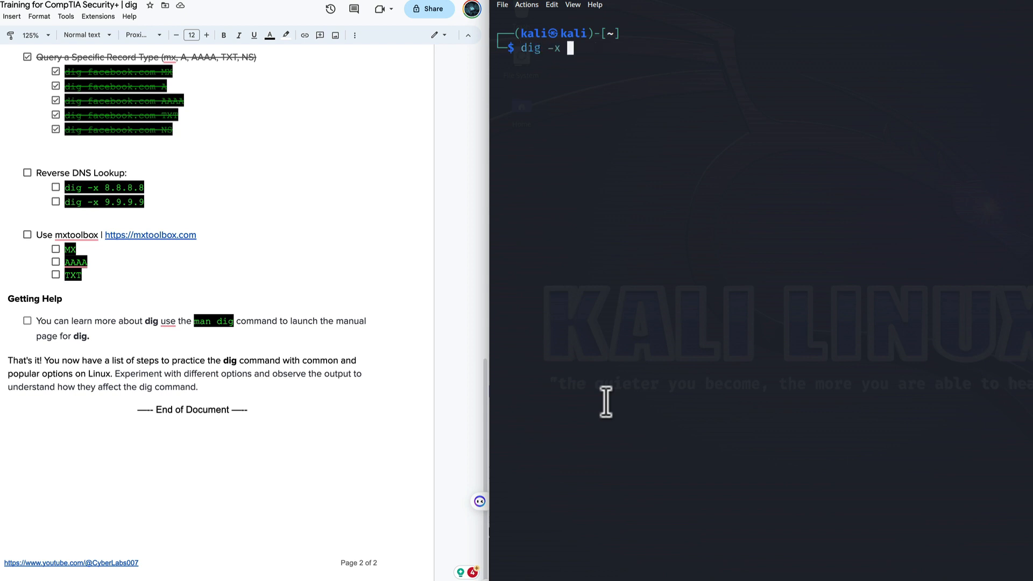
pyautogui.write('8.8.8.8')
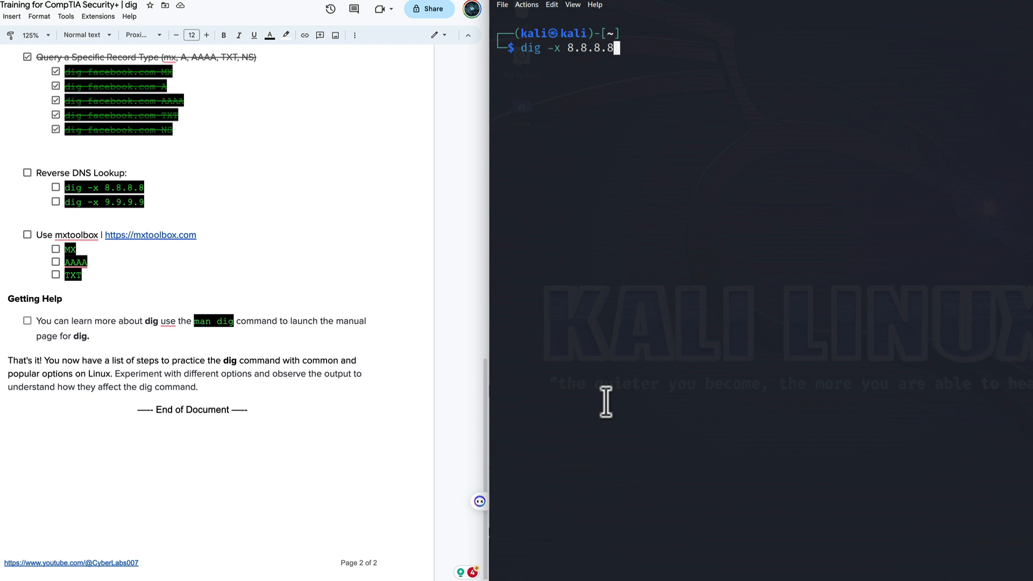
pyautogui.press('Enter')
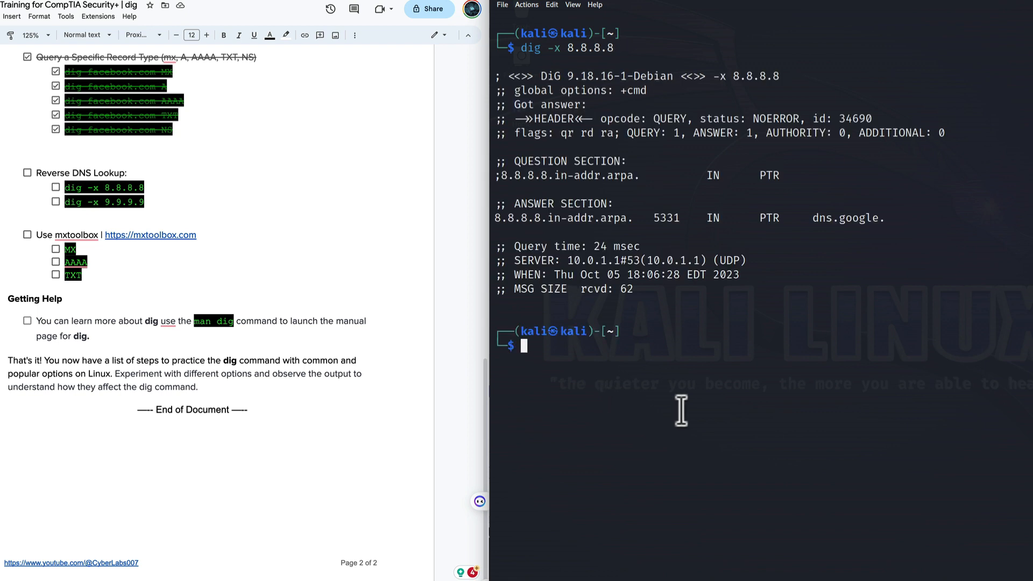
pyautogui.doubleClick(846, 217)
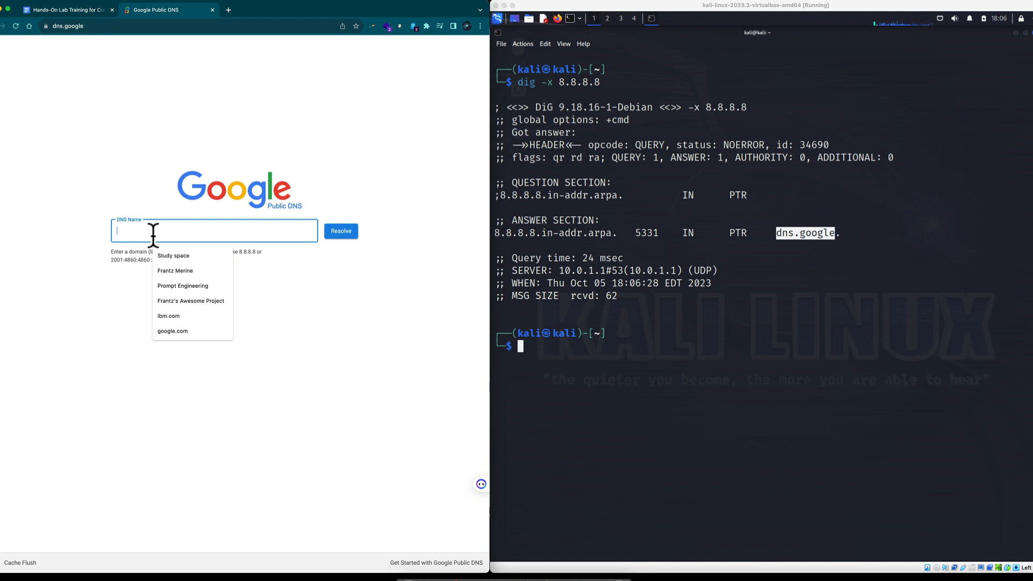
# Resolve facebook.com on dns.google and highlight the returned address 31.13.71.36.
pyautogui.write('faceboo')
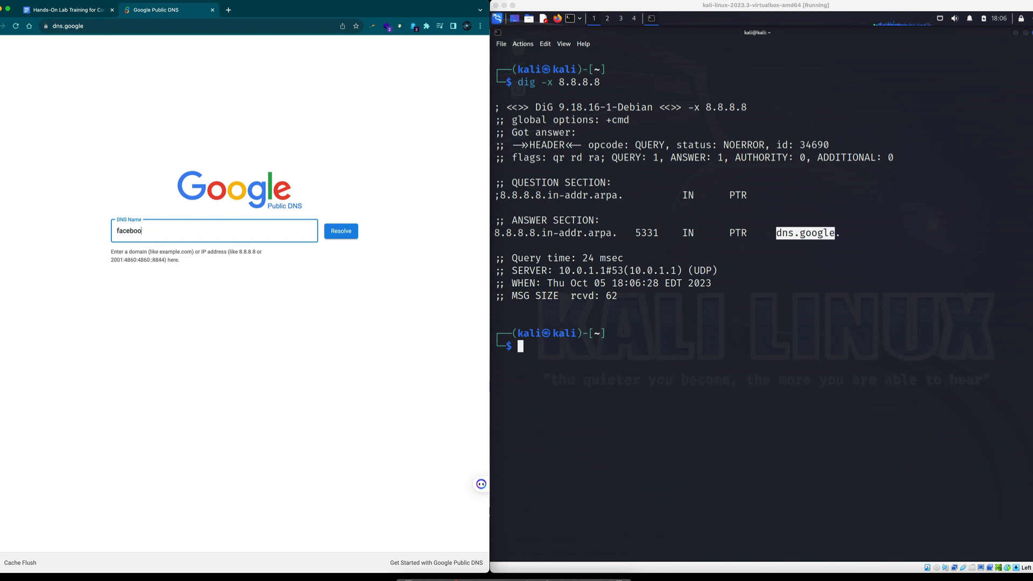
pyautogui.click(341, 231)
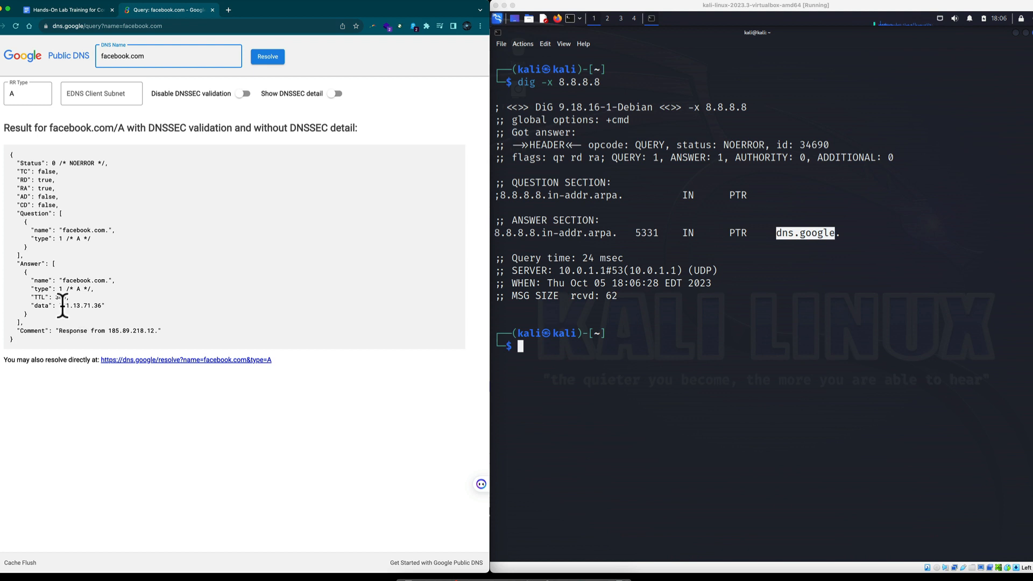
pyautogui.moveTo(62, 305); pyautogui.dragTo(94, 305)
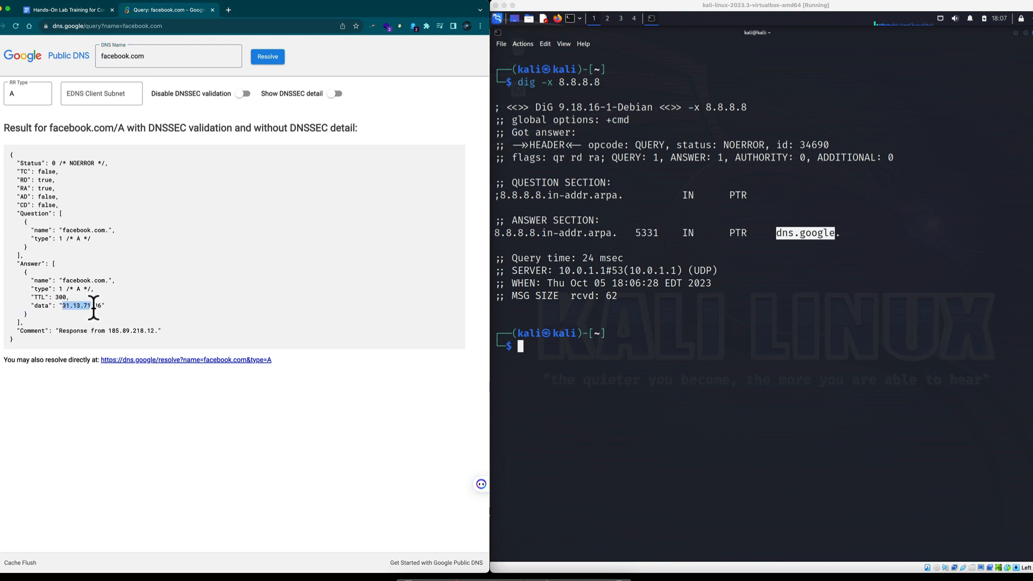
pyautogui.moveTo(238, 251)
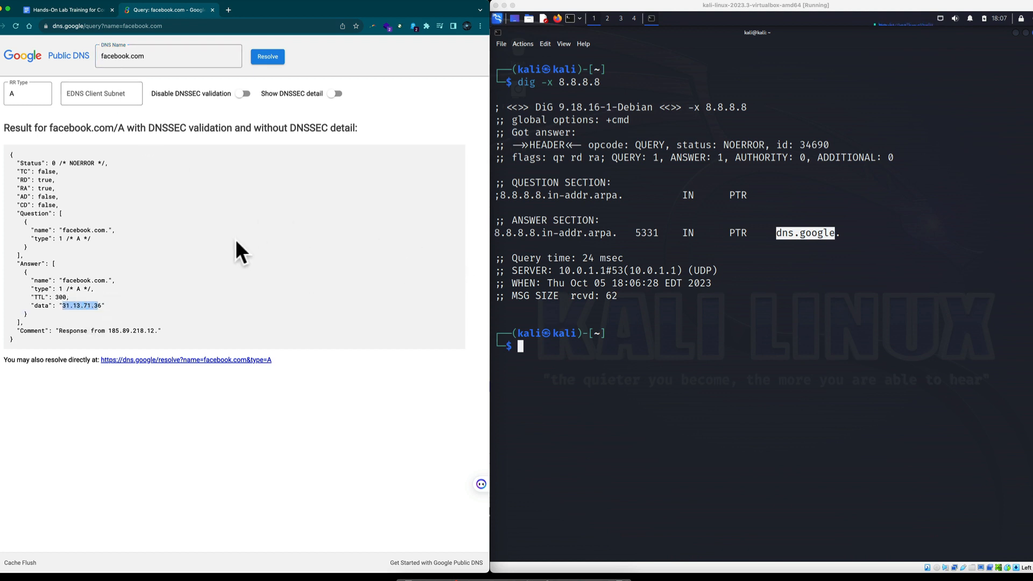
pyautogui.click(70, 9)
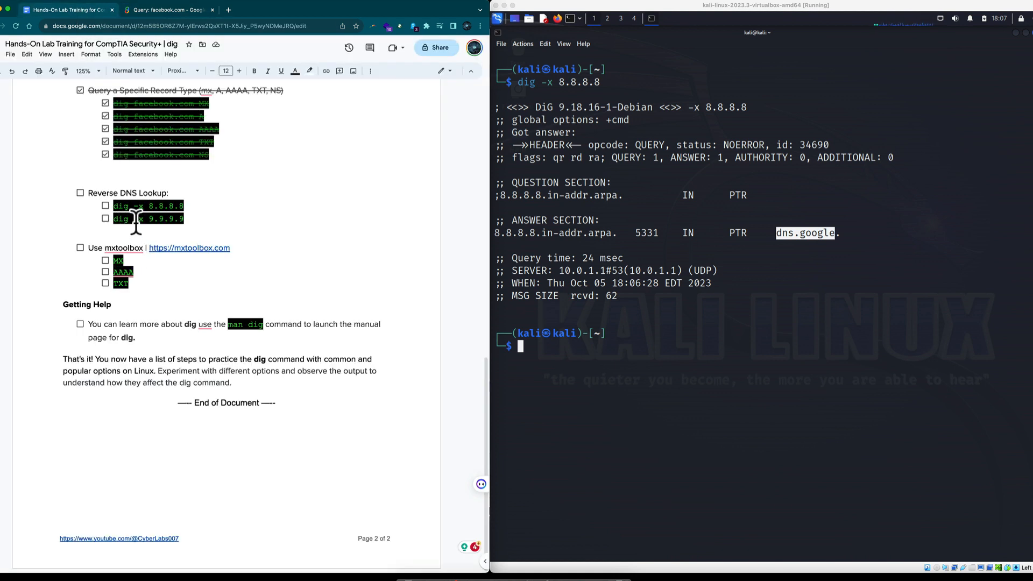
pyautogui.moveTo(544, 353)
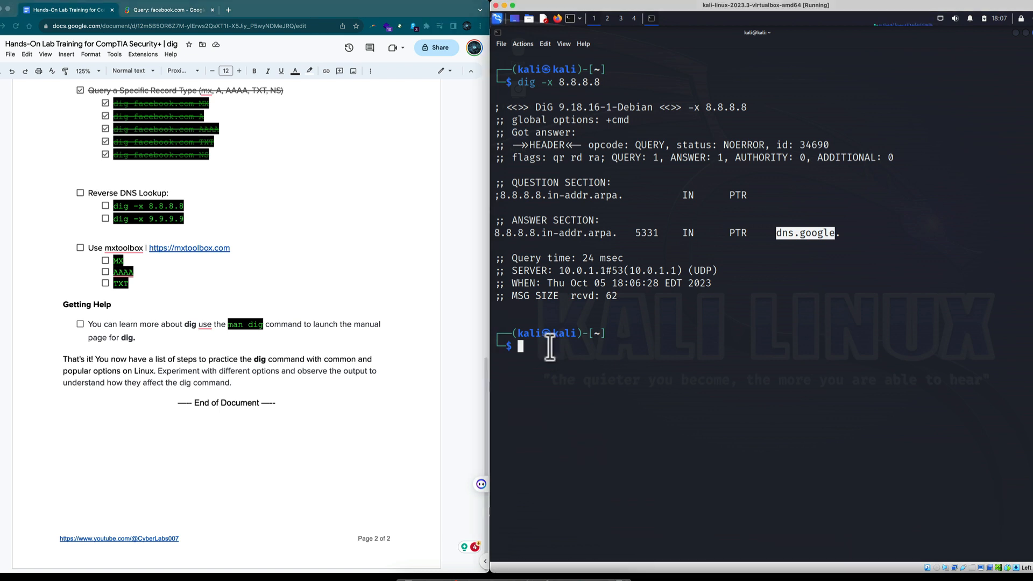
# Run dig -x 9.9.9.9, returning PTR record dns9.quad9.net.
pyautogui.write('dig -x 8.8.8.8')
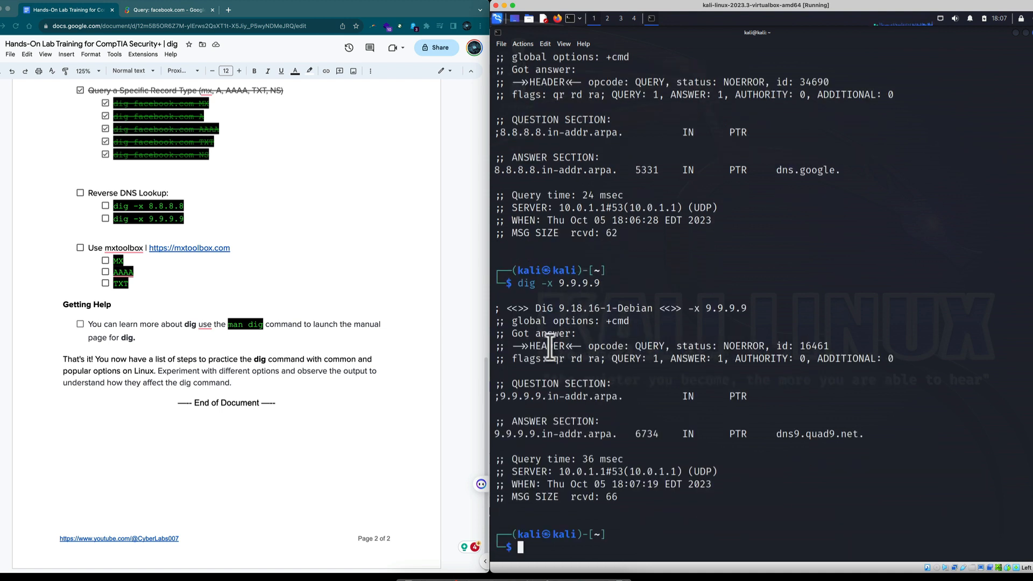
pyautogui.moveTo(784, 443)
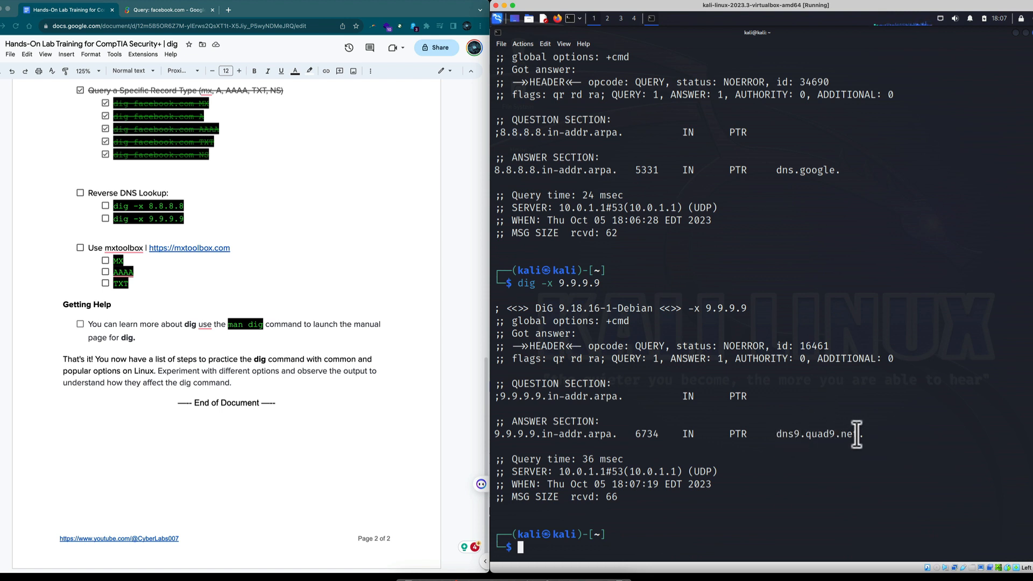
pyautogui.moveTo(571, 293)
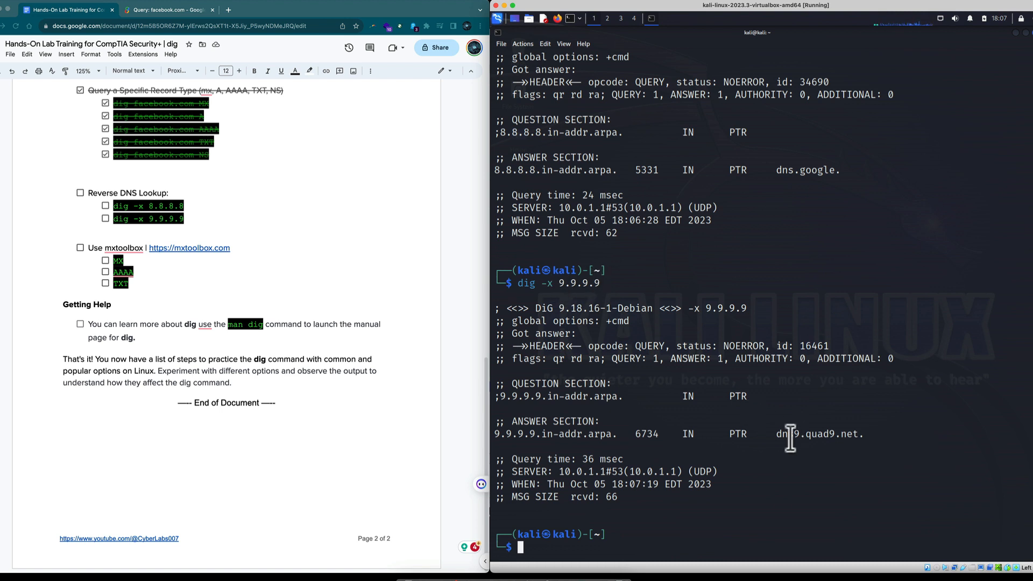
pyautogui.moveTo(222, 300)
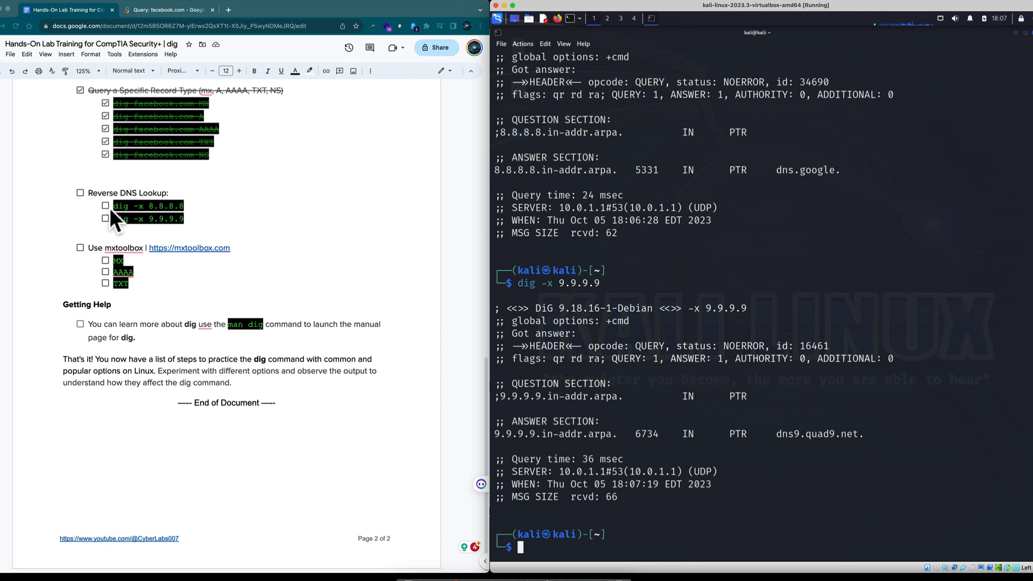
# Check off the dig -x 8.8.8.8 and dig -x 9.9.9.9 checklist items.
pyautogui.click(106, 205)
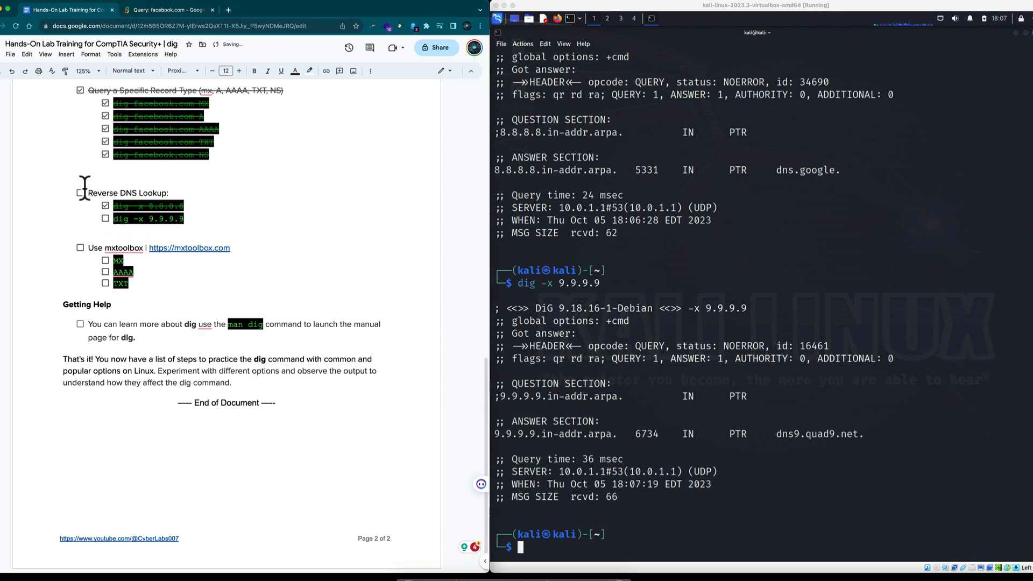
pyautogui.click(80, 192)
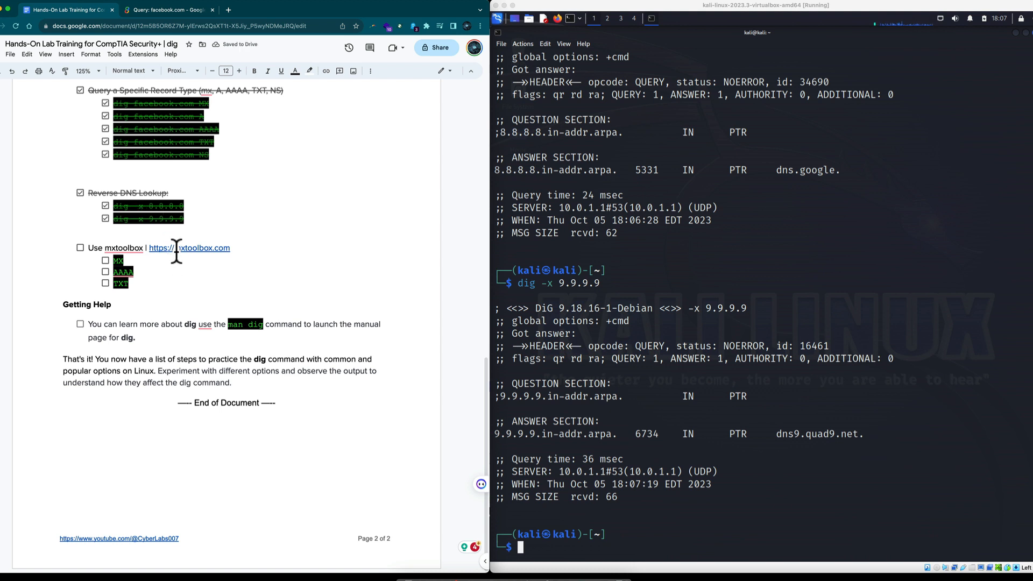
pyautogui.moveTo(199, 262)
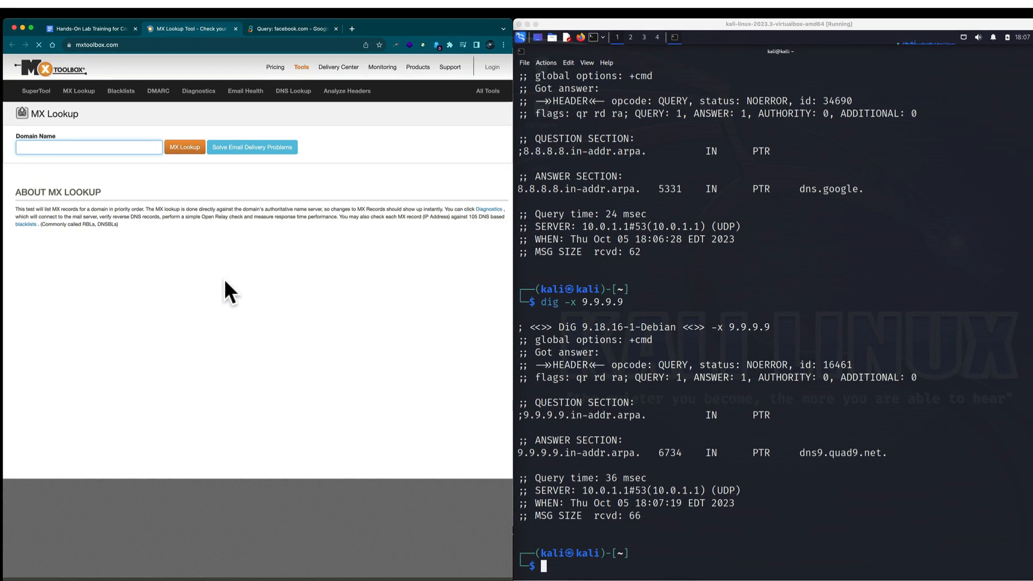
# Run an MxToolbox MX Lookup on facebook.com, chosen from autofill.
pyautogui.click(88, 147)
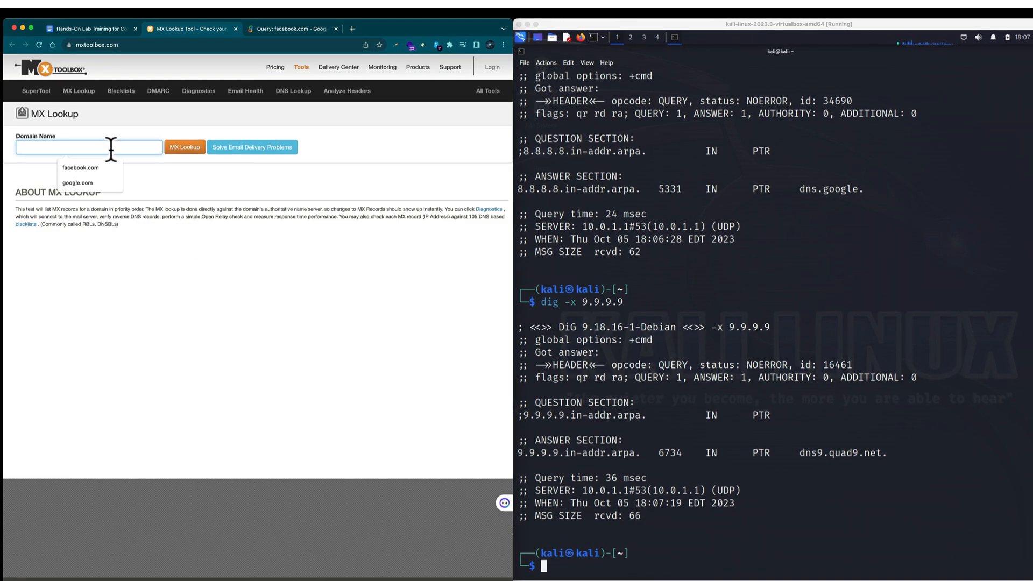
pyautogui.click(81, 167)
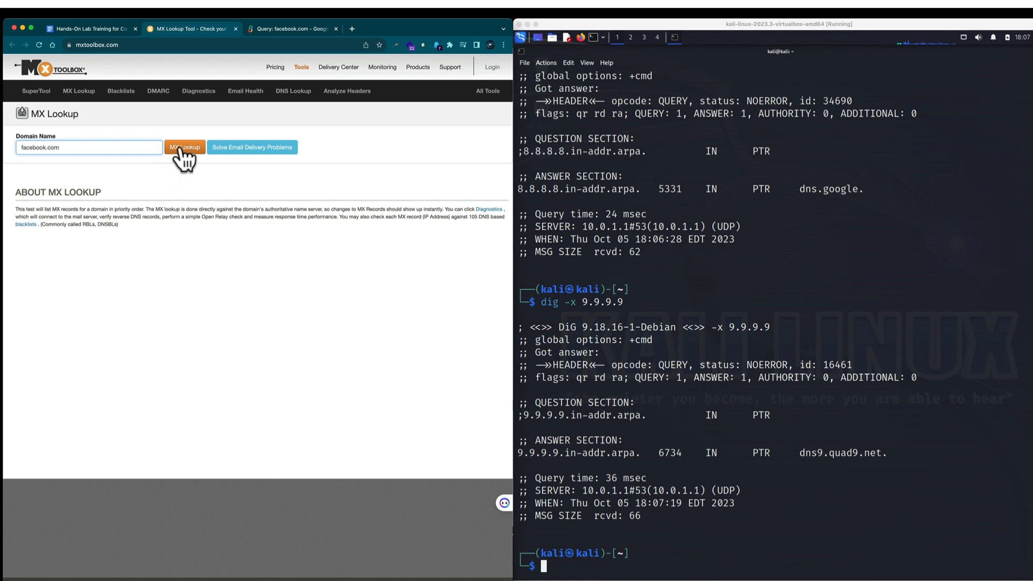
pyautogui.click(185, 147)
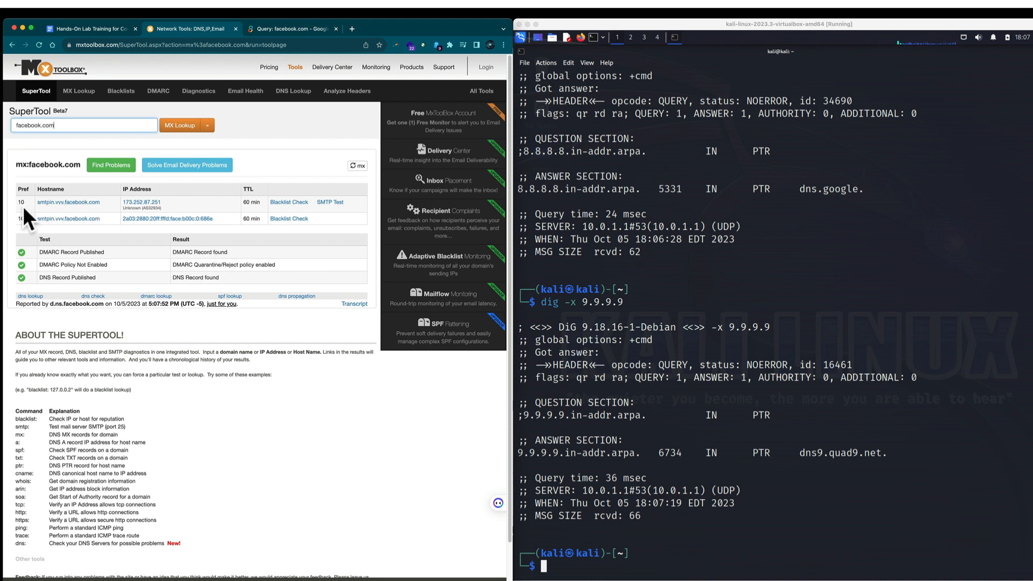
pyautogui.moveTo(683, 556)
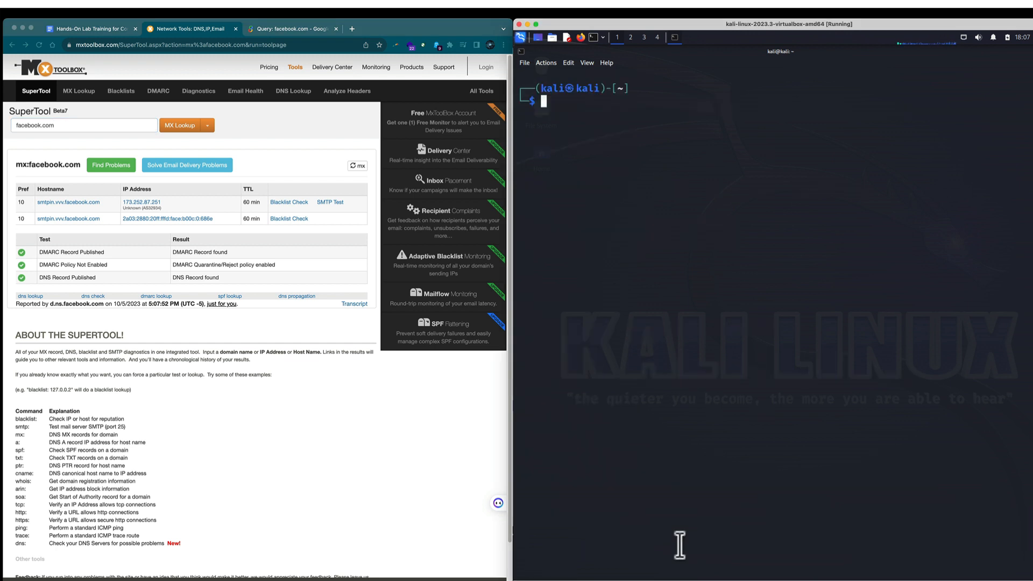
# Edit the recalled dig command from ns to mx and run dig facebook.com mx.
pyautogui.write('dig -x 9.9.9.9')
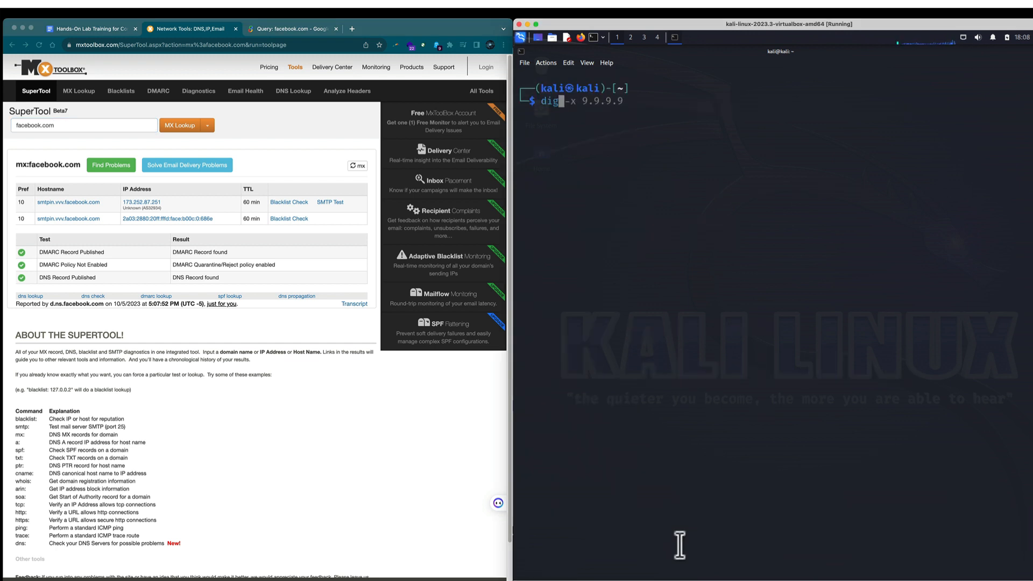
pyautogui.write('facebook.com ns')
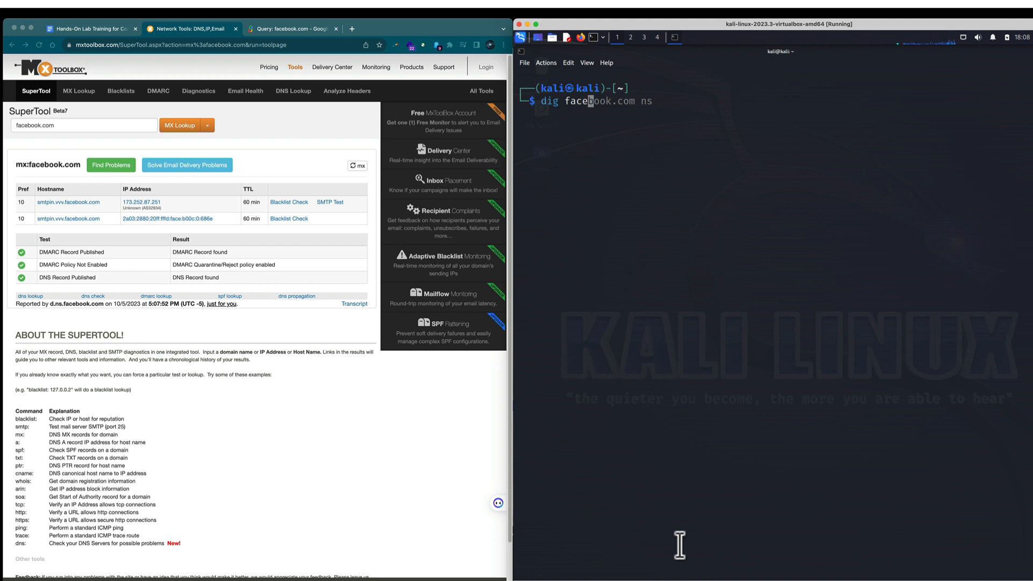
pyautogui.write('mx')
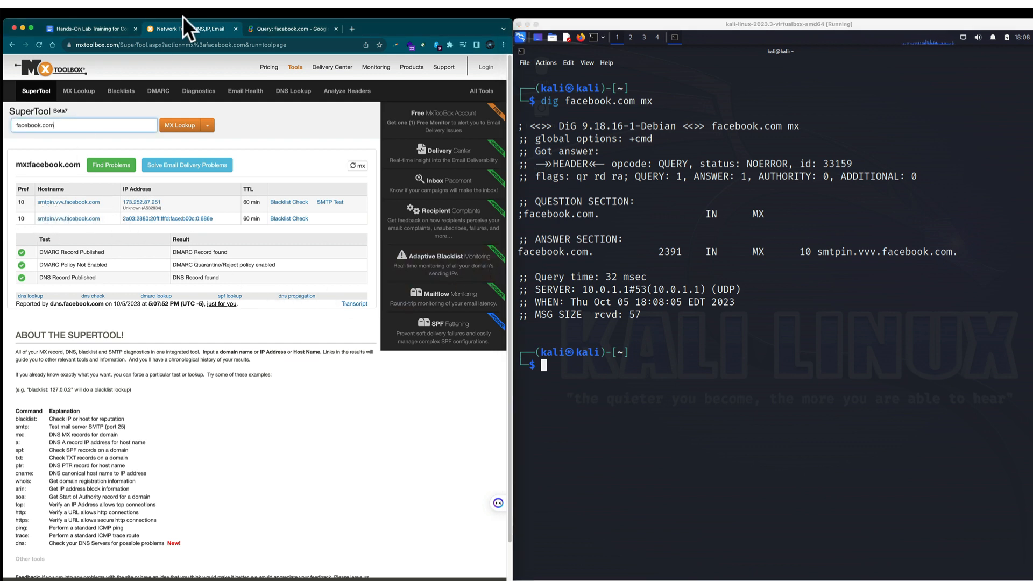
pyautogui.click(85, 28)
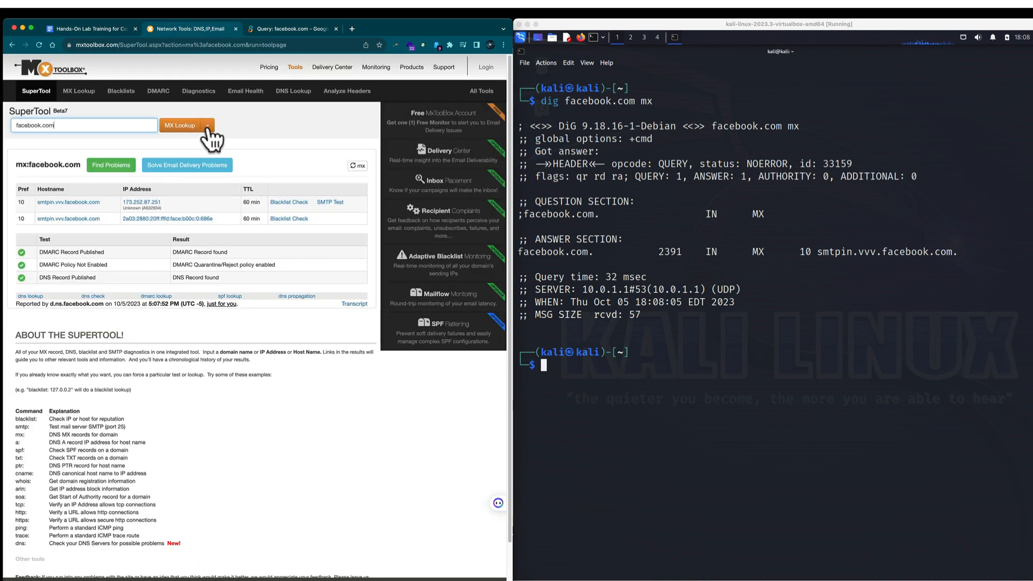
# Rerun the facebook.com MX lookup, then run the AAAA Lookup in MxToolbox.
pyautogui.click(180, 125)
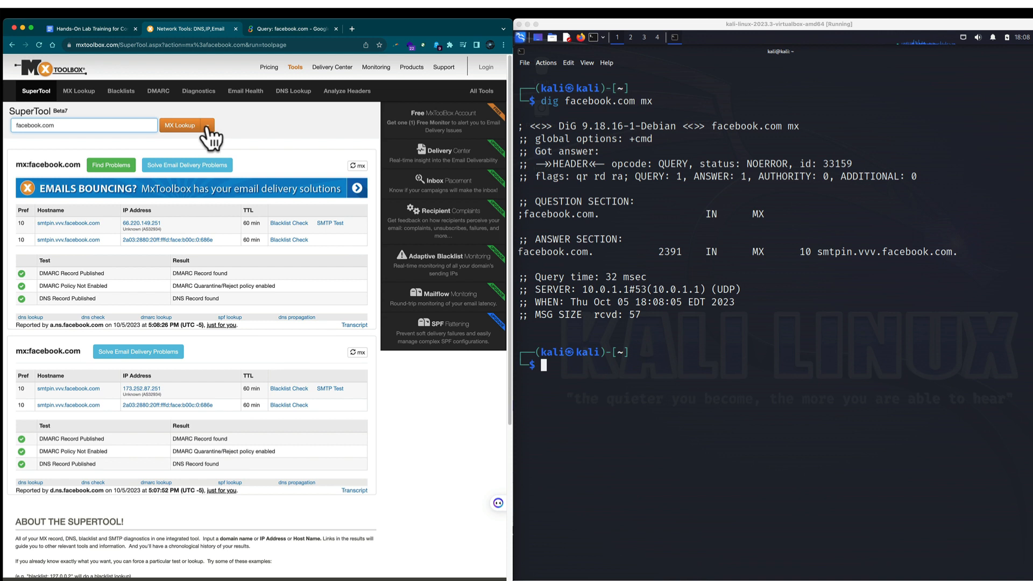
pyautogui.click(209, 125)
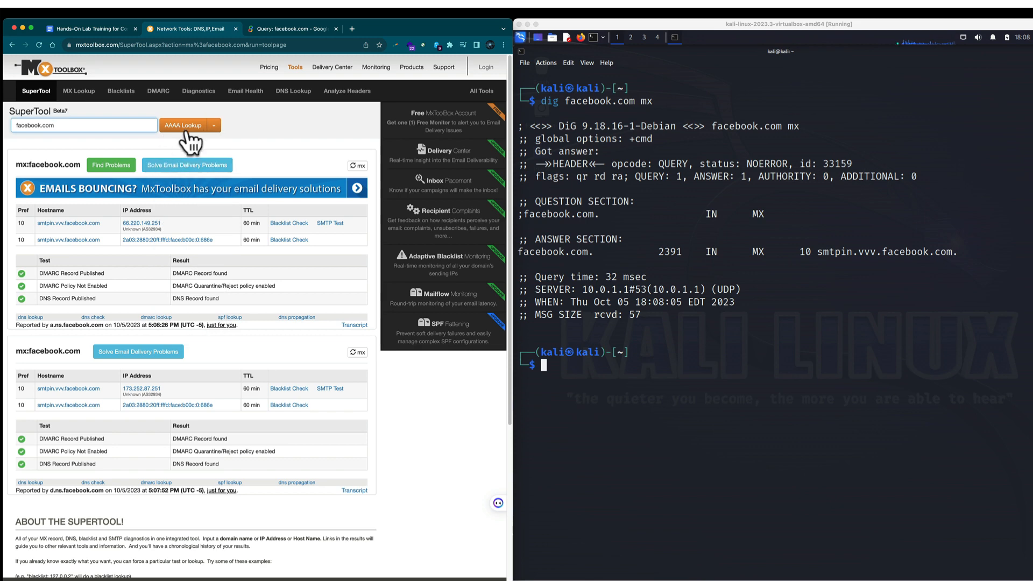
pyautogui.click(183, 125)
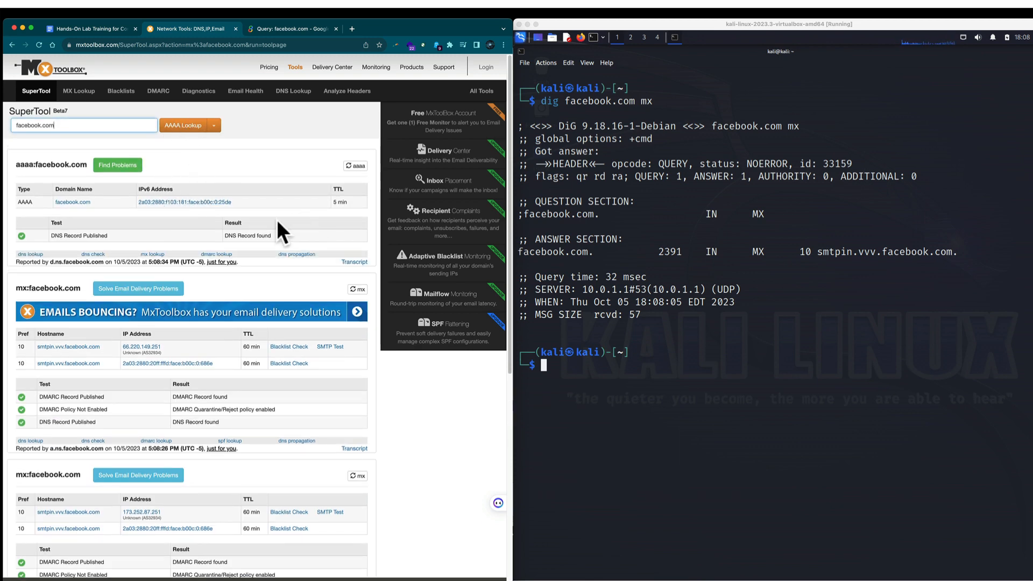
pyautogui.moveTo(685, 449)
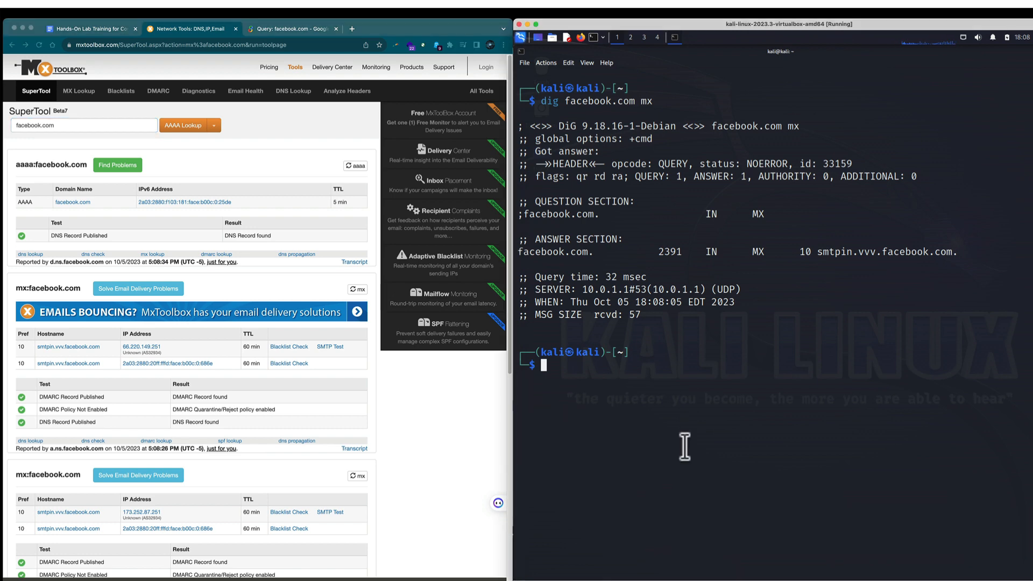
# List command history and rerun entry !26, dig facebook.com AAAA.
pyautogui.write('history')
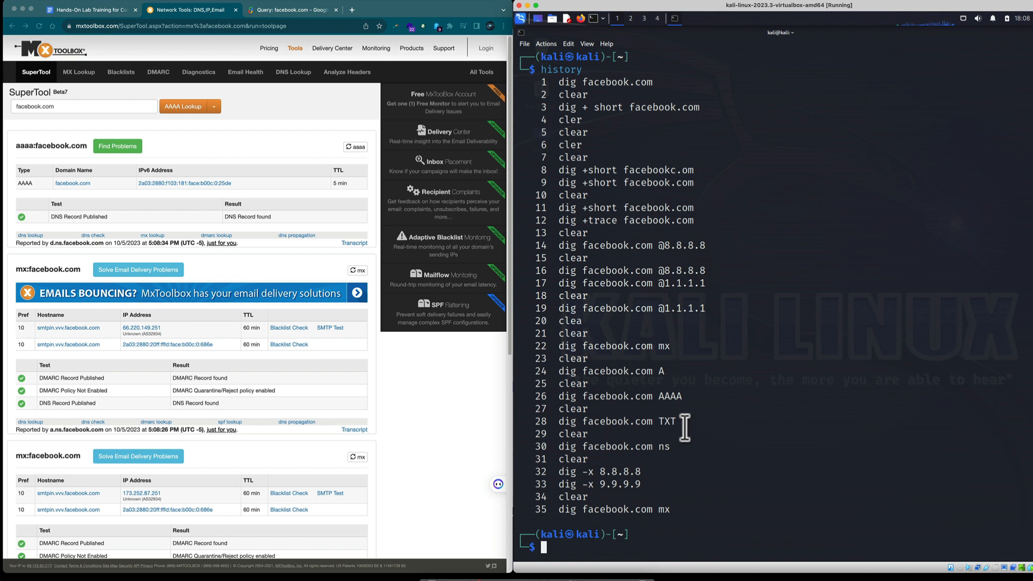
pyautogui.write('!26')
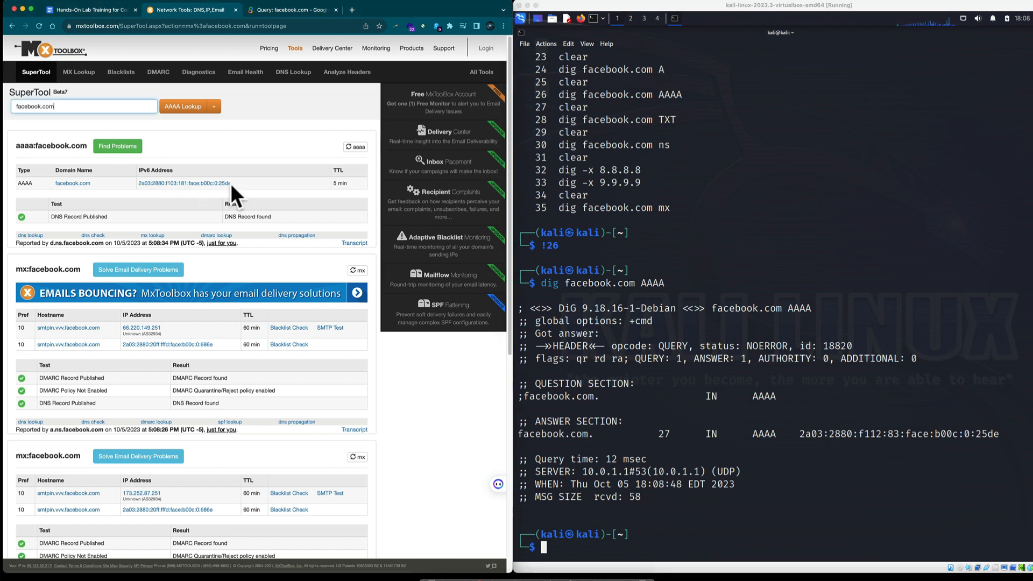
pyautogui.moveTo(855, 456)
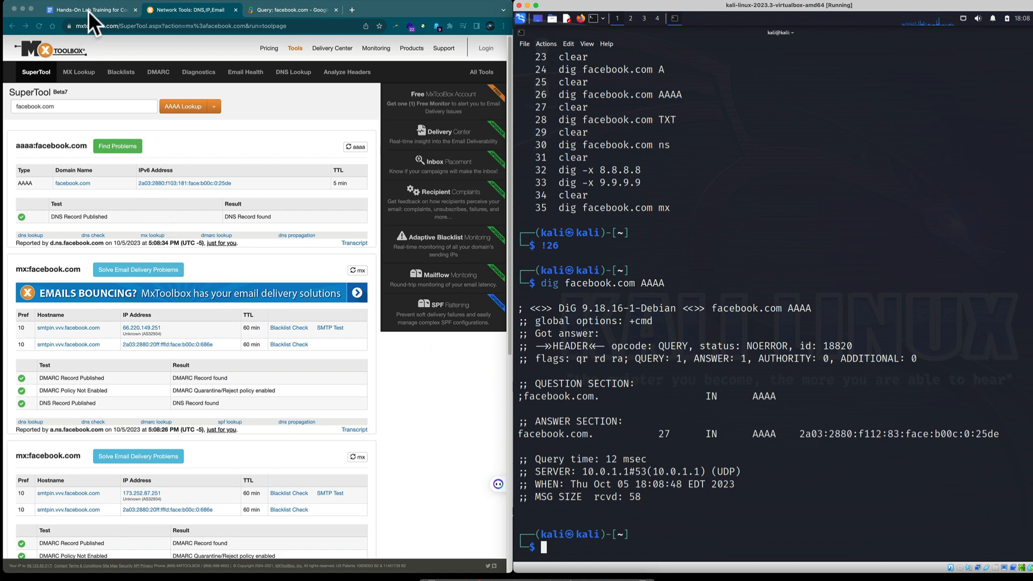
# Choose TXT Lookup in MxToolbox and run it for facebook.com.
pyautogui.click(95, 10)
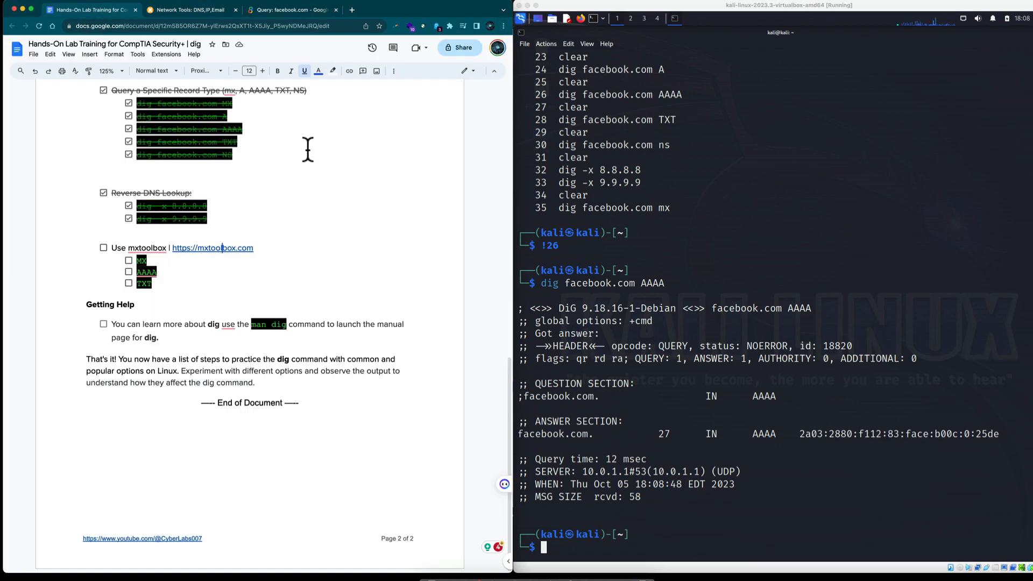
pyautogui.click(191, 10)
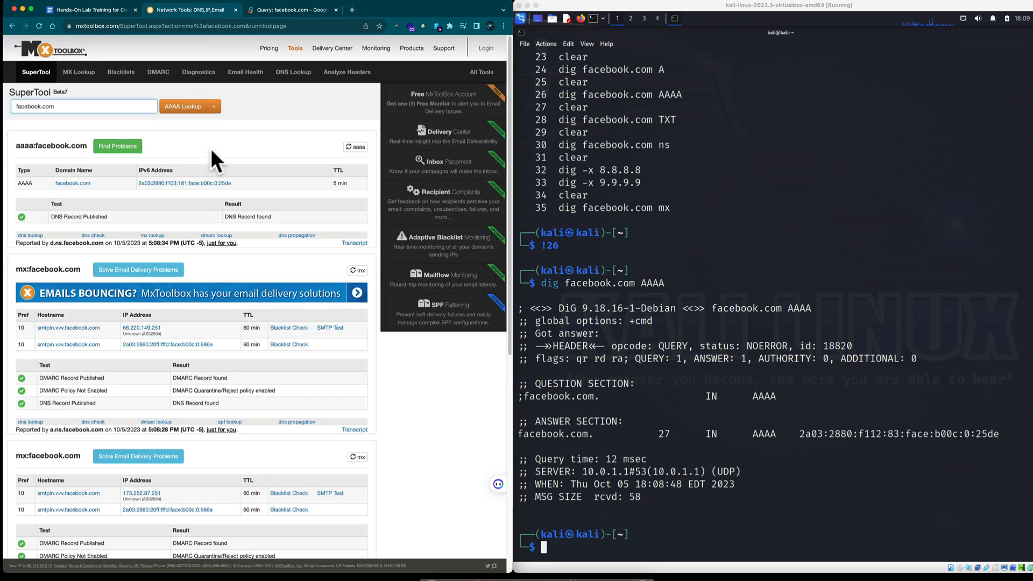
pyautogui.click(214, 106)
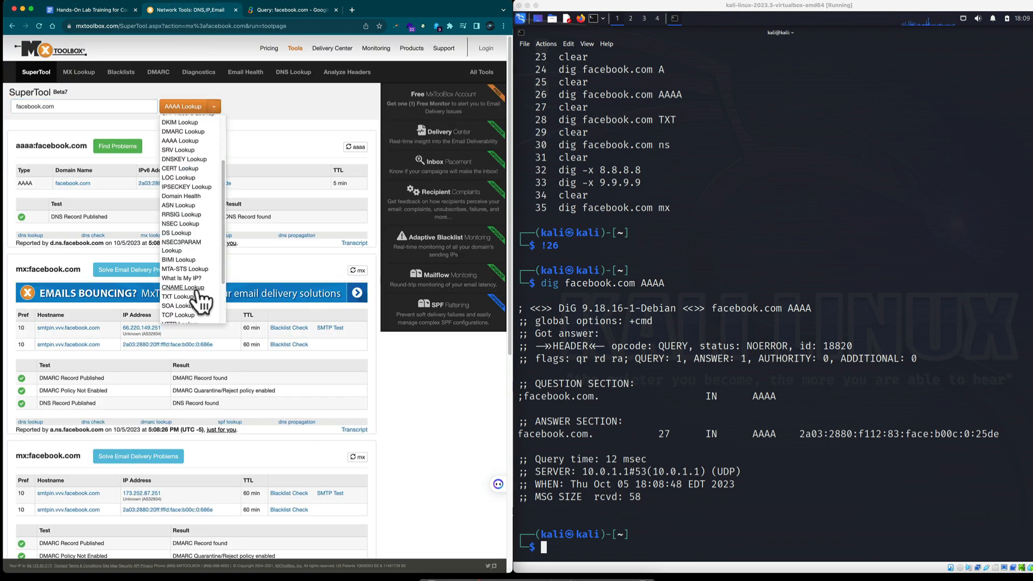
pyautogui.click(177, 296)
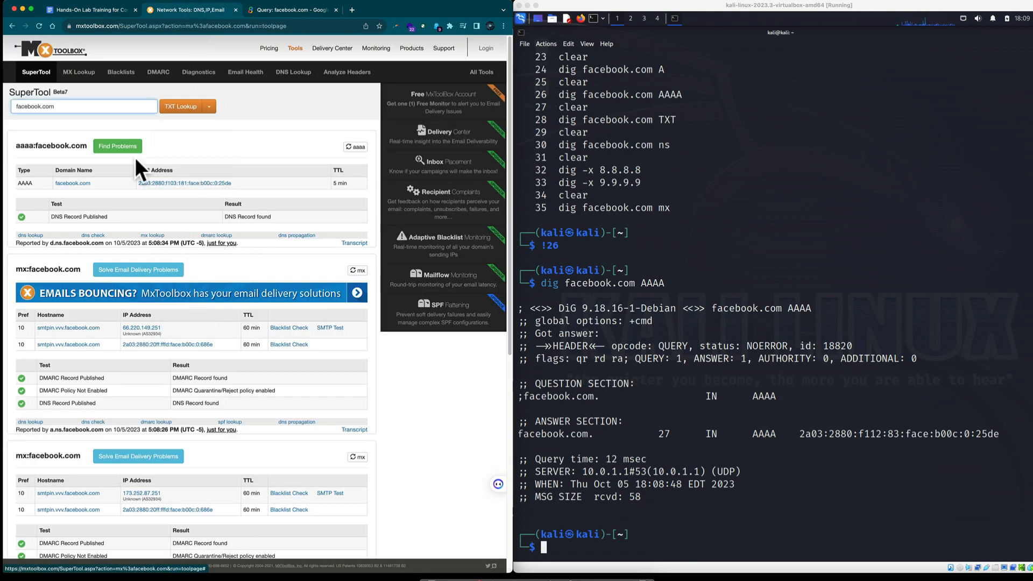
pyautogui.click(181, 106)
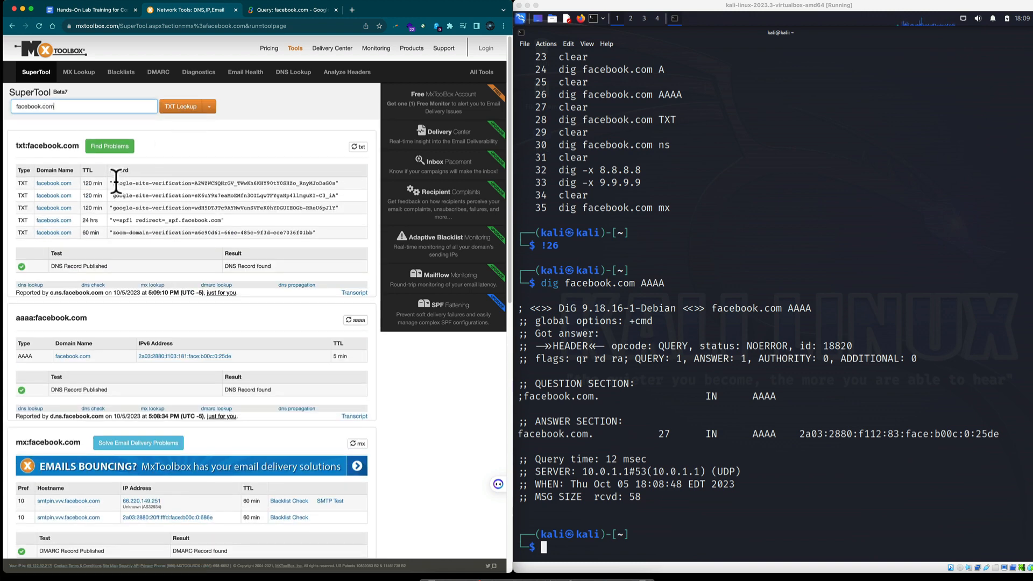
pyautogui.moveTo(538, 408)
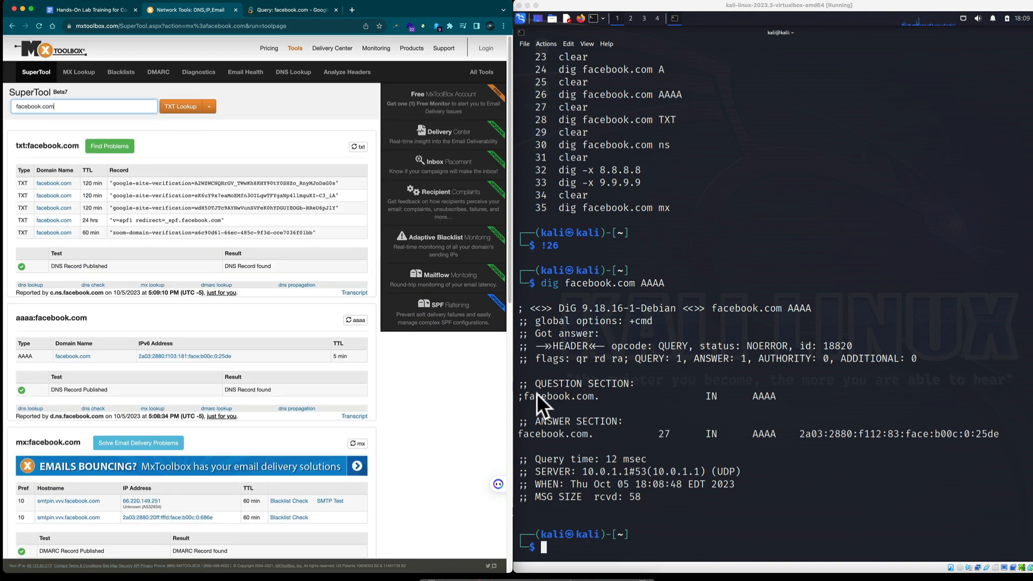
# Clear the screen, list history, rerun entry !28 and highlight the five TXT answers.
pyautogui.write('clear')
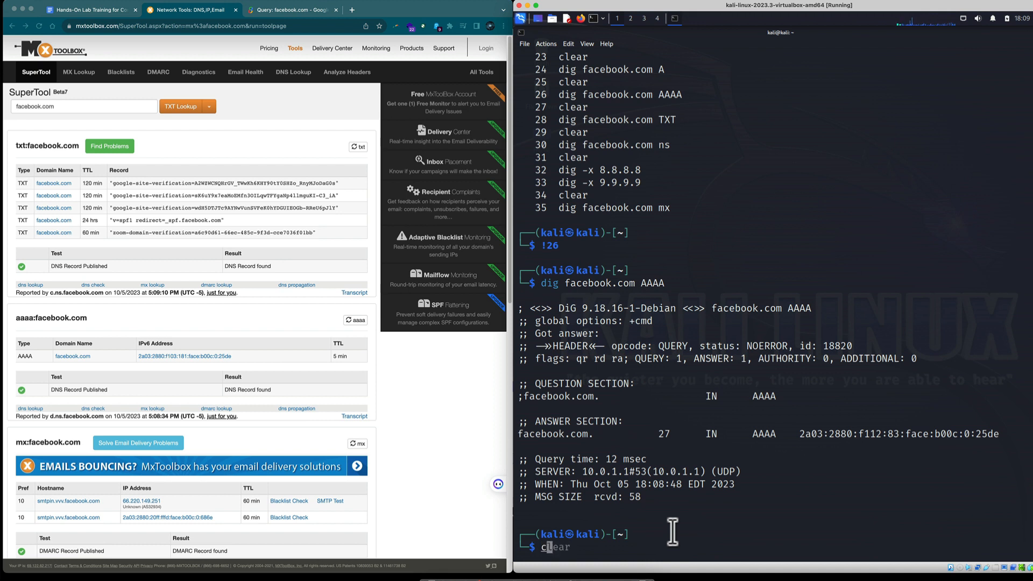
pyautogui.press('Return')
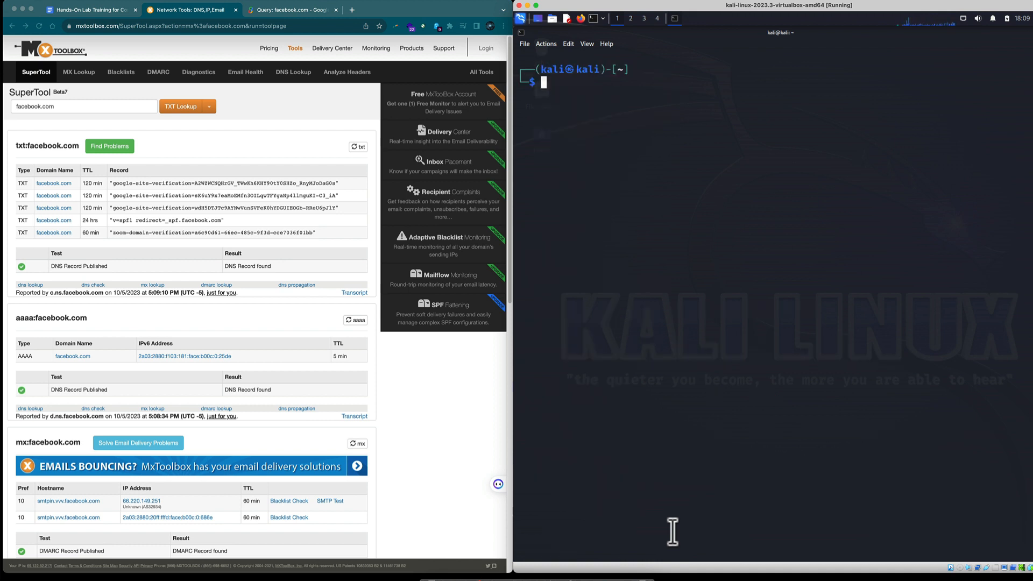
pyautogui.write('history')
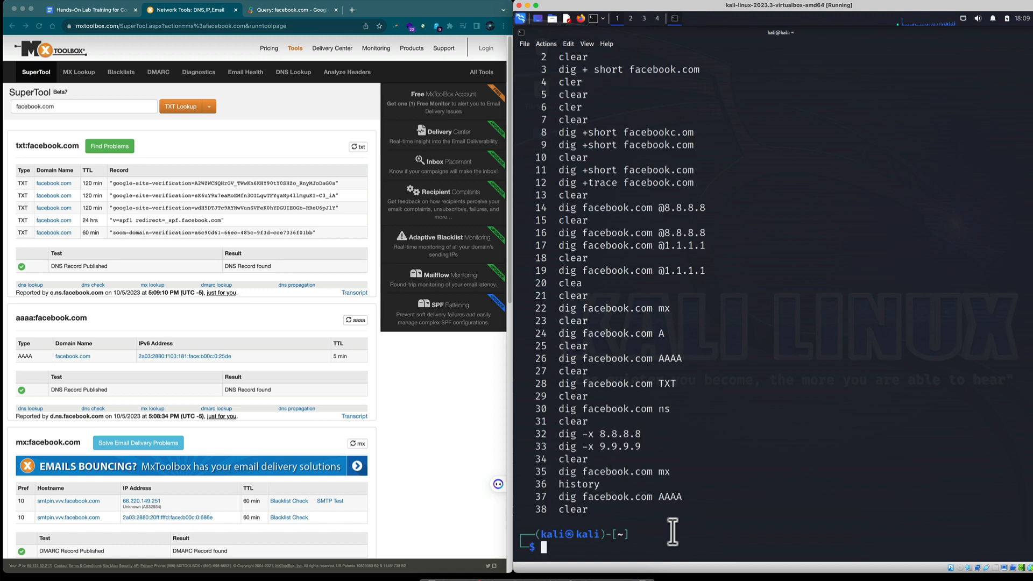
pyautogui.moveTo(558, 394)
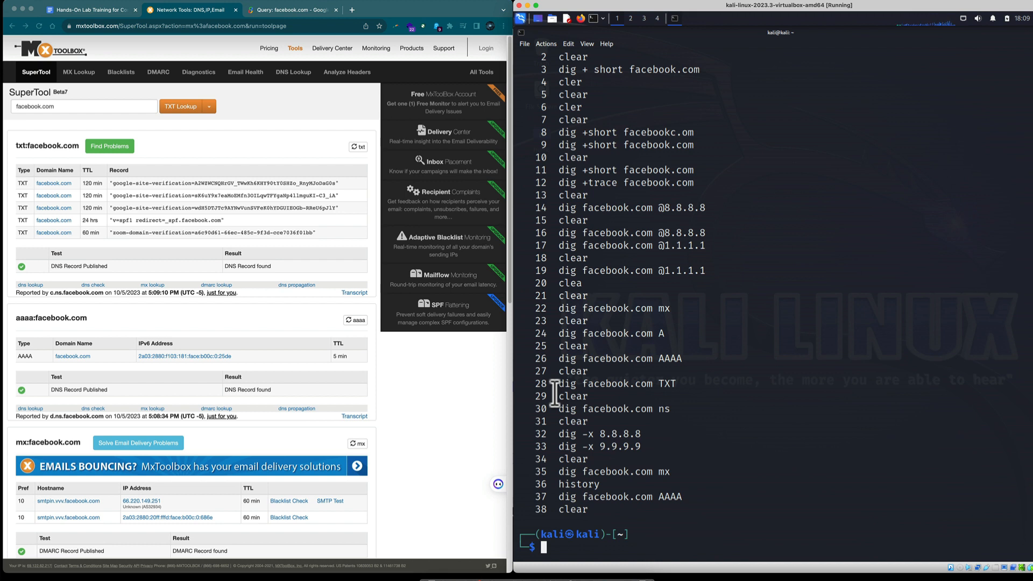
pyautogui.write('!28')
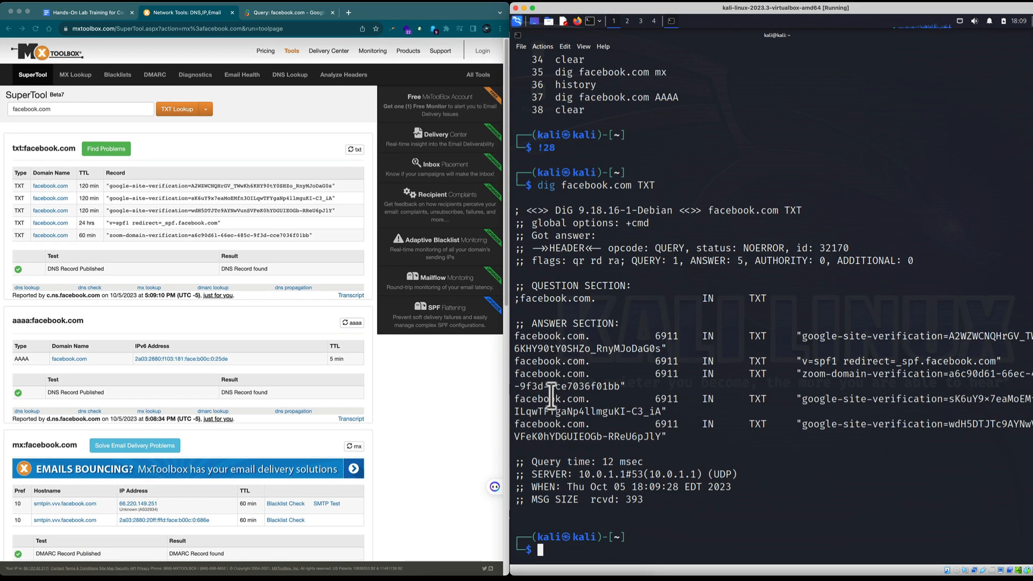
pyautogui.moveTo(790, 335); pyautogui.dragTo(968, 408)
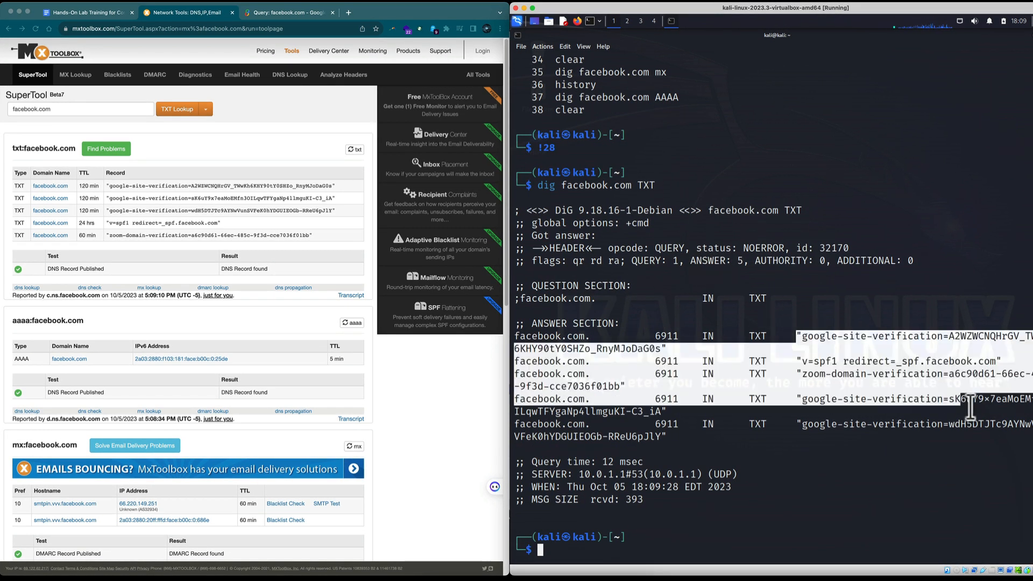
pyautogui.moveTo(171, 251)
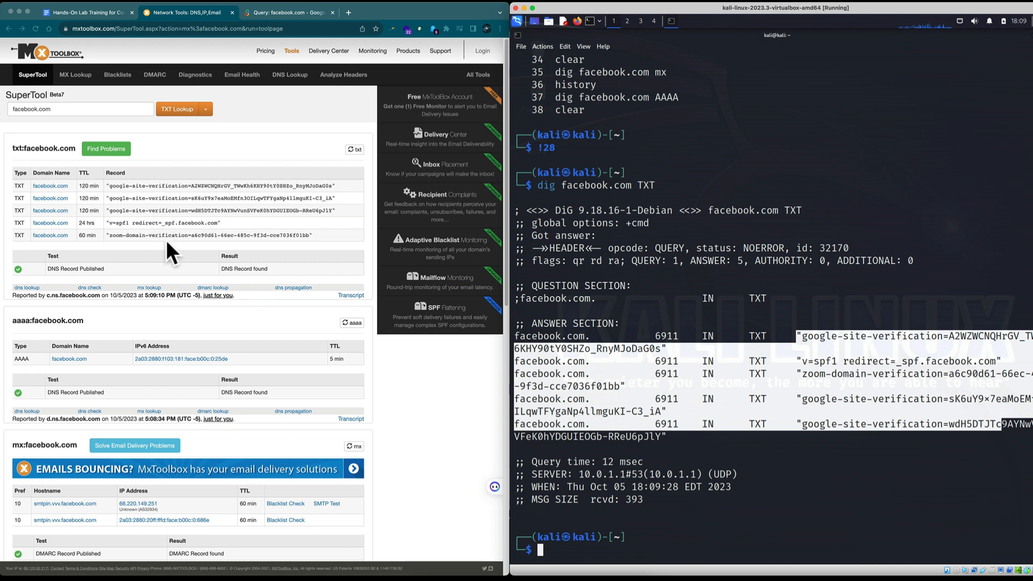
# Clear the terminal again and start opening the dig manual page.
pyautogui.click(81, 9)
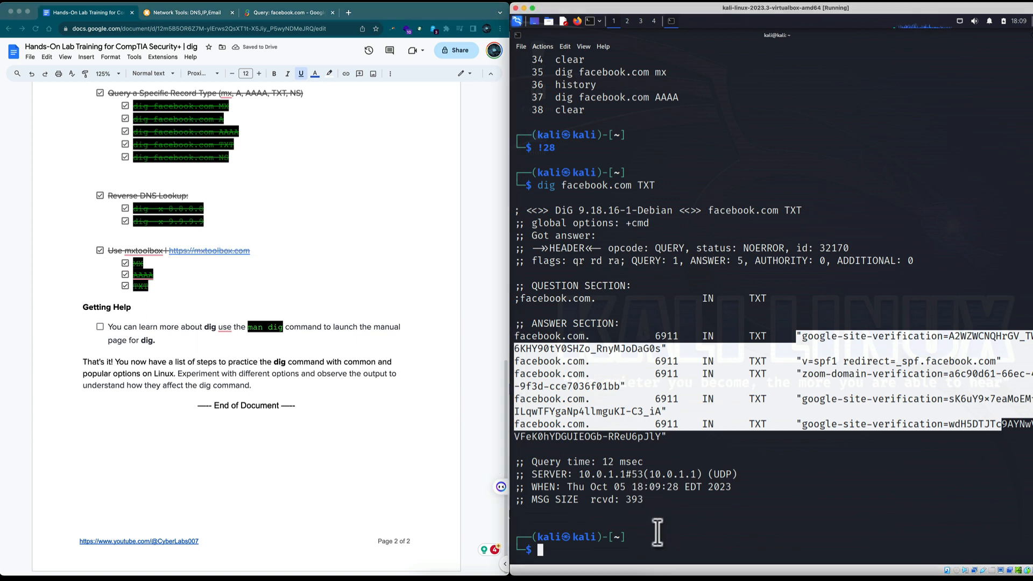
pyautogui.write('clear')
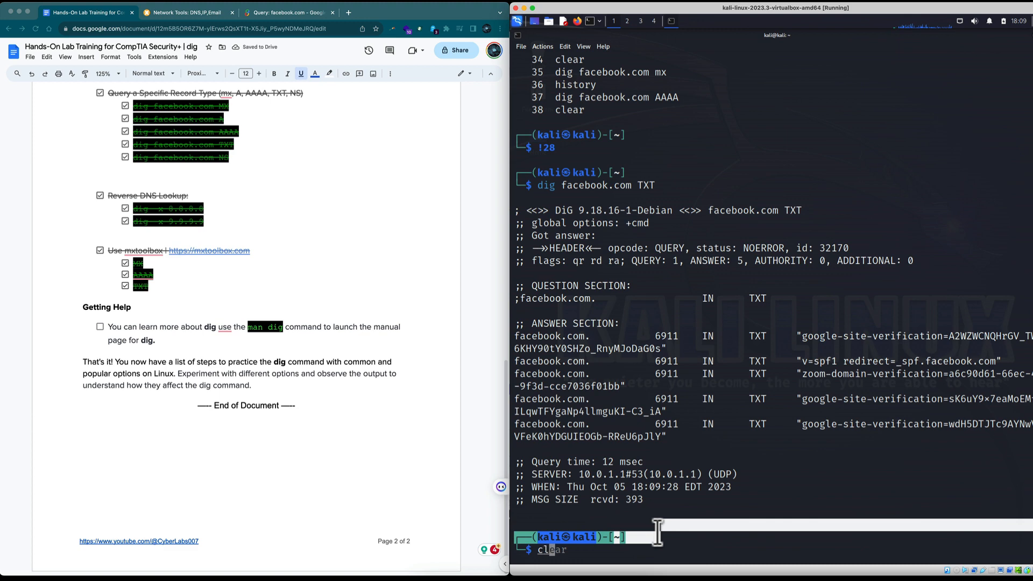
pyautogui.write('ma')
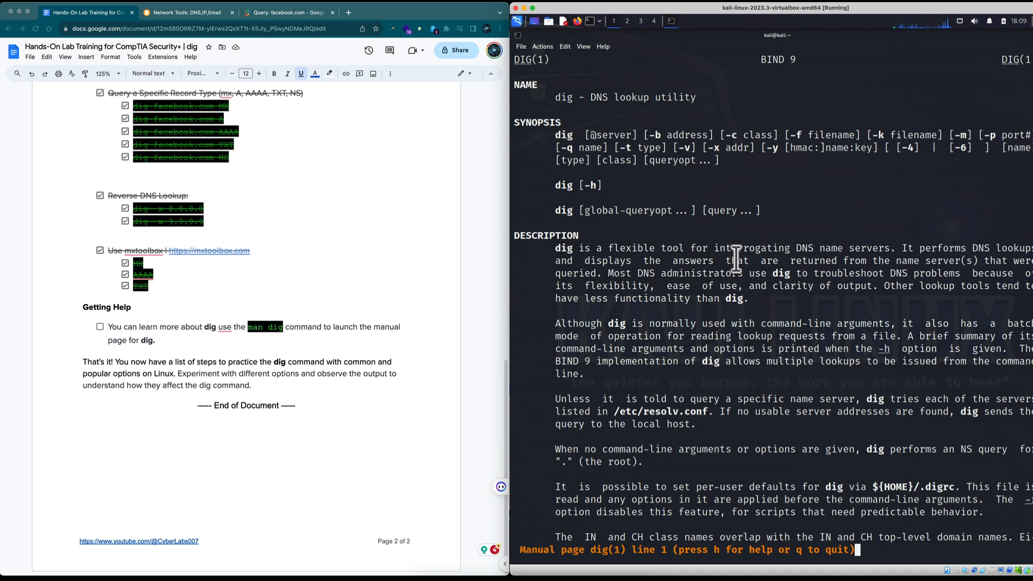
pyautogui.moveTo(706, 102)
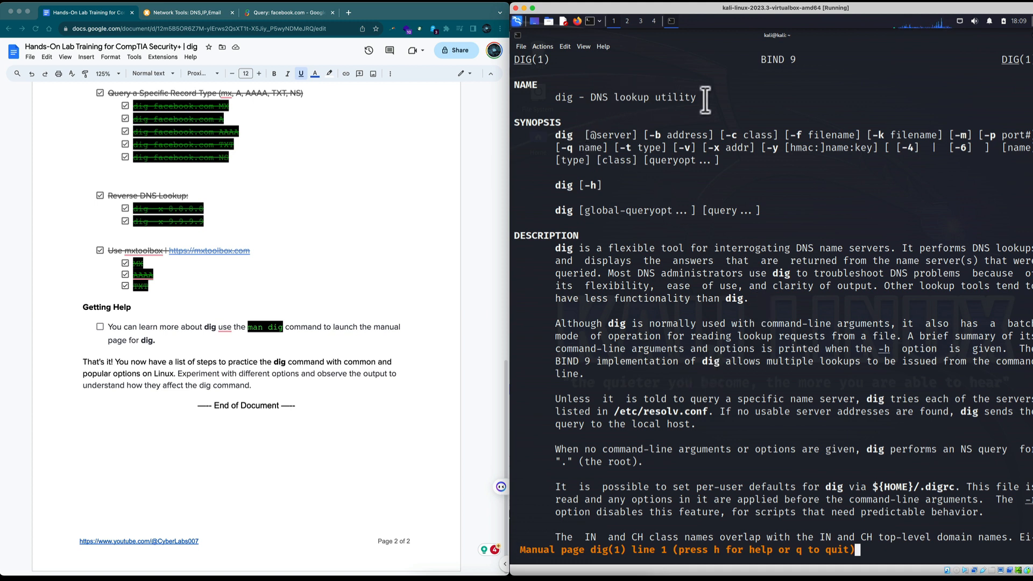
pyautogui.moveTo(225, 196)
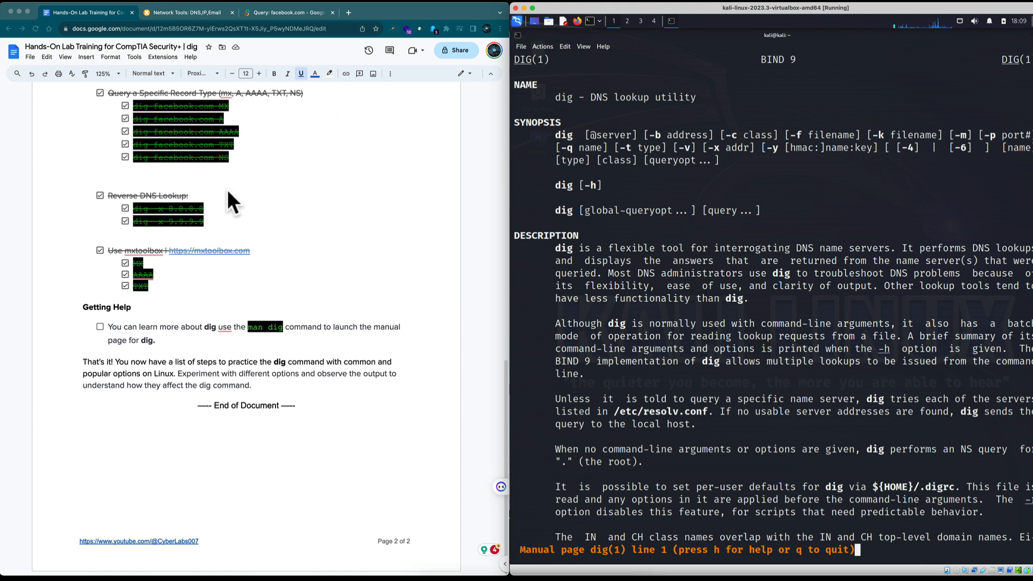
pyautogui.moveTo(231, 290)
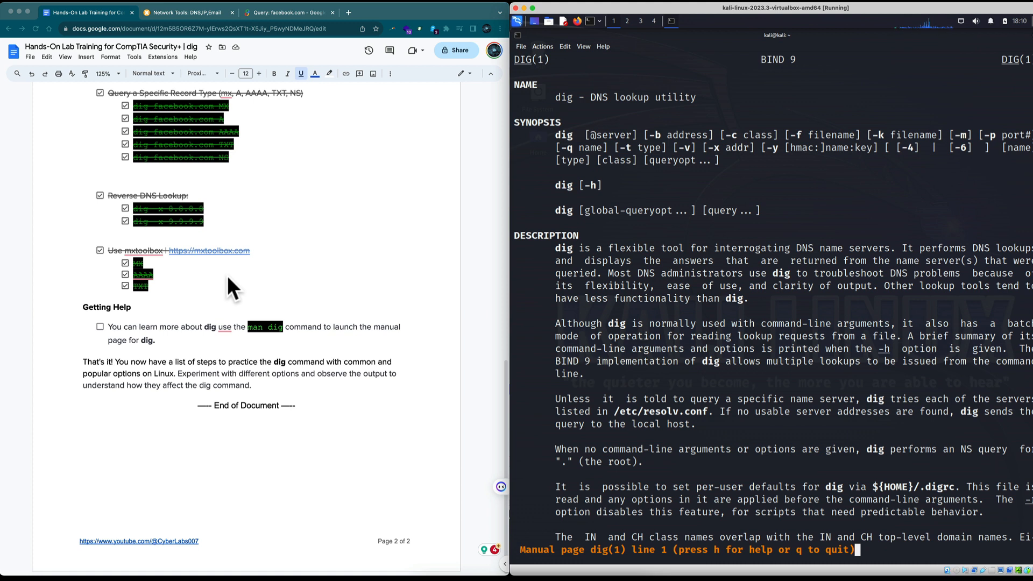
pyautogui.moveTo(110, 345)
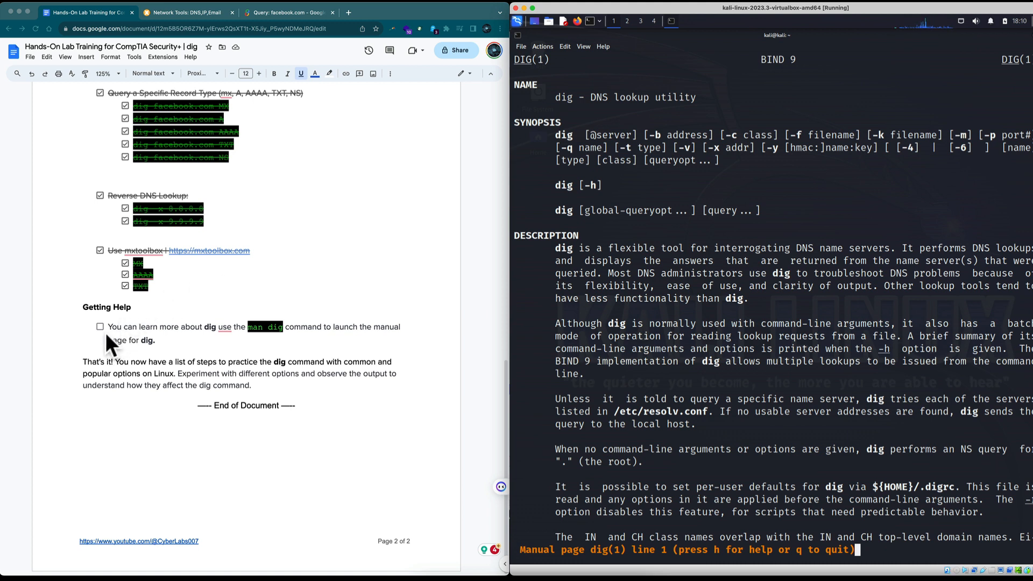
pyautogui.moveTo(451, 357)
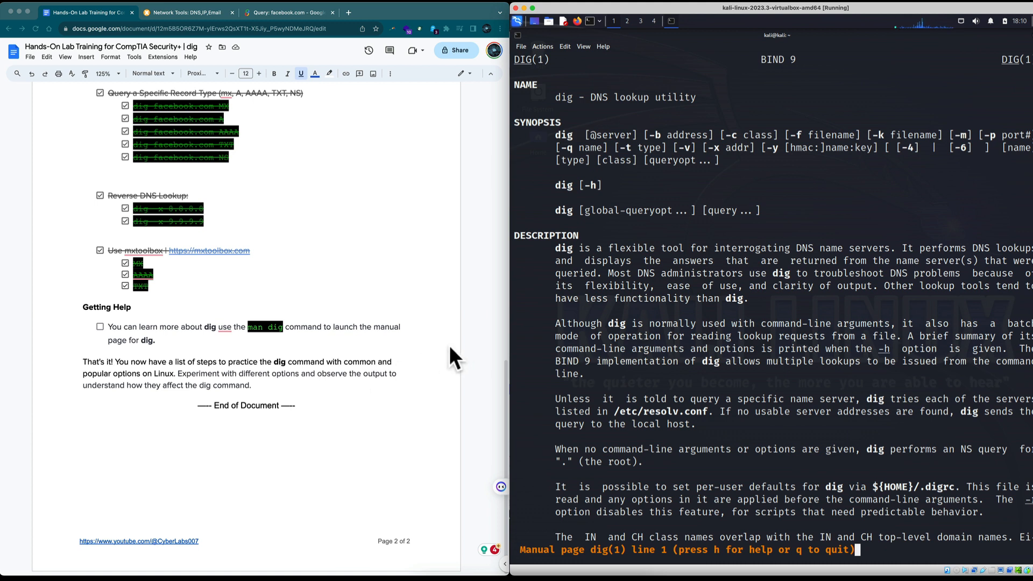
pyautogui.moveTo(135, 371)
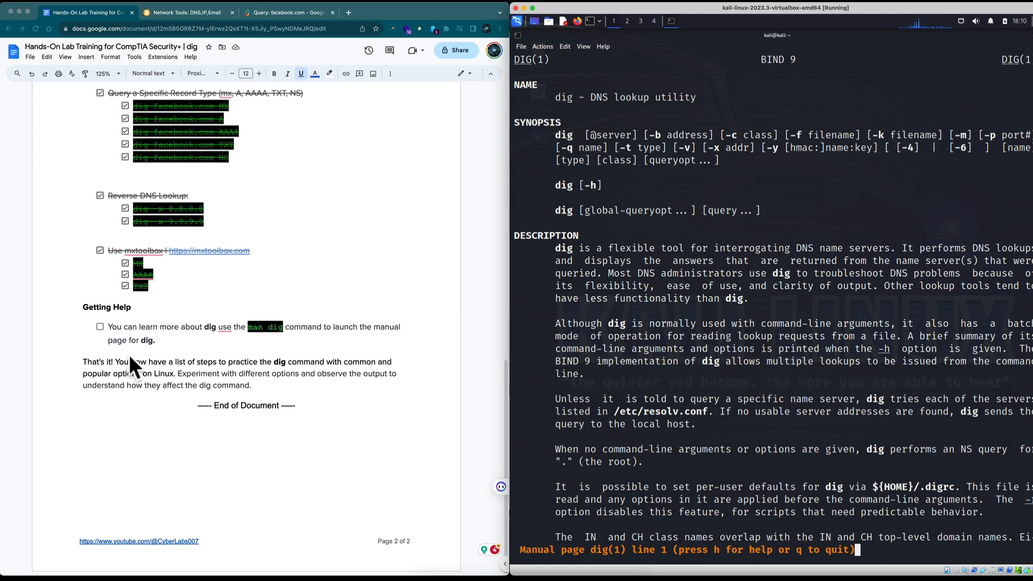